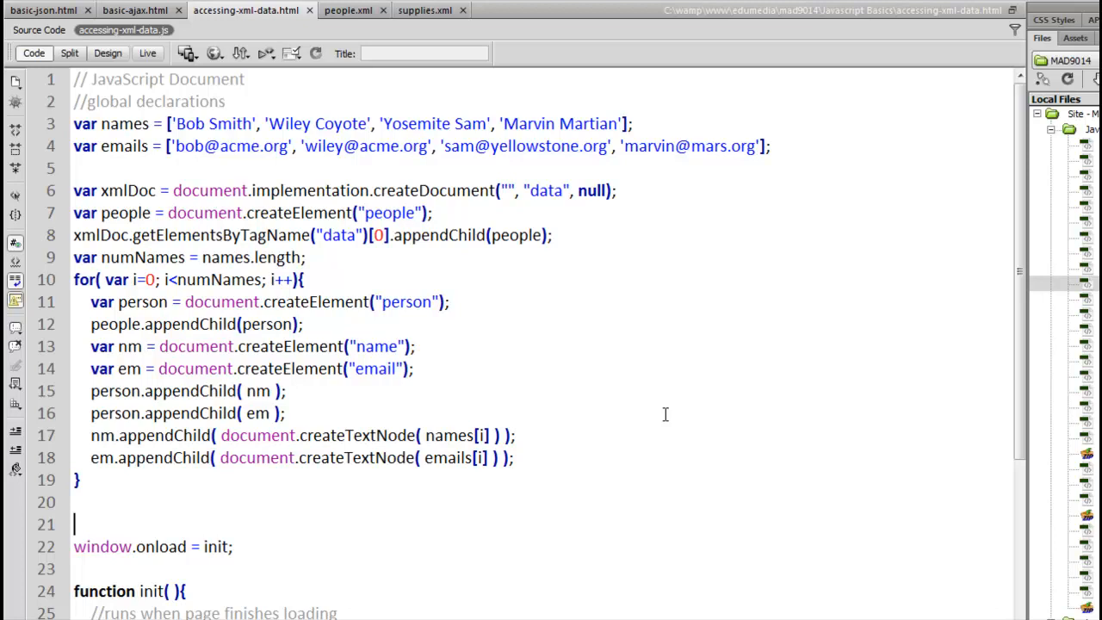
pyautogui.moveTo(674, 385)
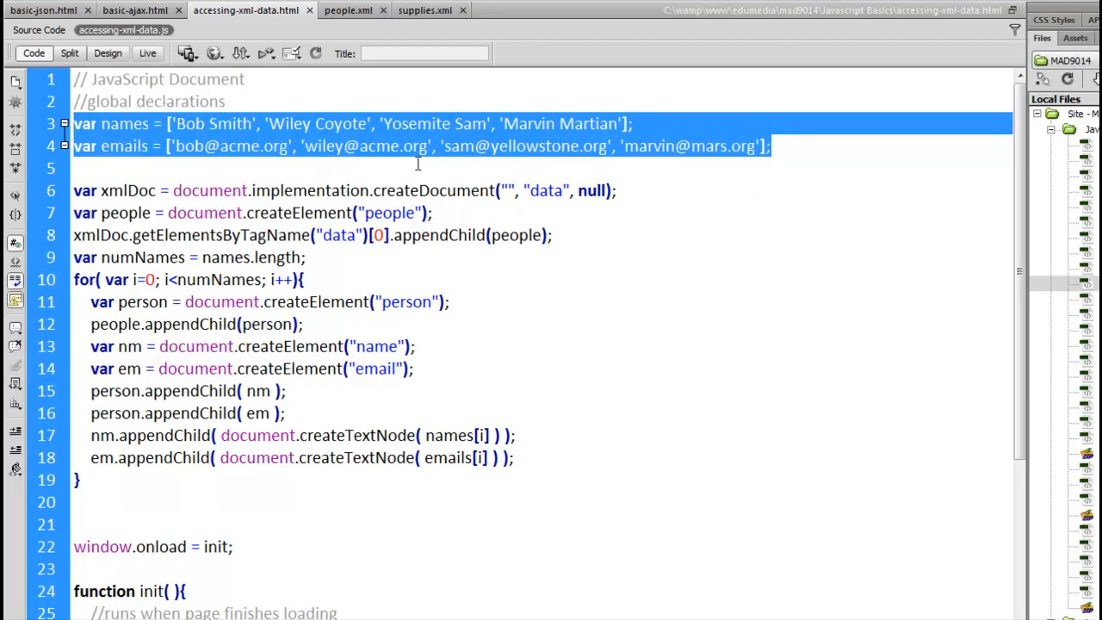
# Review the XML-building code, highlighting createDocument, the data tag name and appendChild.
pyautogui.click(775, 168)
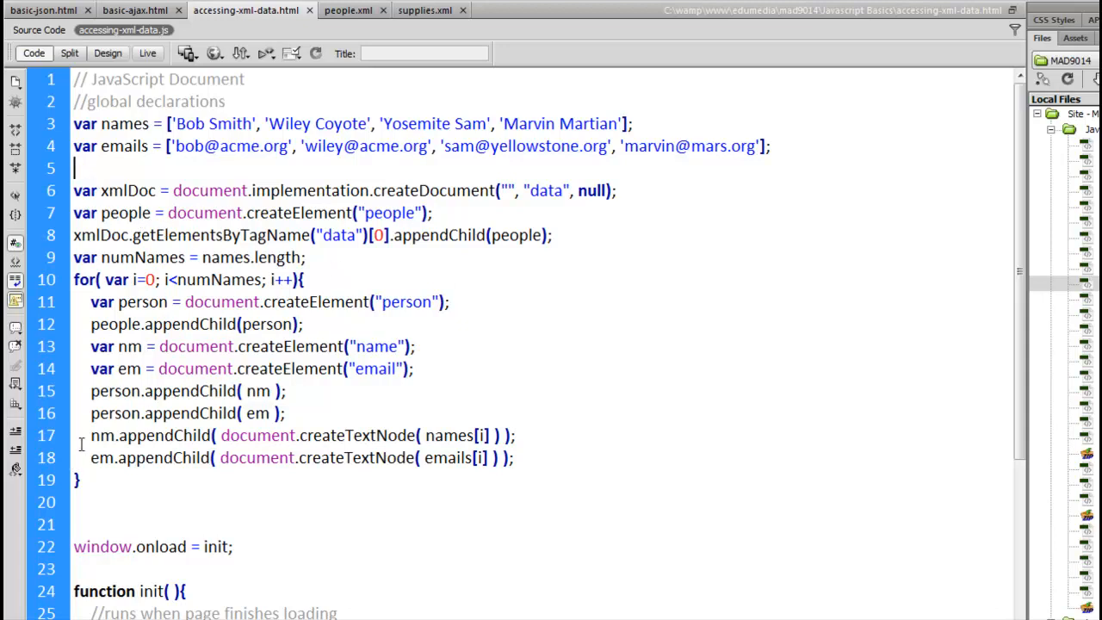
pyautogui.moveTo(74, 168); pyautogui.dragTo(97, 498)
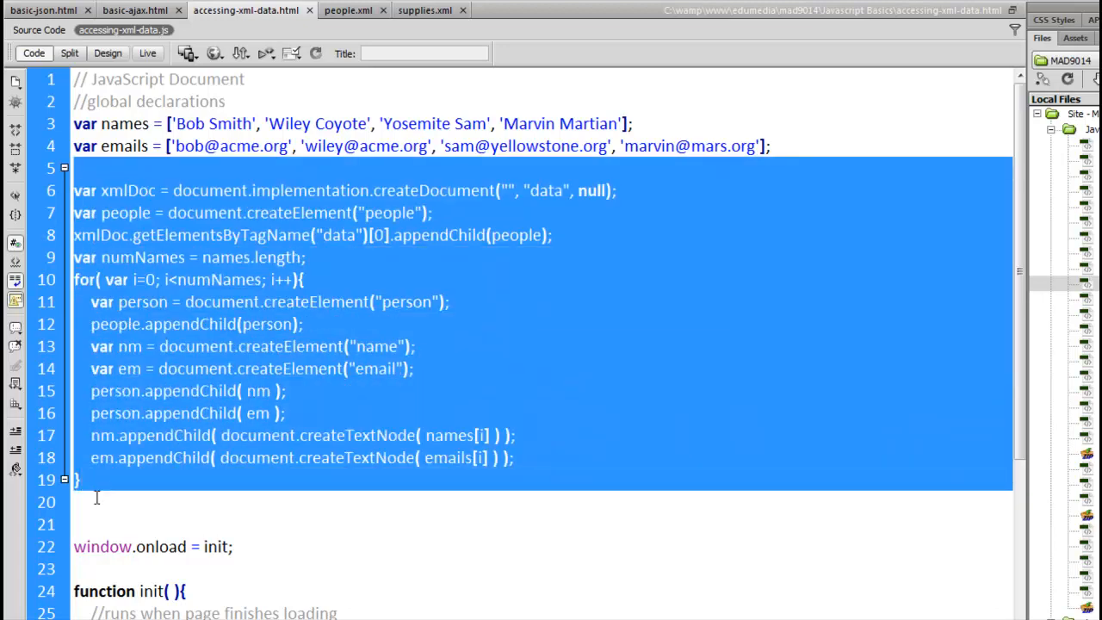
pyautogui.moveTo(151, 498)
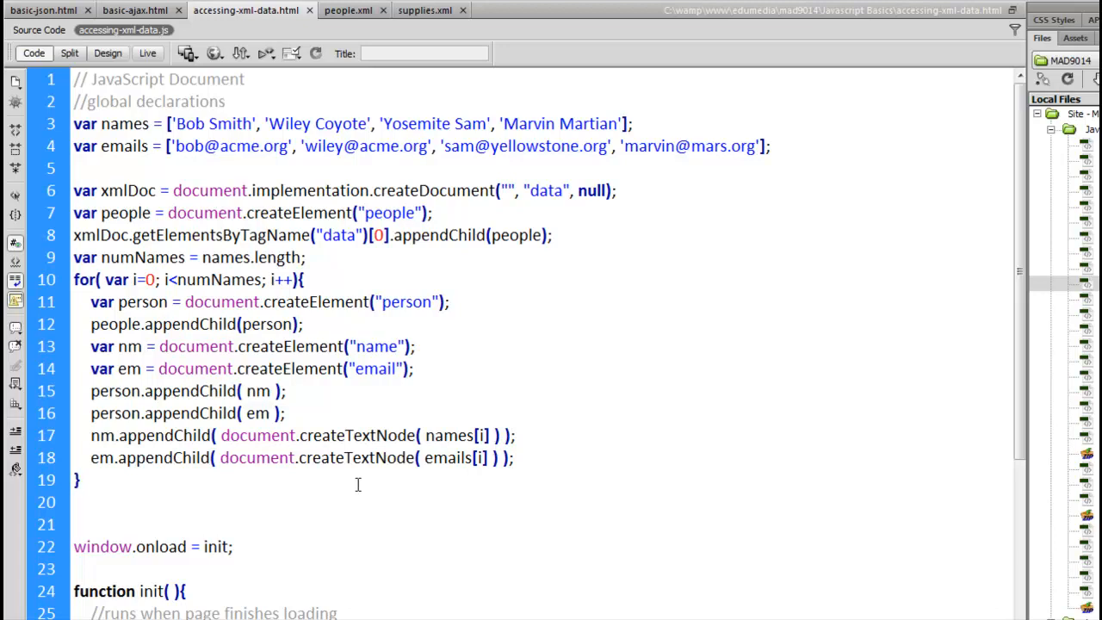
pyautogui.click(78, 479)
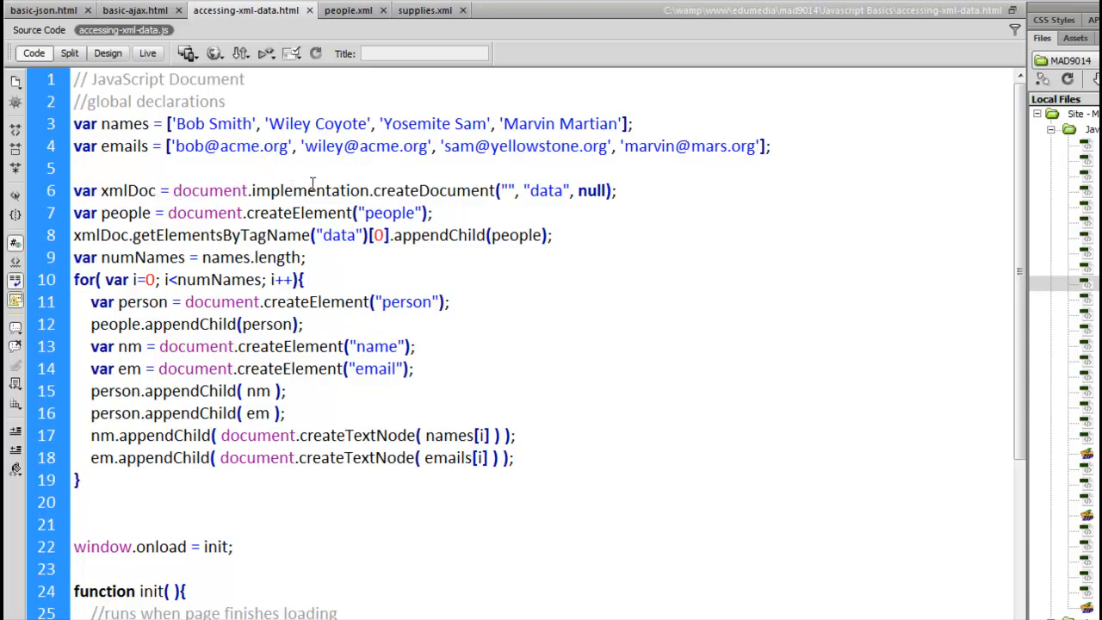
pyautogui.click(77, 480)
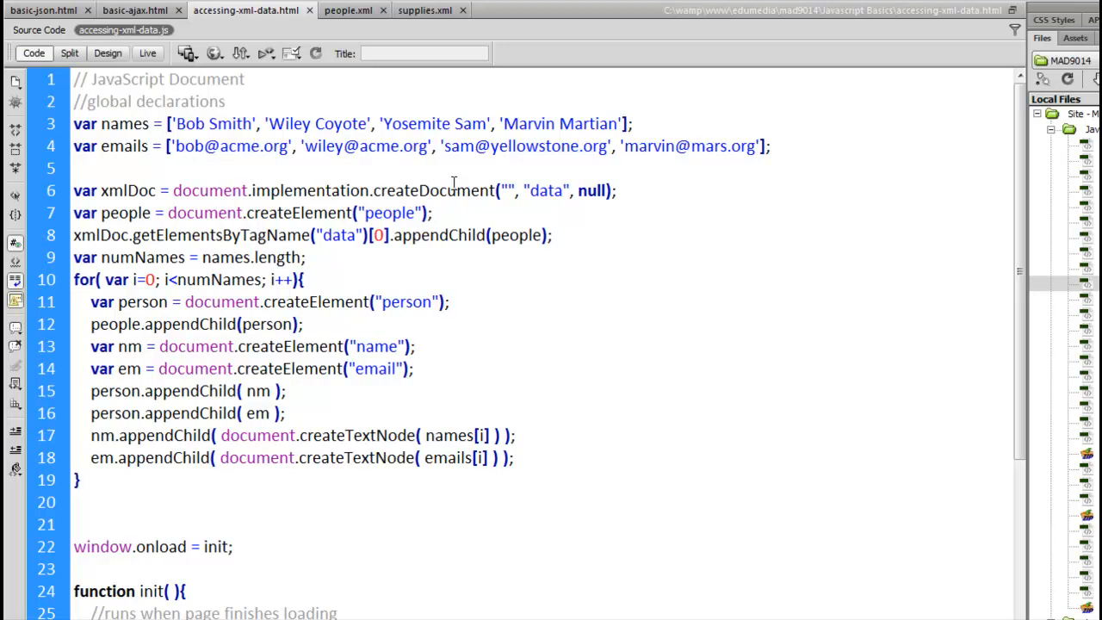
pyautogui.doubleClick(546, 190)
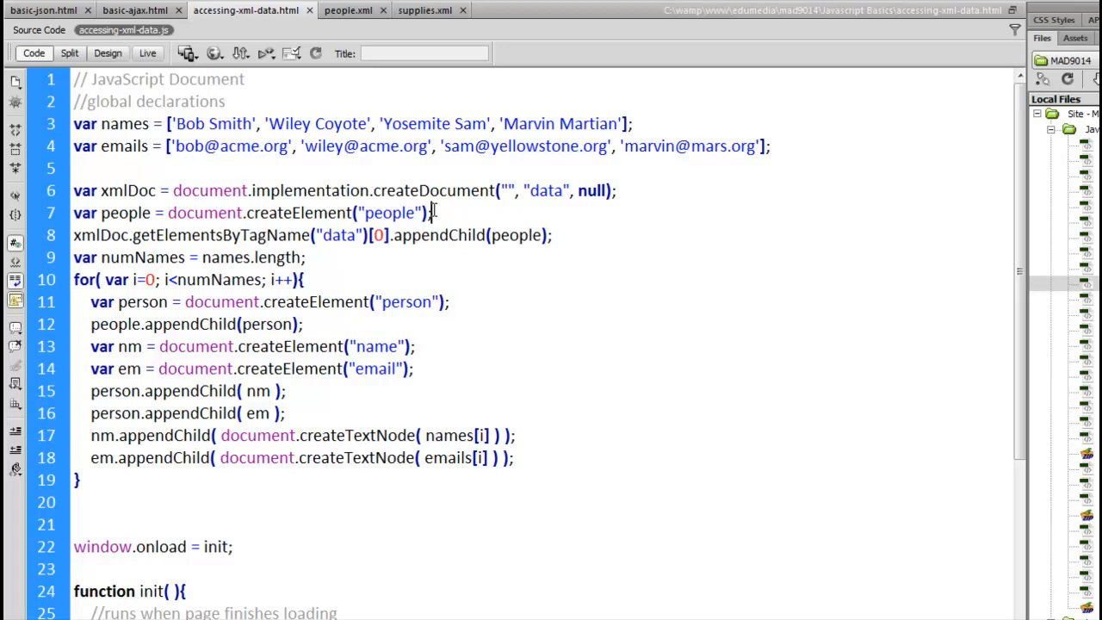
pyautogui.doubleClick(389, 212)
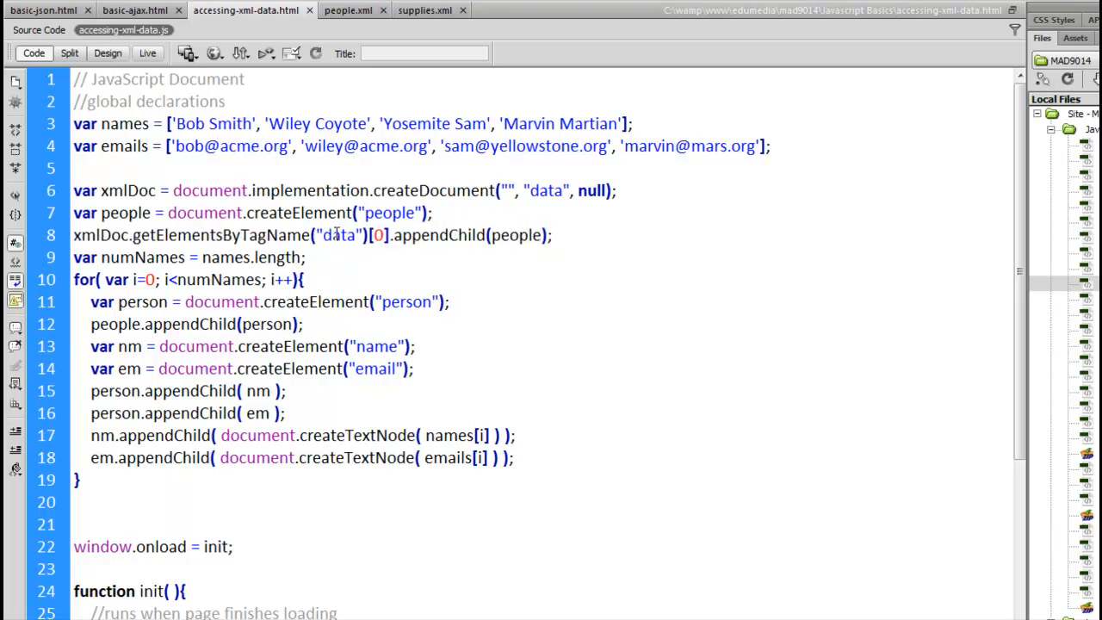
pyautogui.doubleClick(184, 235)
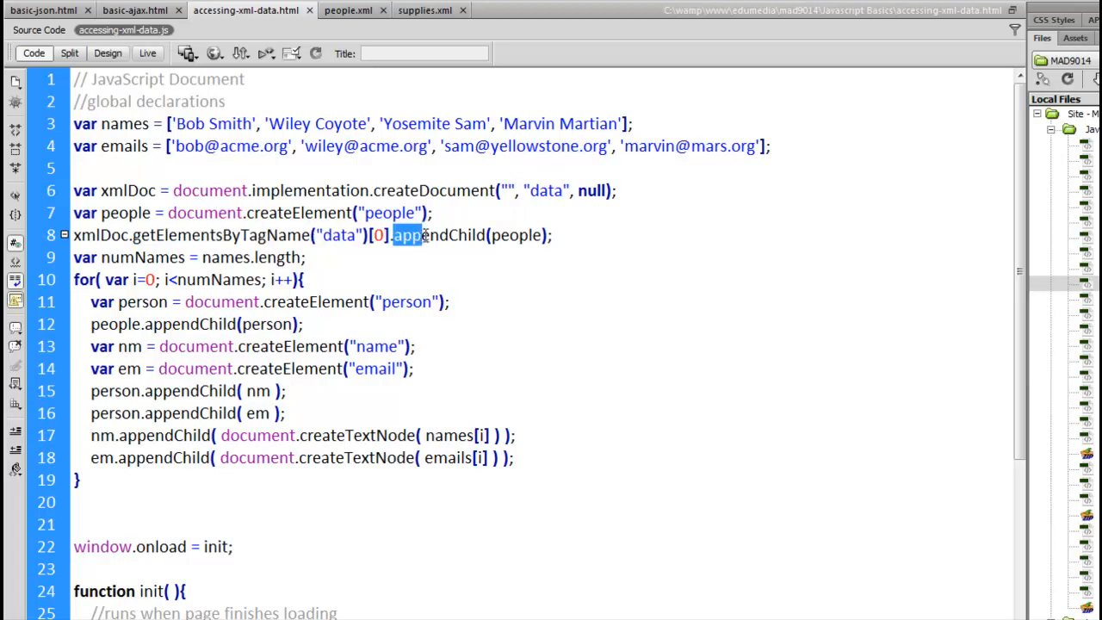
pyautogui.doubleClick(440, 235)
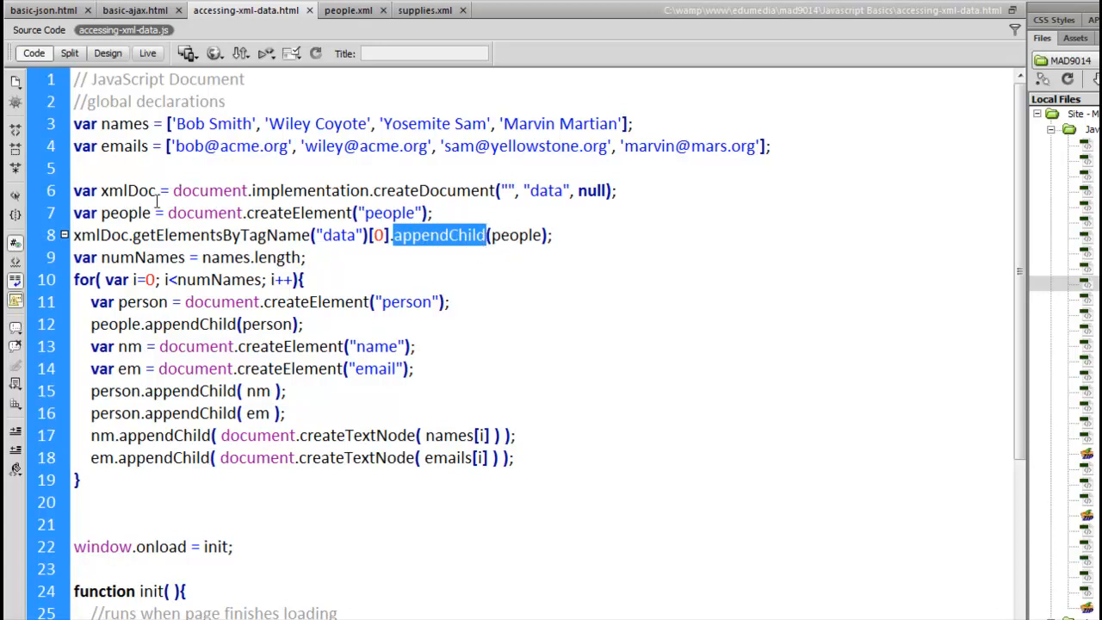
pyautogui.moveTo(375, 235)
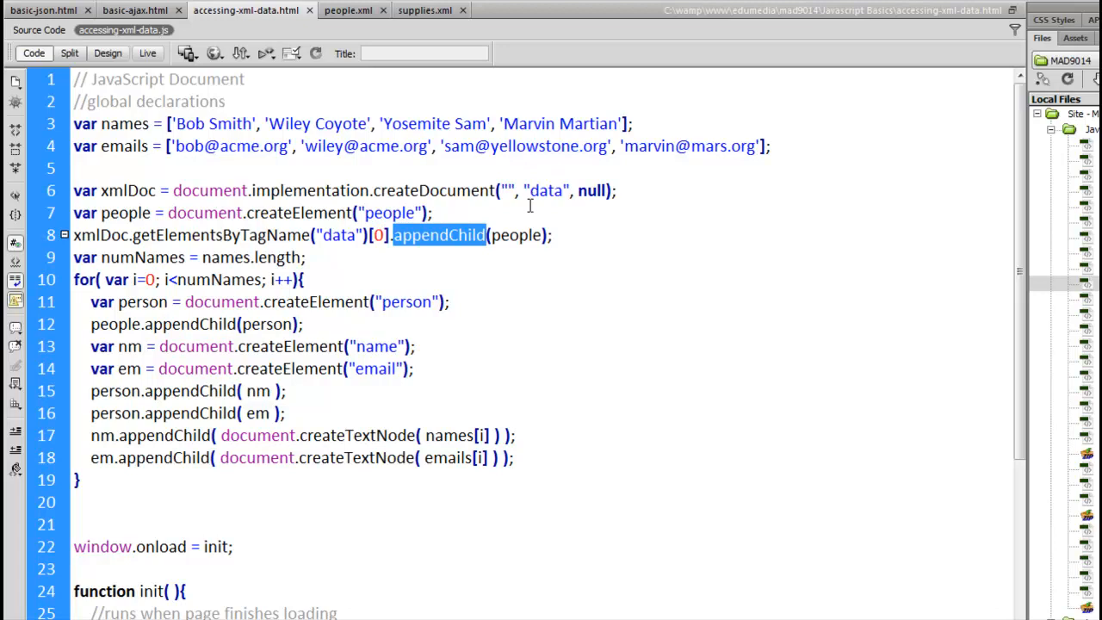
pyautogui.moveTo(265, 214)
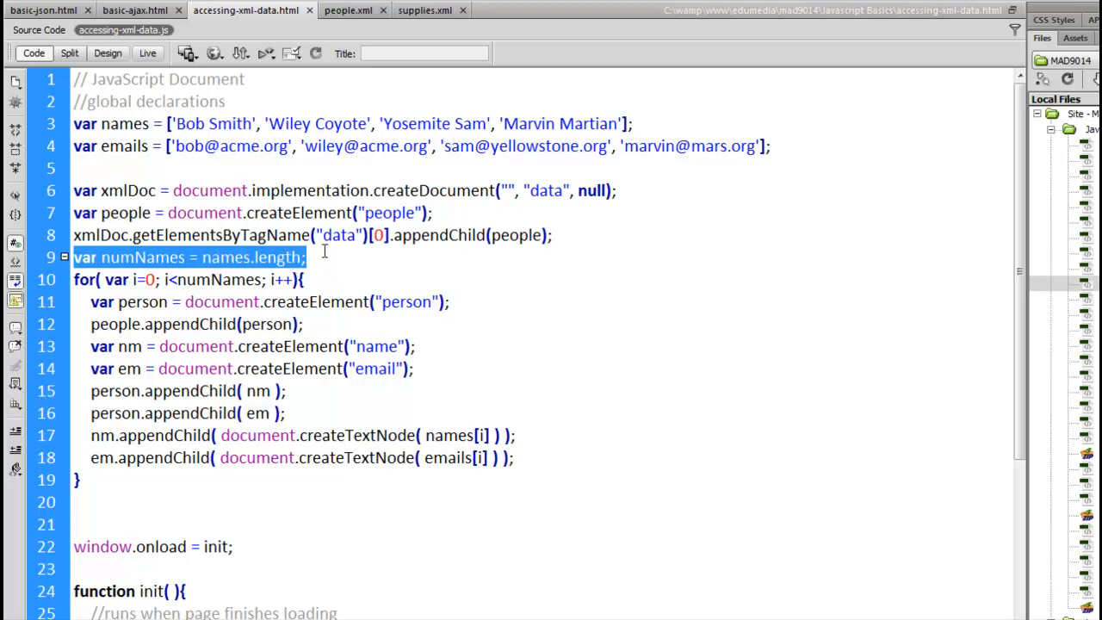
# Review the numNames line and createTextNode method, then scroll down to init().
pyautogui.click(78, 279)
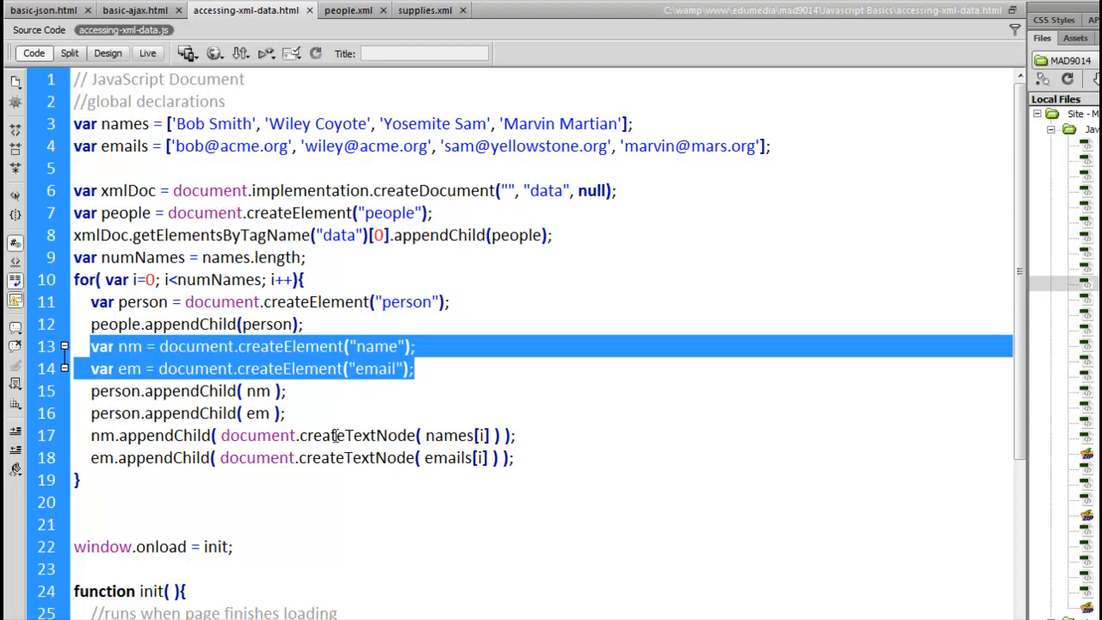
pyautogui.doubleClick(448, 435)
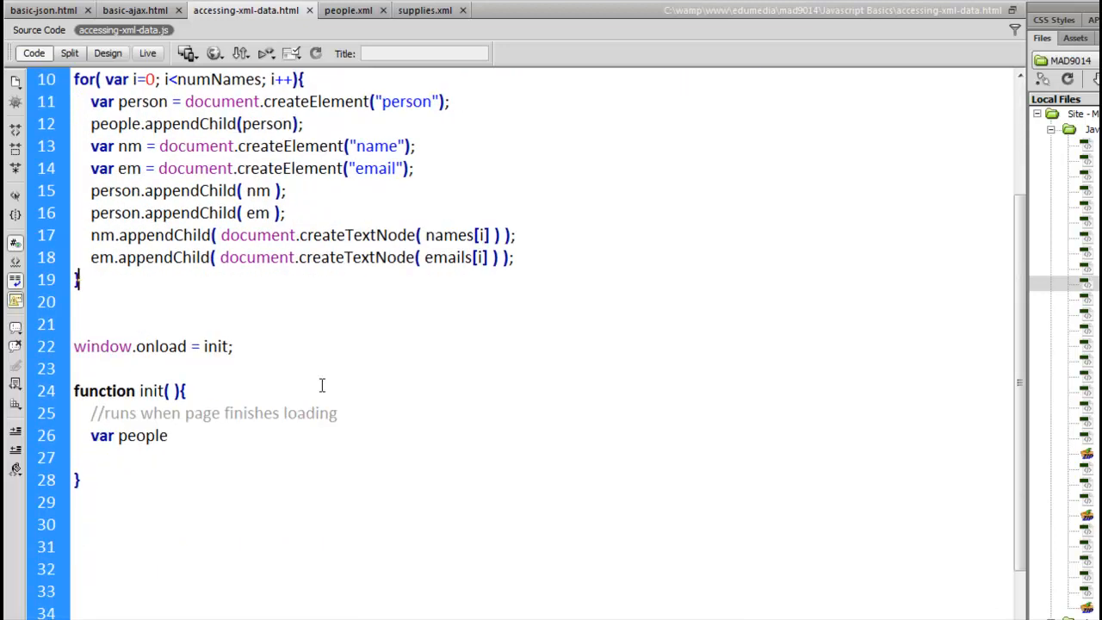
pyautogui.scroll(-3)
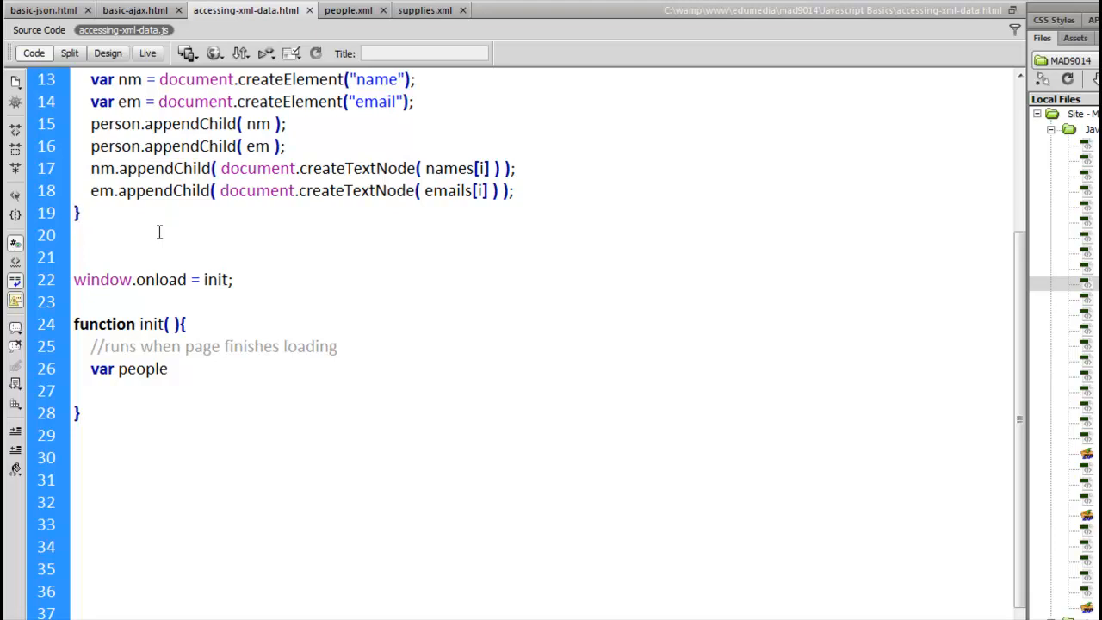
pyautogui.click(230, 279)
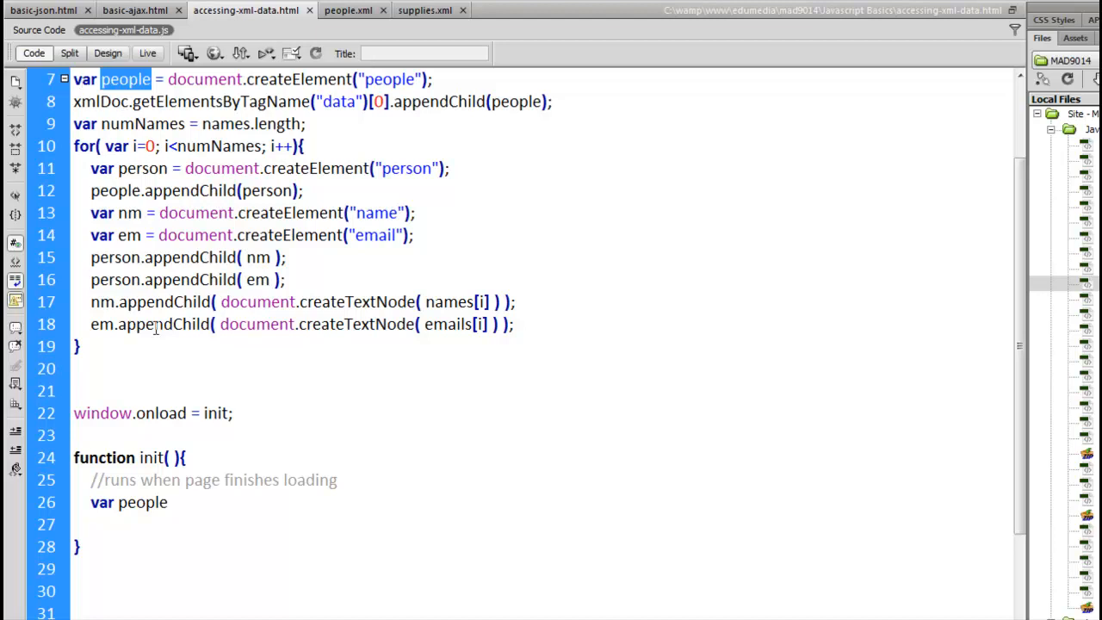
pyautogui.moveTo(125, 491)
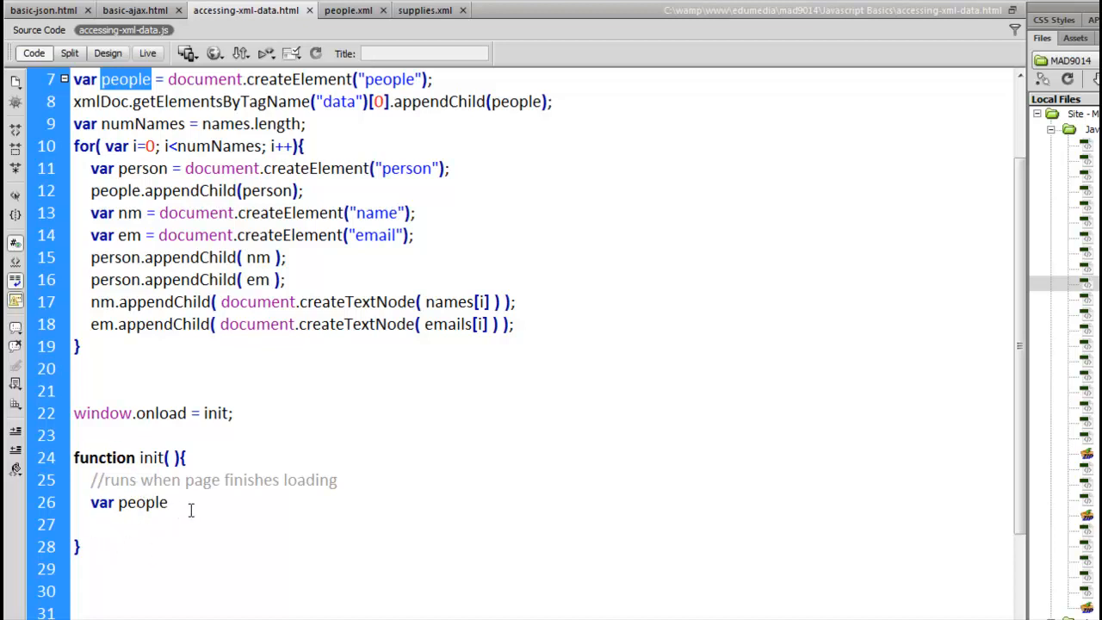
pyautogui.scroll(-3)
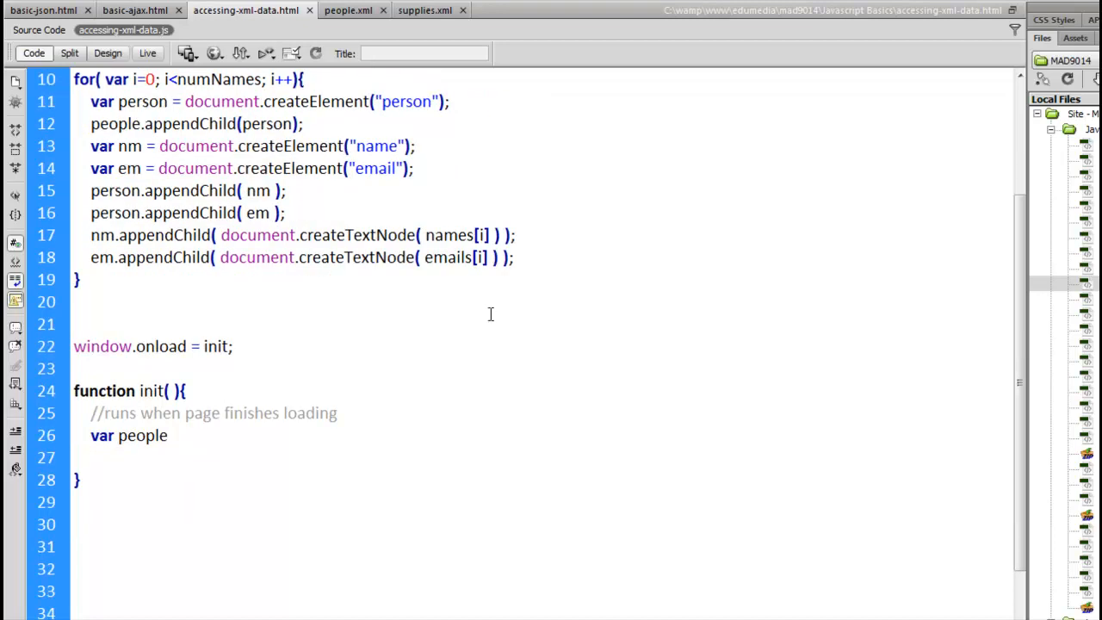
# Type '= getElementsByTagName( )' on line 26, trying and then removing a 'document.' prefix.
pyautogui.write('= getE')
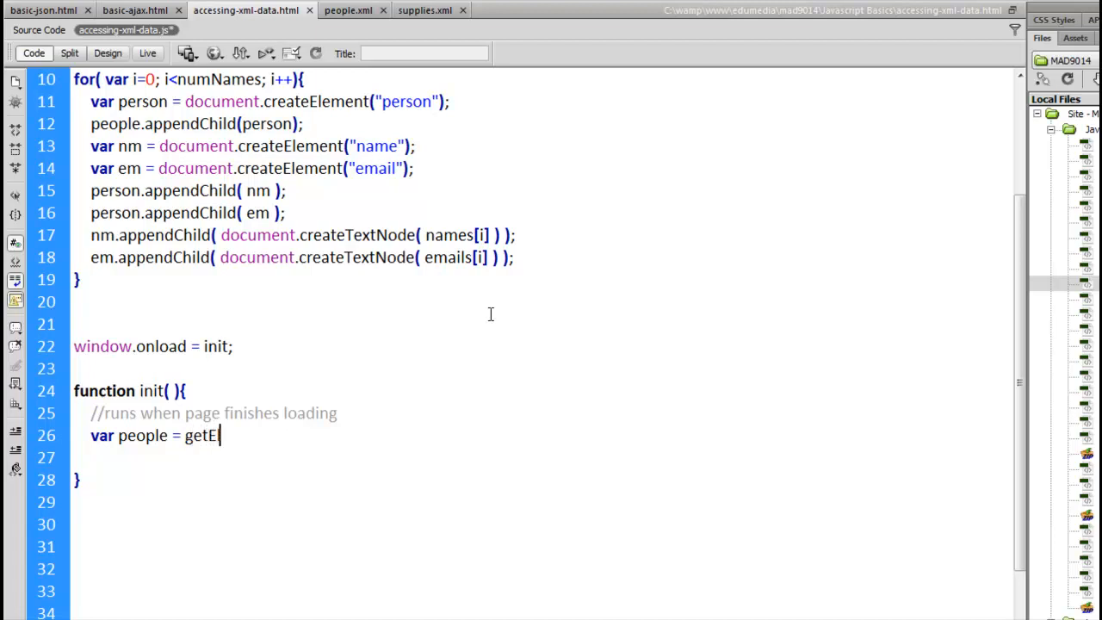
pyautogui.write('lements')
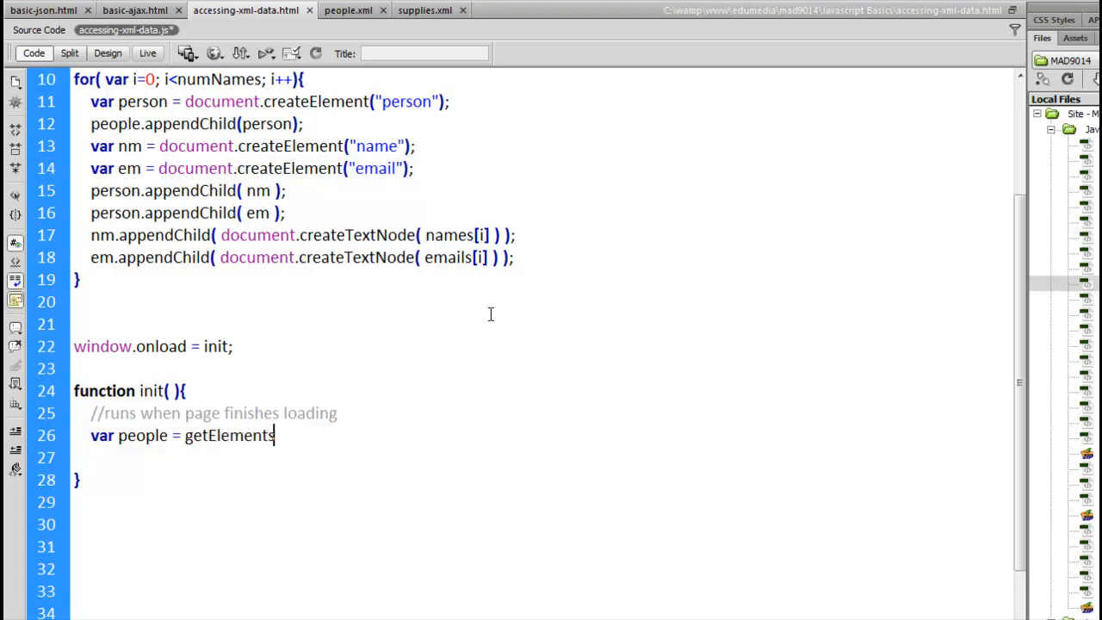
pyautogui.write('ByTagName')
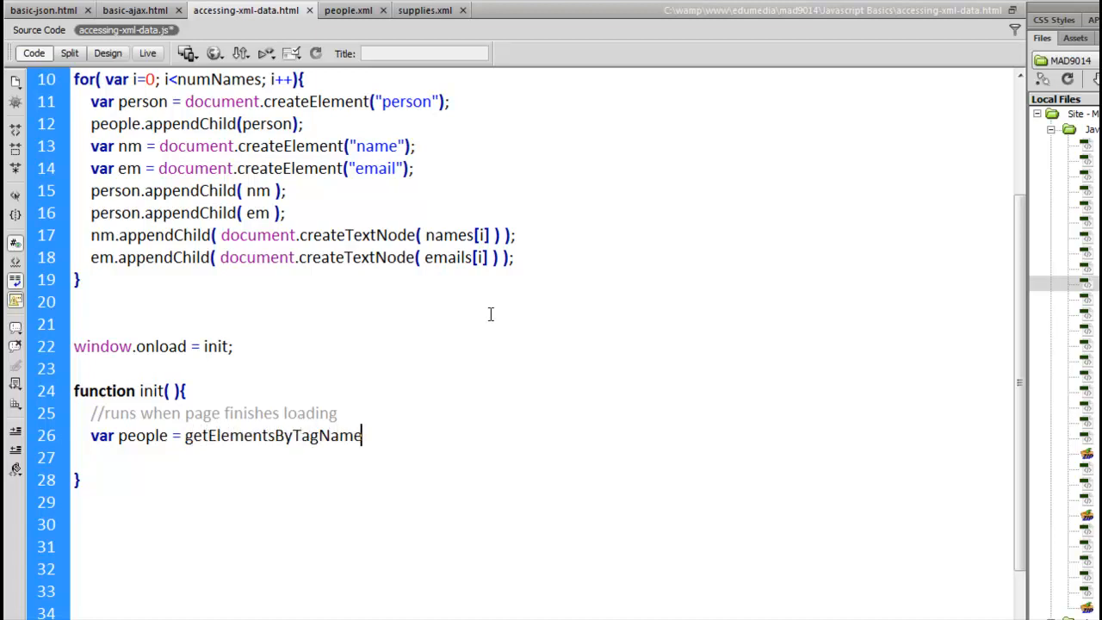
pyautogui.write('( )')
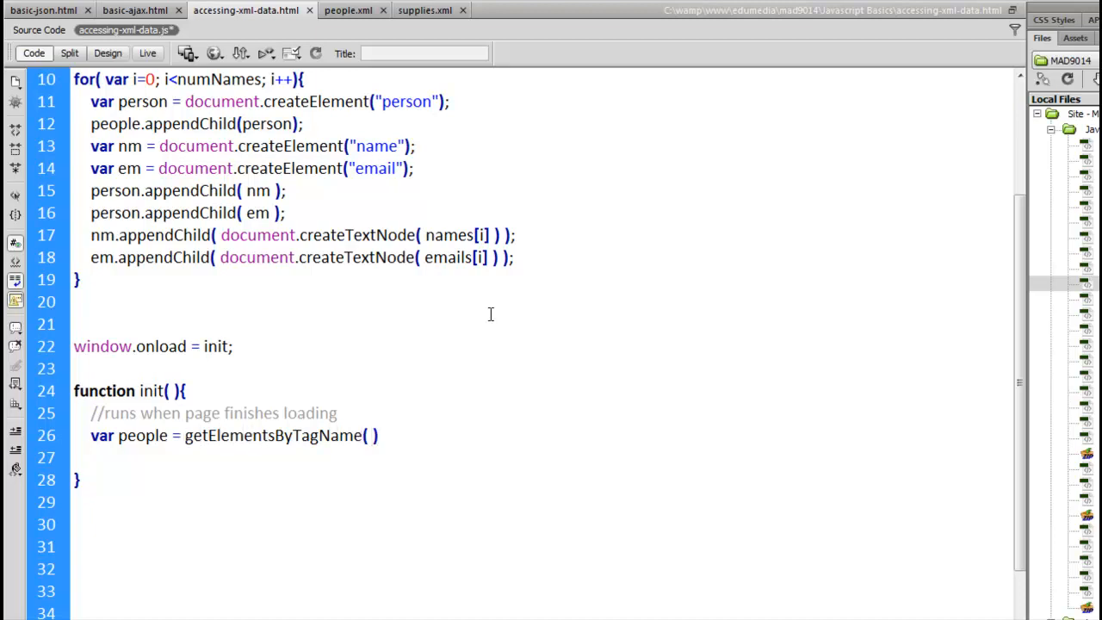
pyautogui.write('document.')
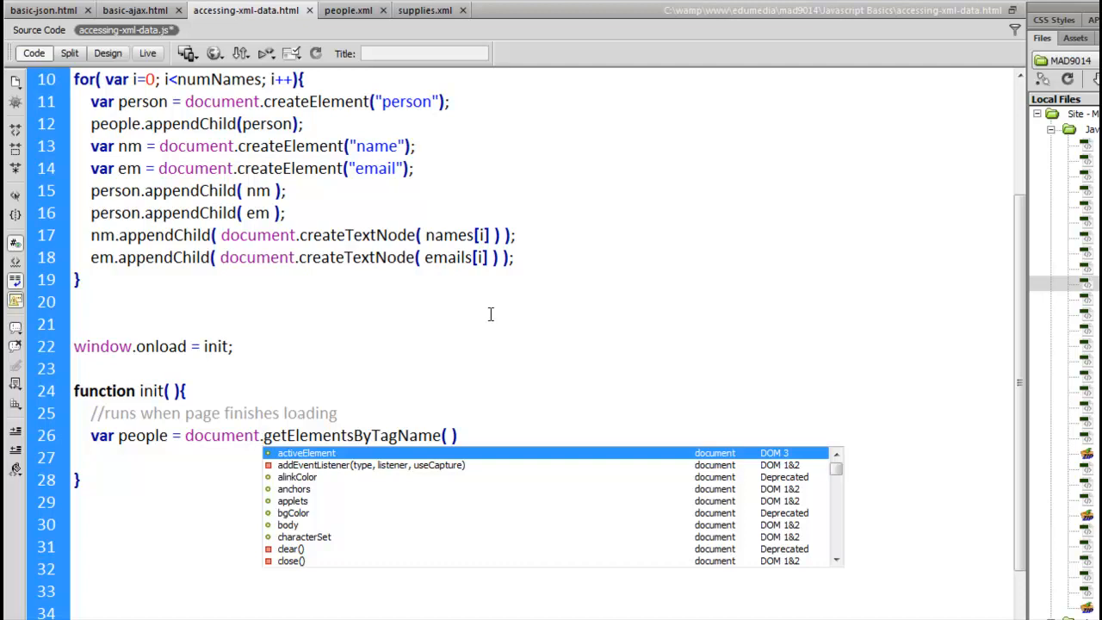
pyautogui.press('Escape')
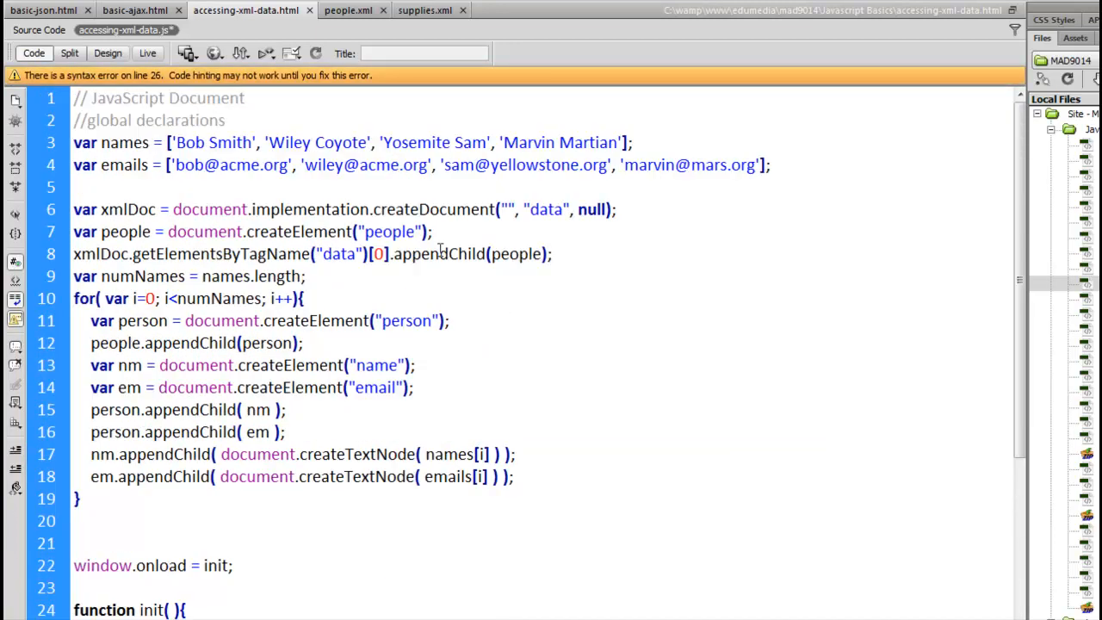
# Complete line 26 as var people = xmlDoc.getElementsByTagName("person");.
pyautogui.doubleClick(127, 210)
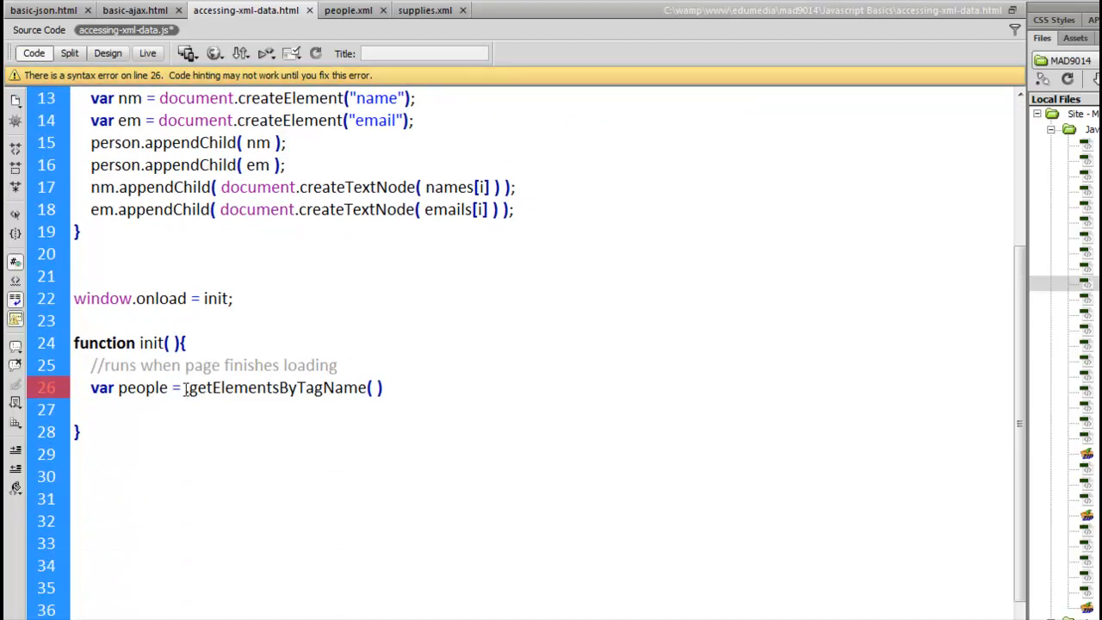
pyautogui.write('xmlDoc.')
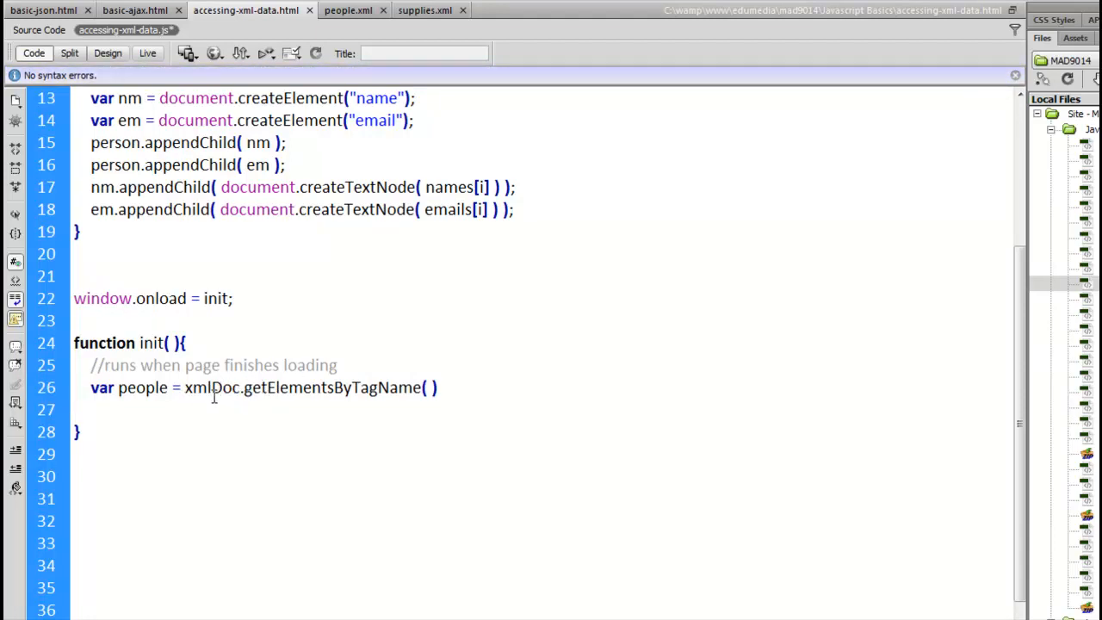
pyautogui.click(239, 388)
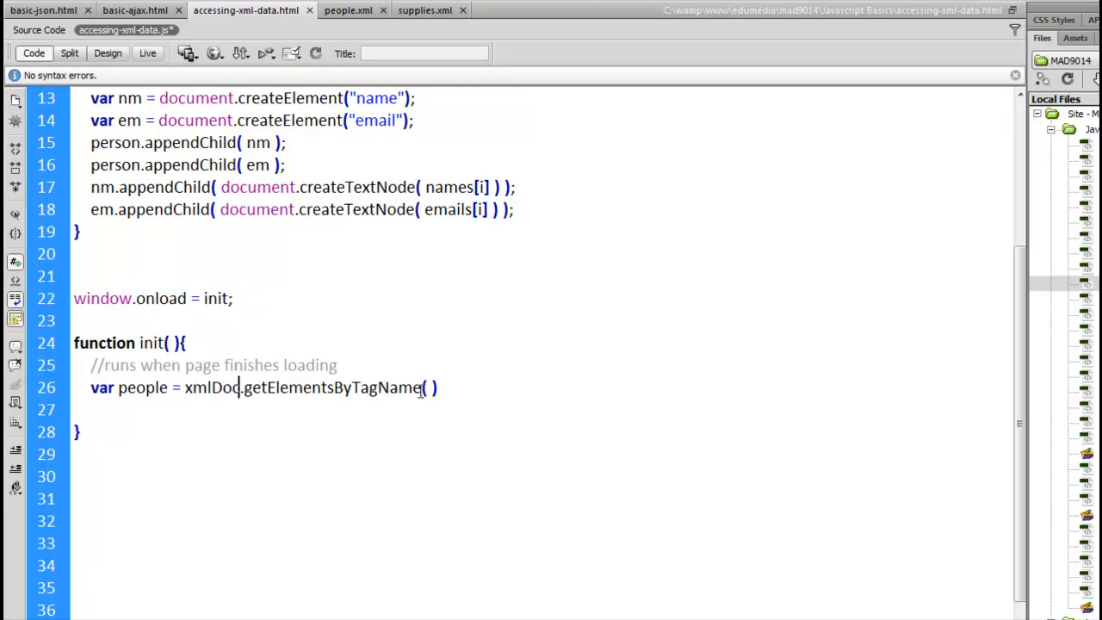
pyautogui.write("'")
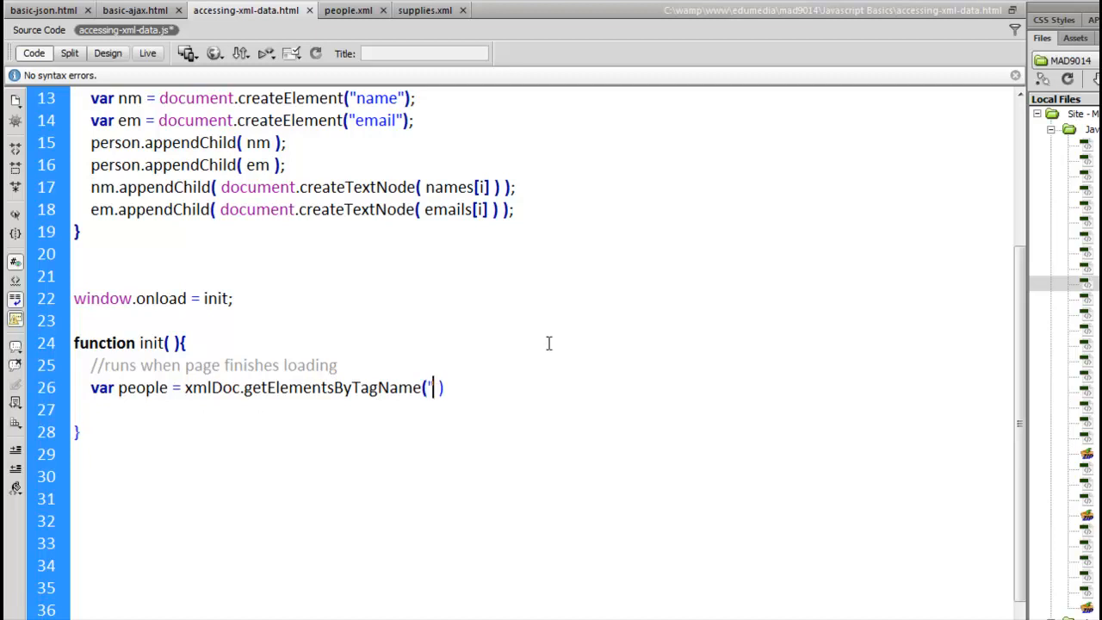
pyautogui.write('person"')
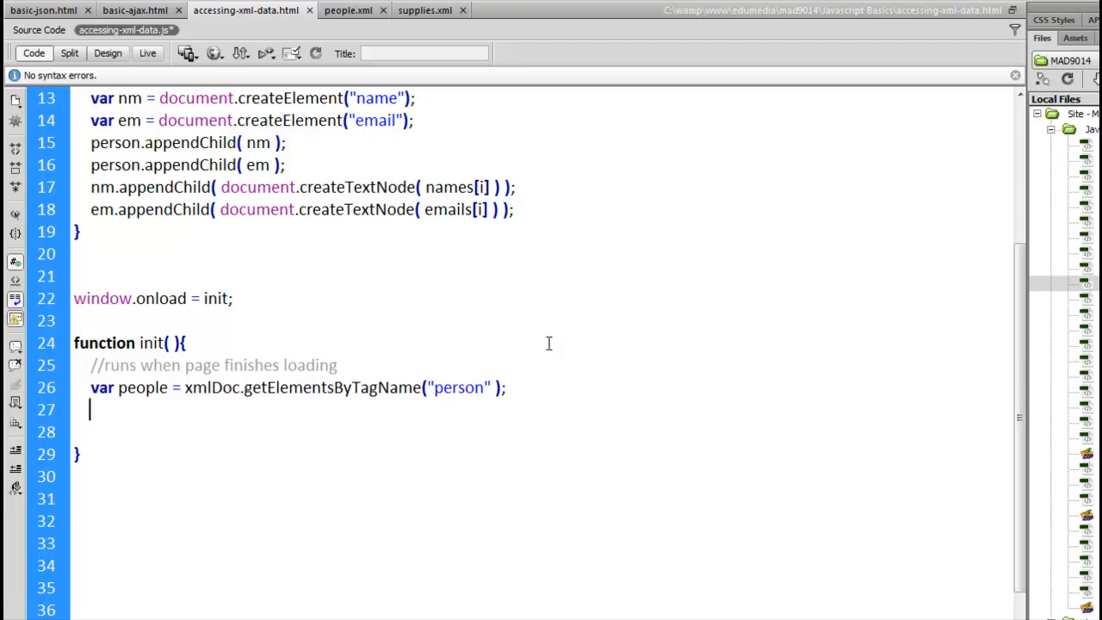
# Add console.log( people.length ); on line 27 and single out xmlDoc.
pyautogui.write('console.')
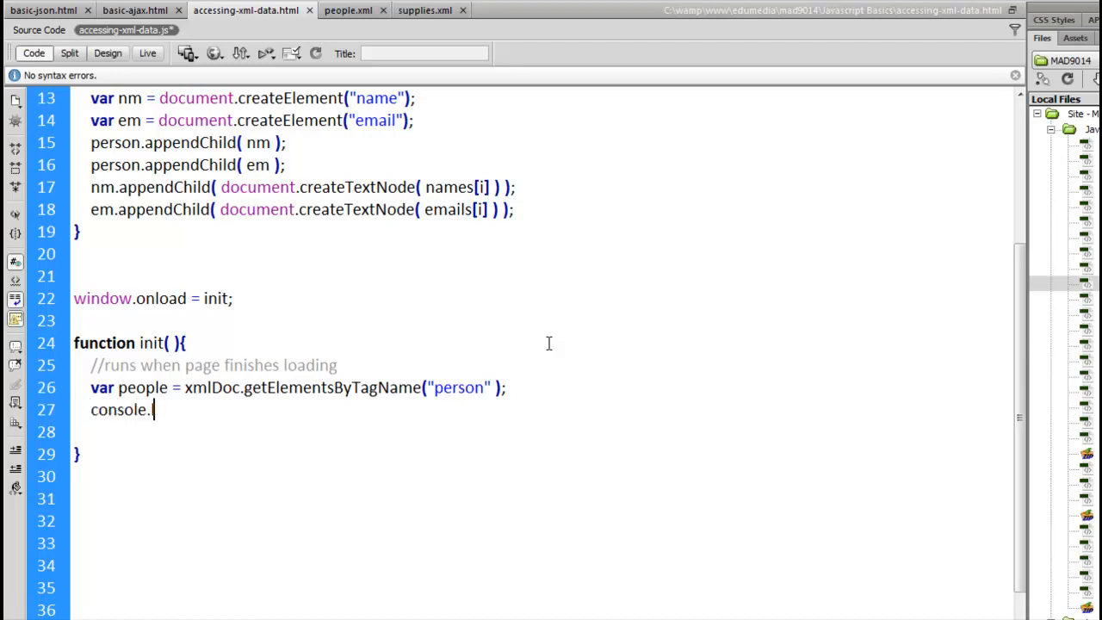
pyautogui.write('log( p')
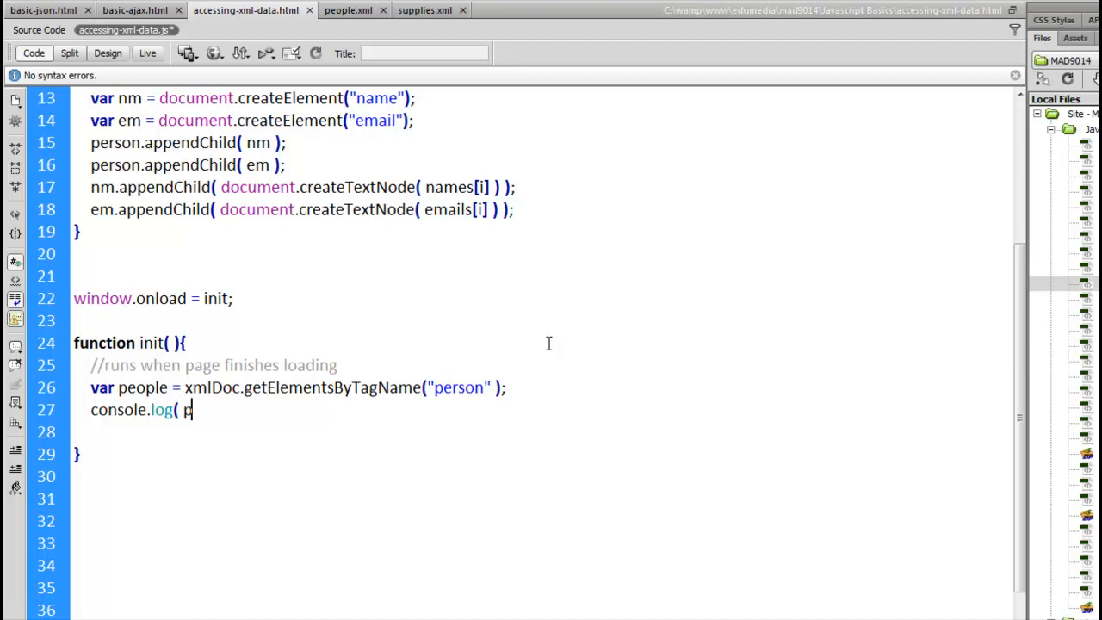
pyautogui.write('eople.')
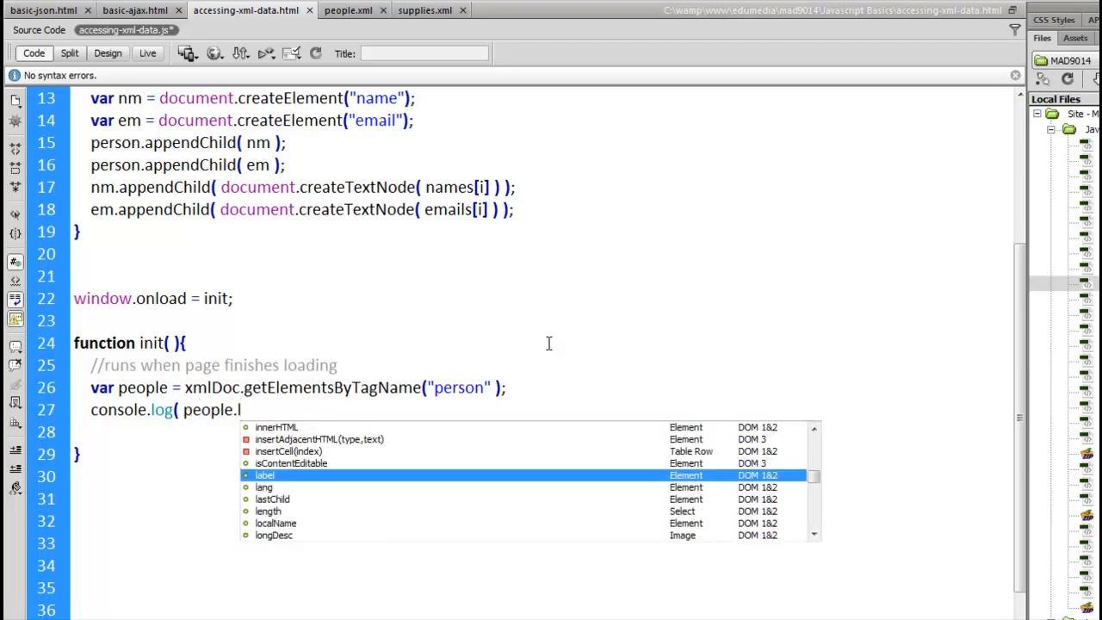
pyautogui.write('length')
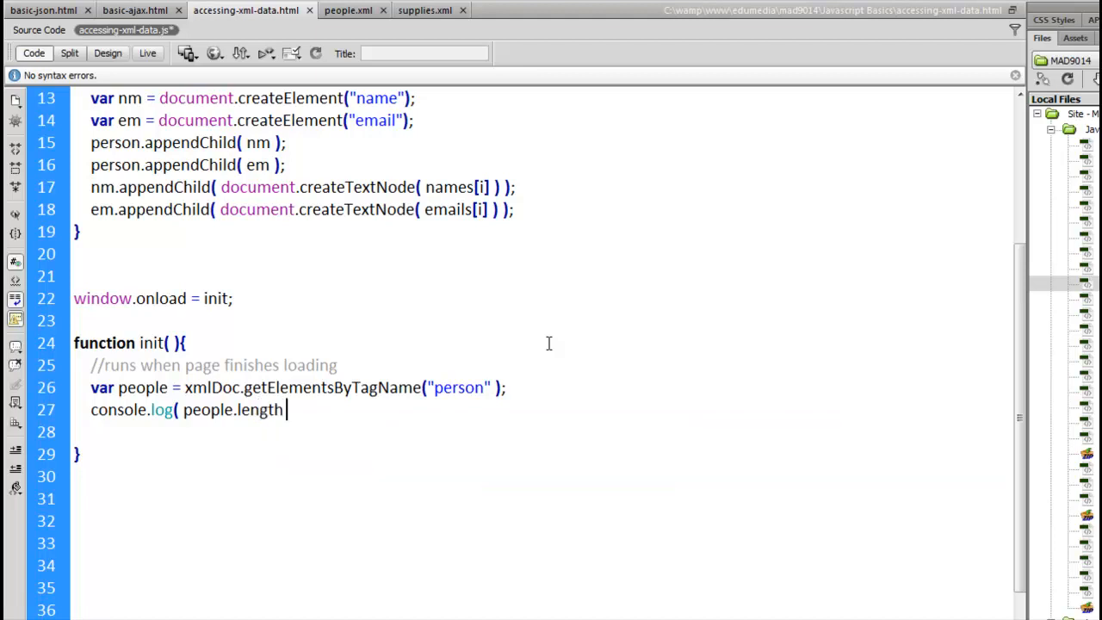
pyautogui.write(');')
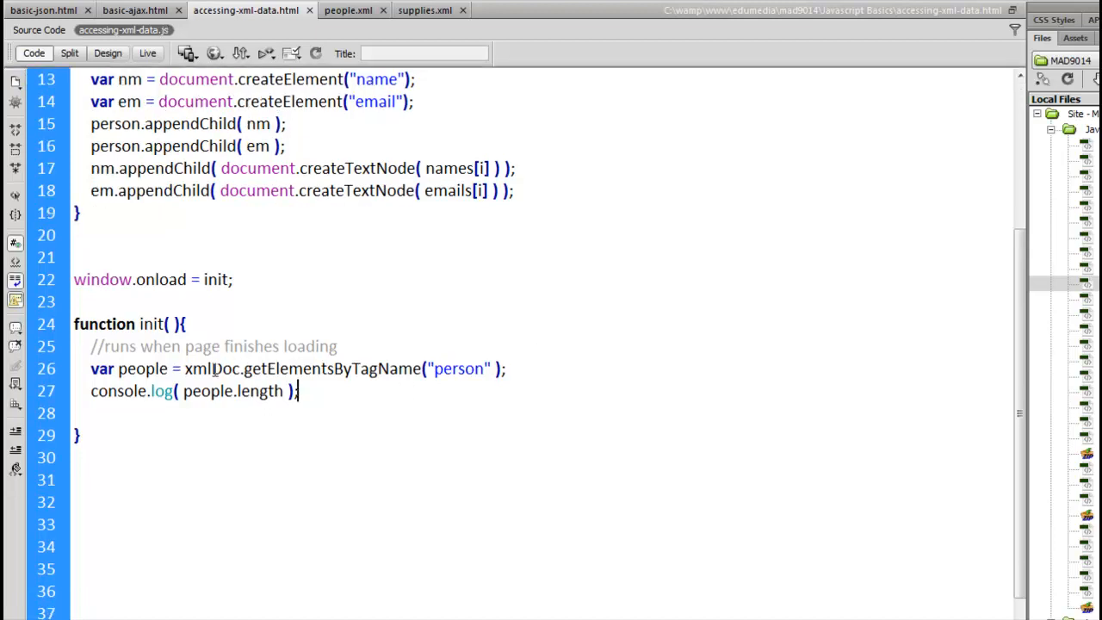
pyautogui.doubleClick(213, 369)
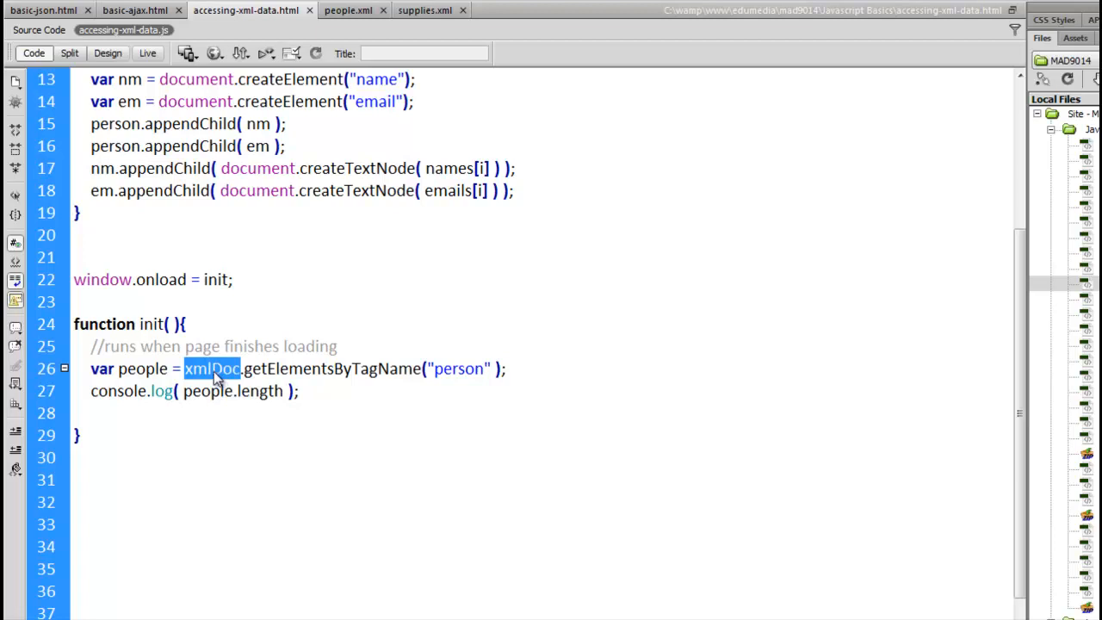
pyautogui.moveTo(154, 397)
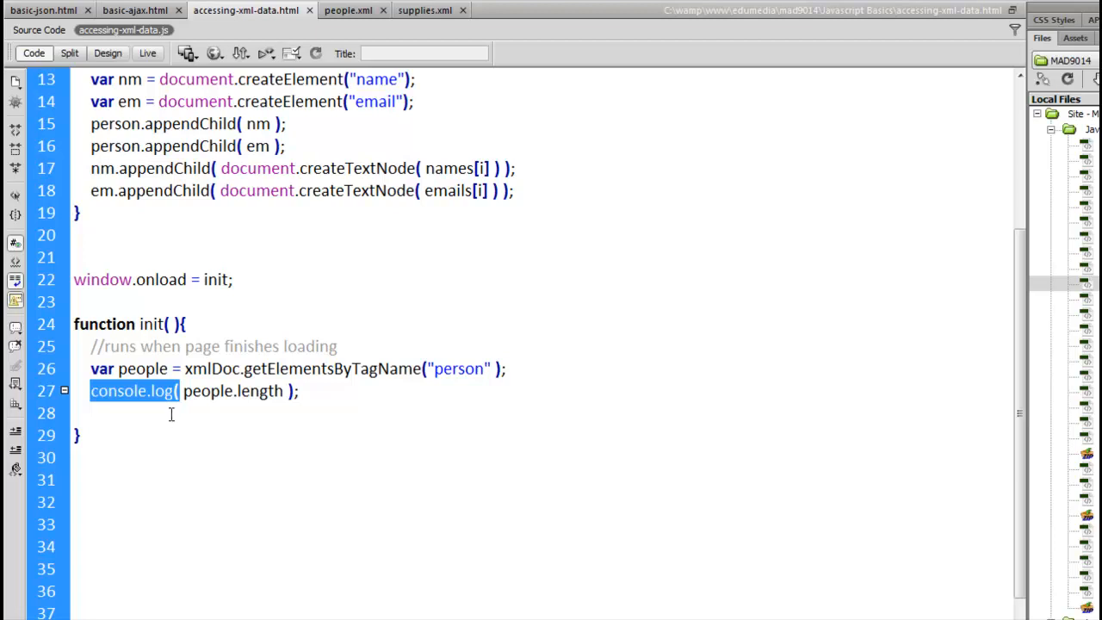
pyautogui.moveTo(106, 414)
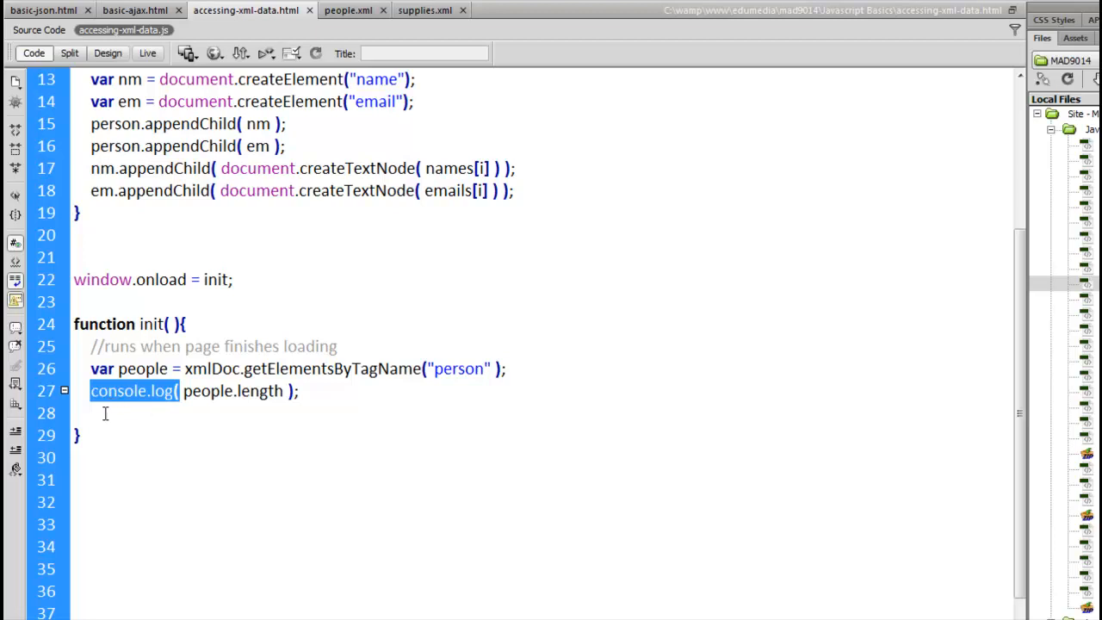
pyautogui.moveTo(124, 389)
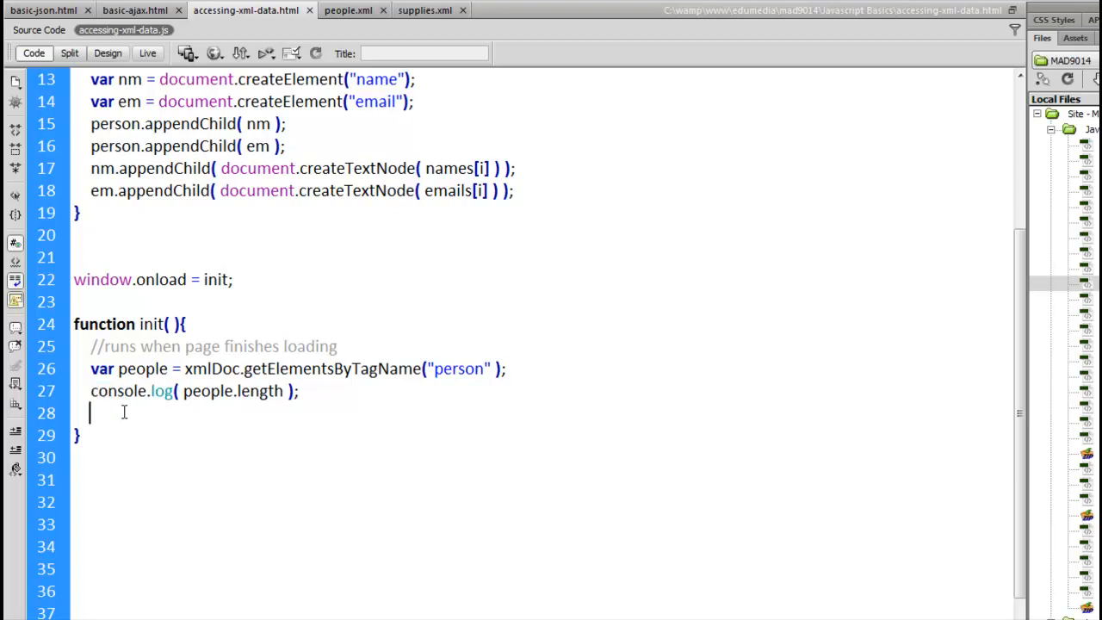
# Switch to Chrome and reload the page so the console prints 4.
pyautogui.press('alt+tab')
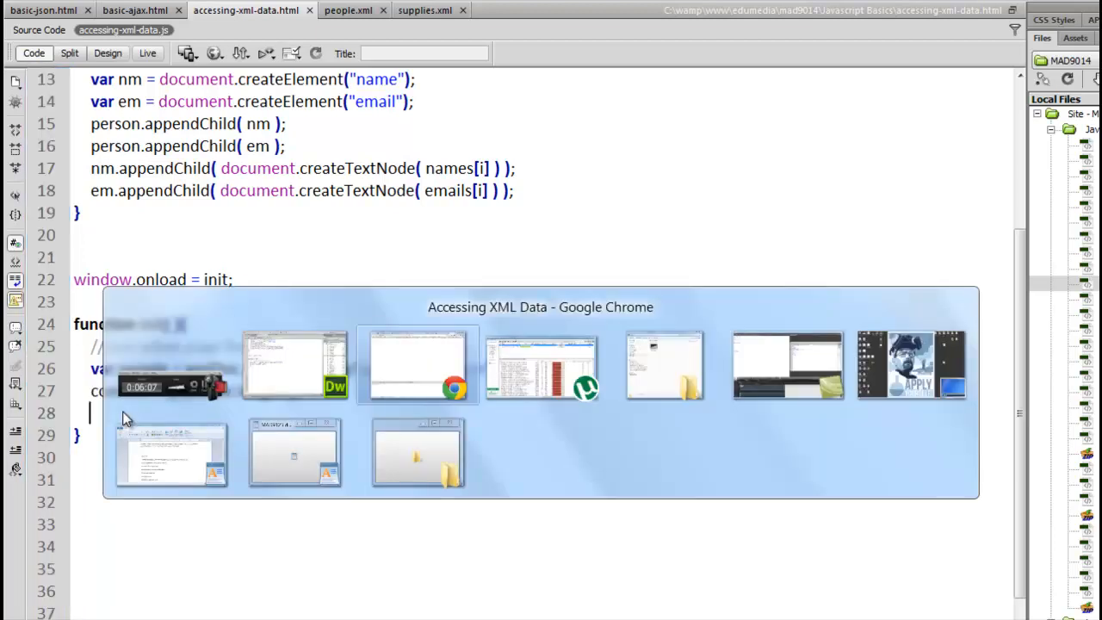
pyautogui.click(417, 365)
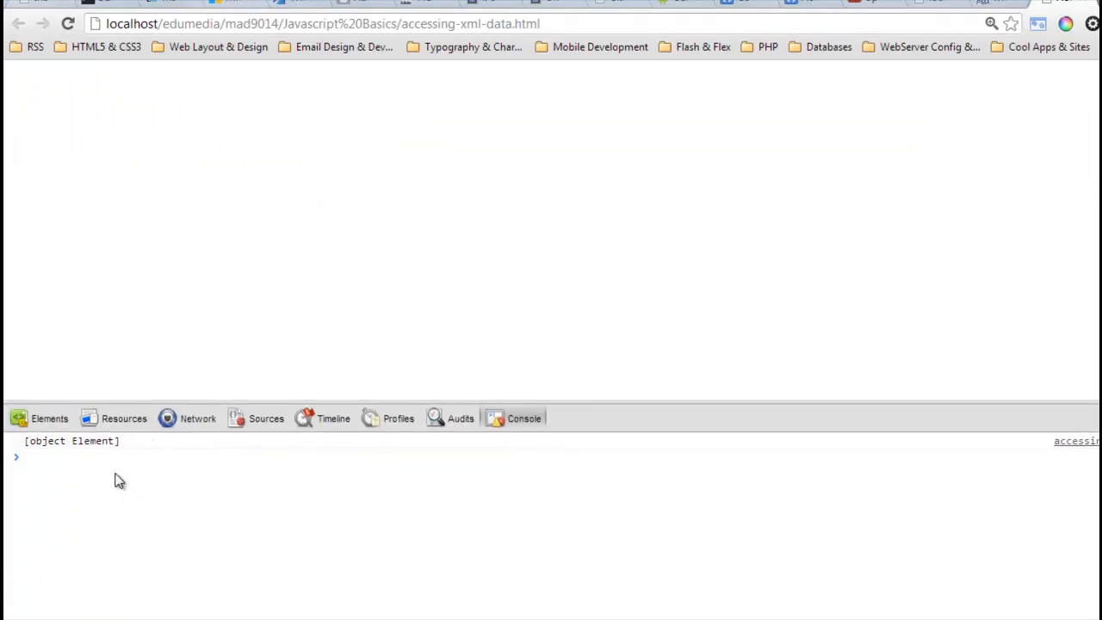
pyautogui.moveTo(62, 127)
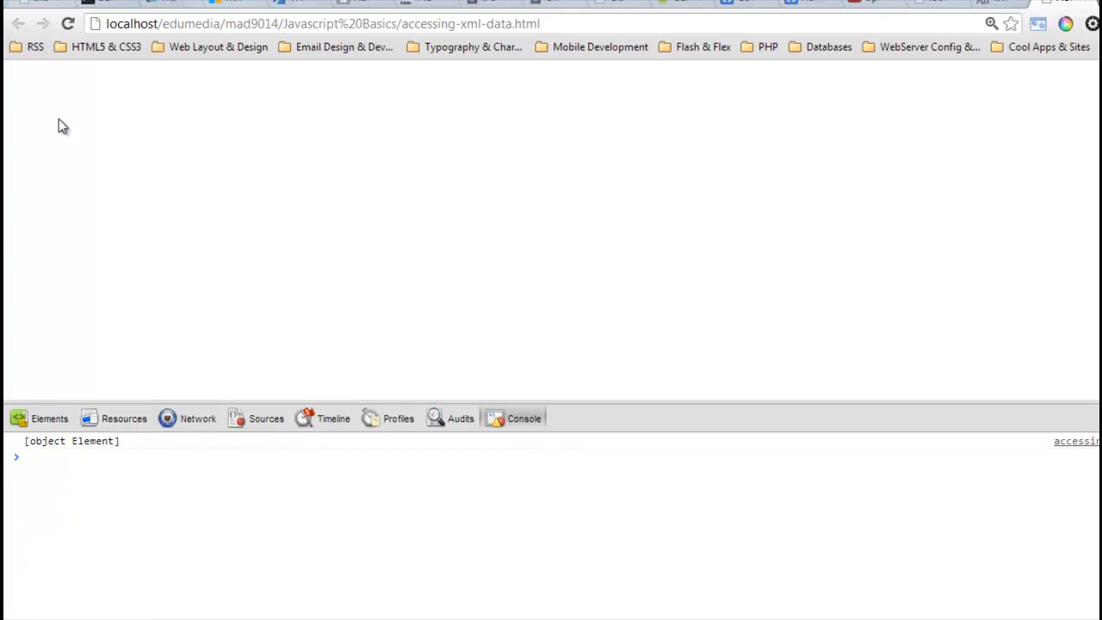
pyautogui.click(68, 23)
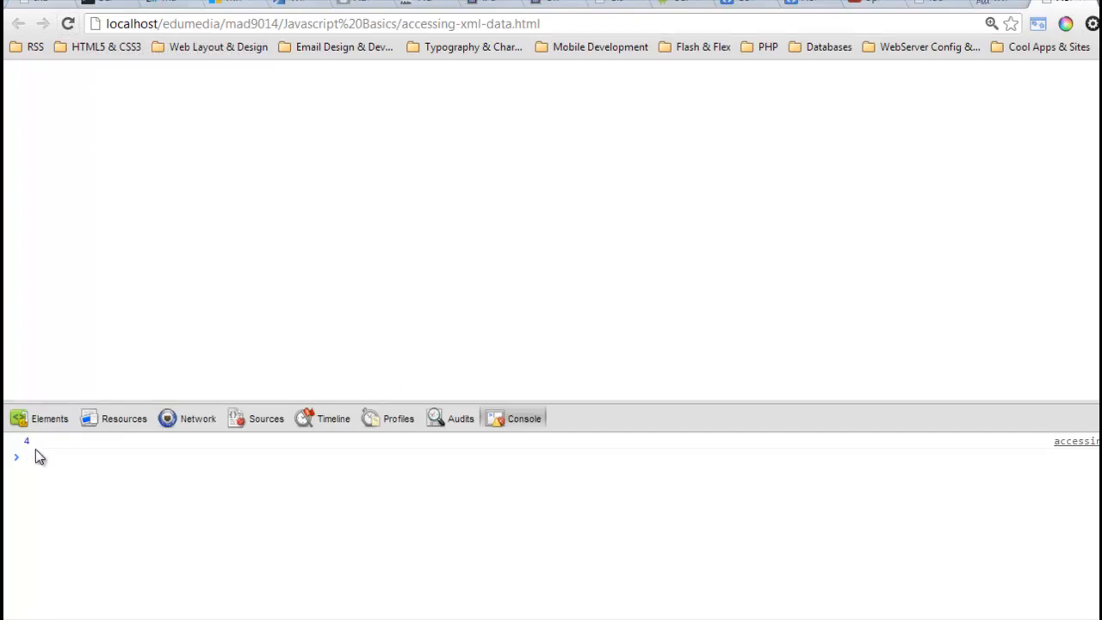
pyautogui.moveTo(31, 472)
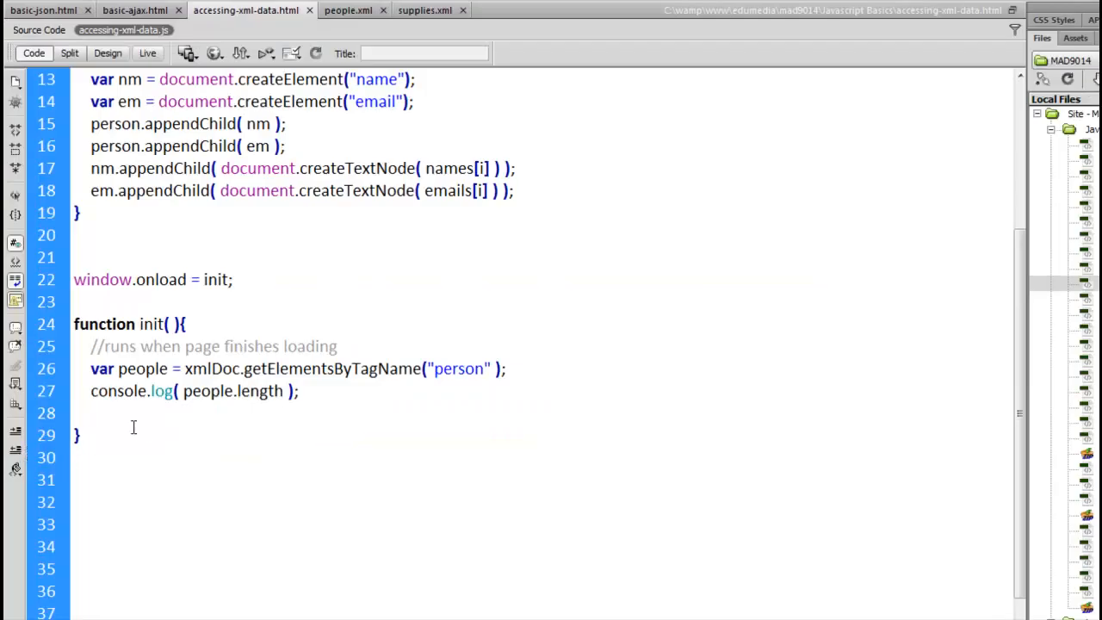
# Add console.log( xmlDoc.toString() ); on line 28 and single out xmlDoc.
pyautogui.write('console')
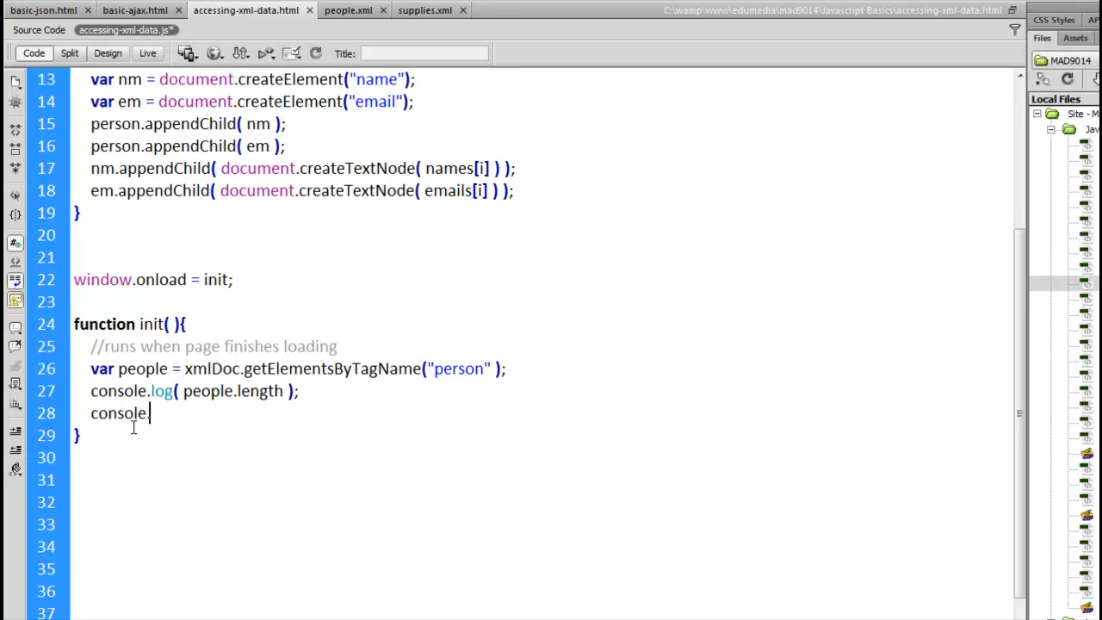
pyautogui.write('.log(')
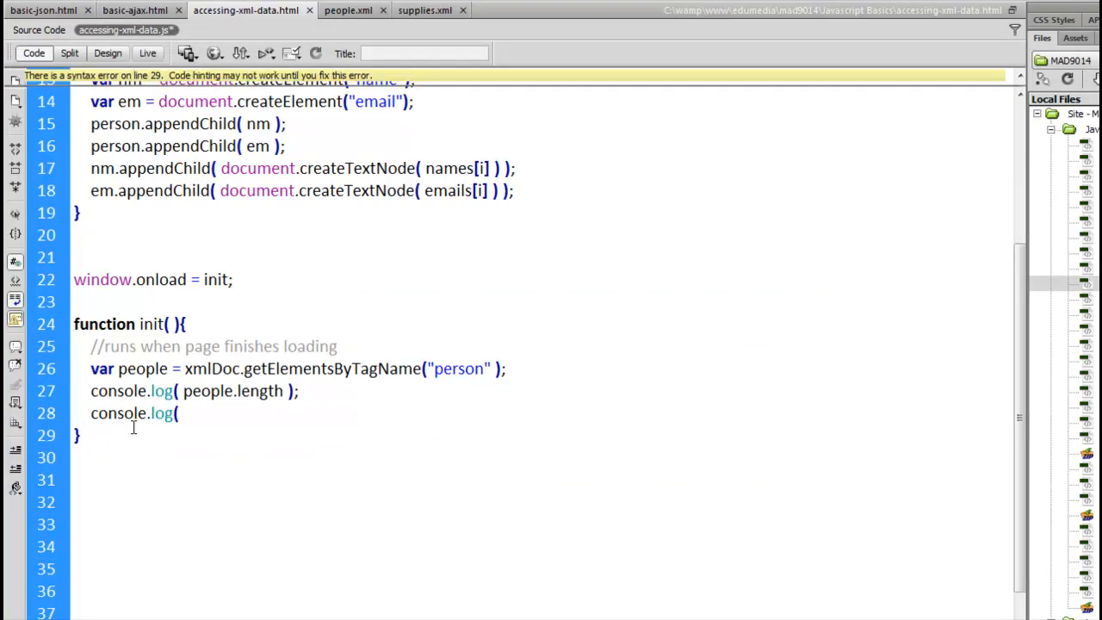
pyautogui.write('xmlDoc')
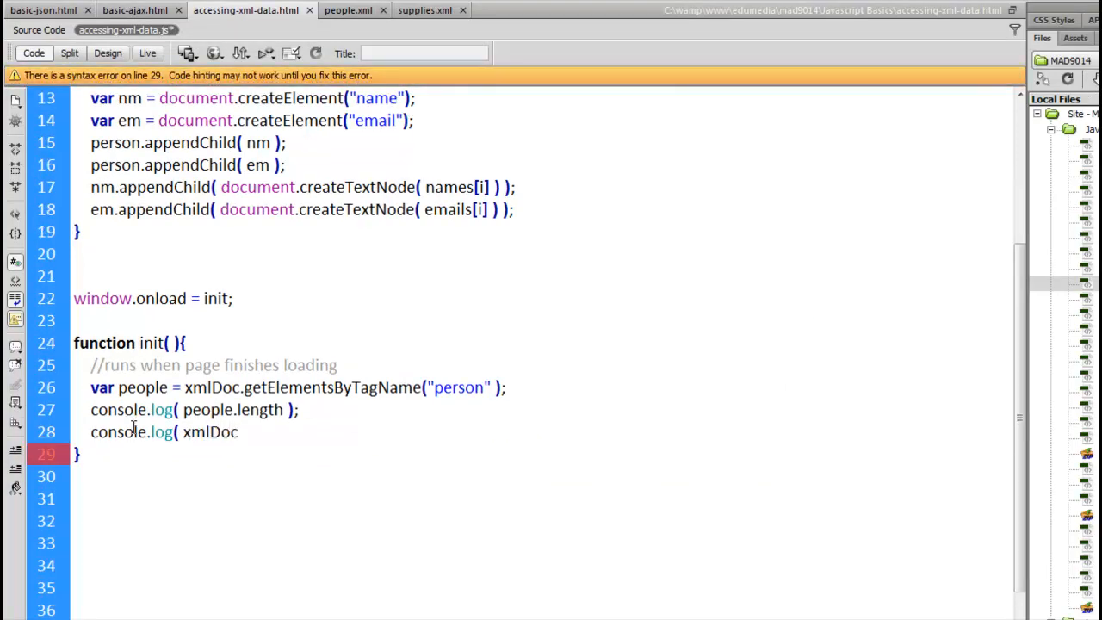
pyautogui.write('.toString(')
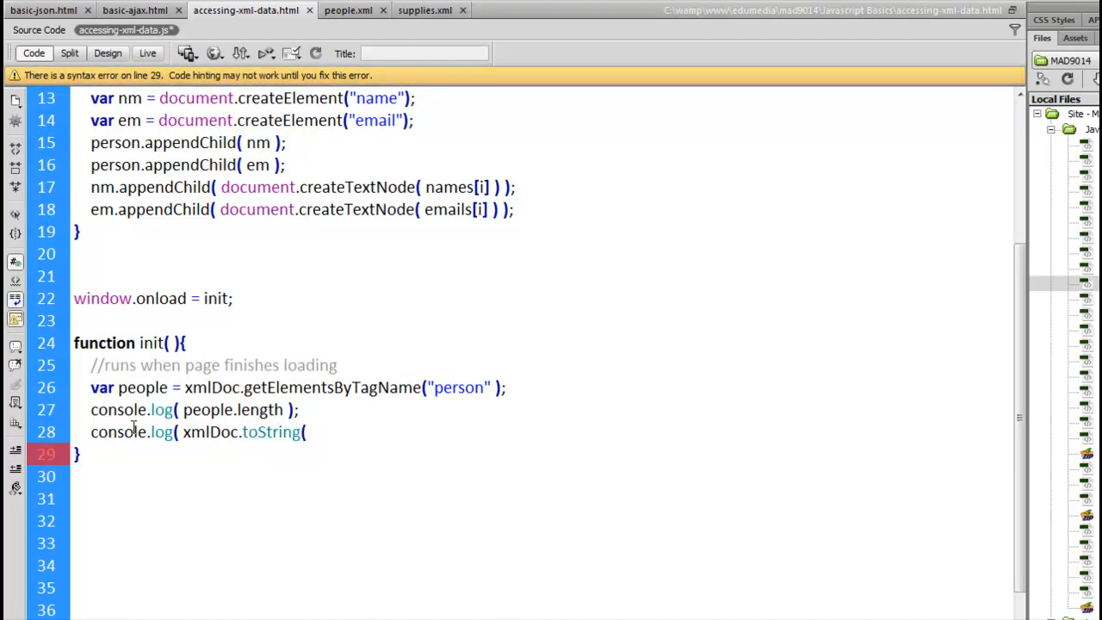
pyautogui.write(') );')
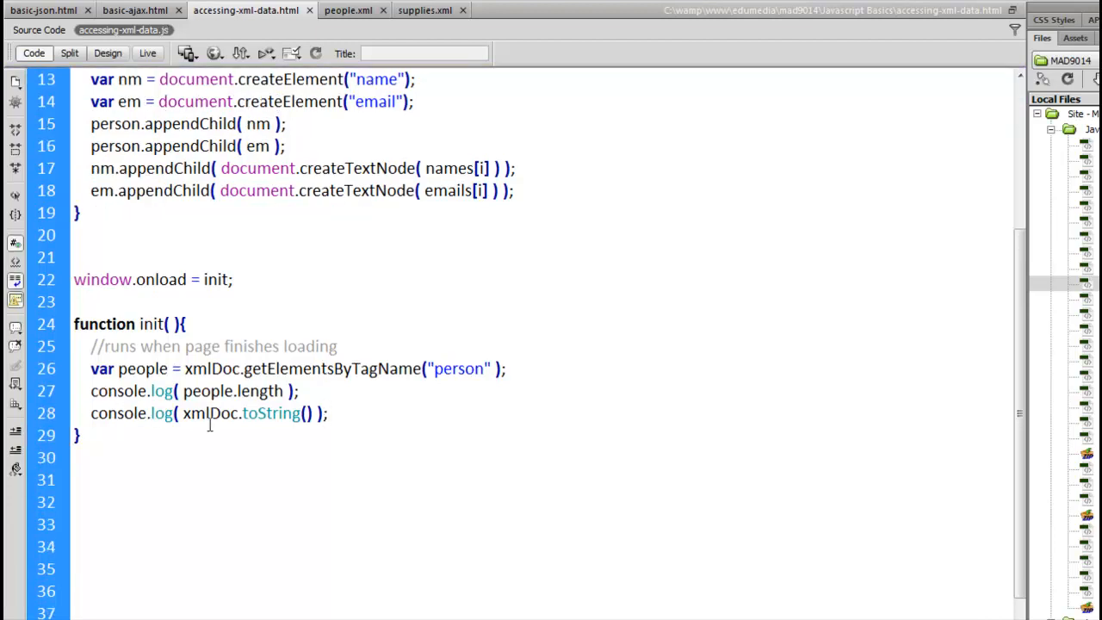
pyautogui.doubleClick(209, 414)
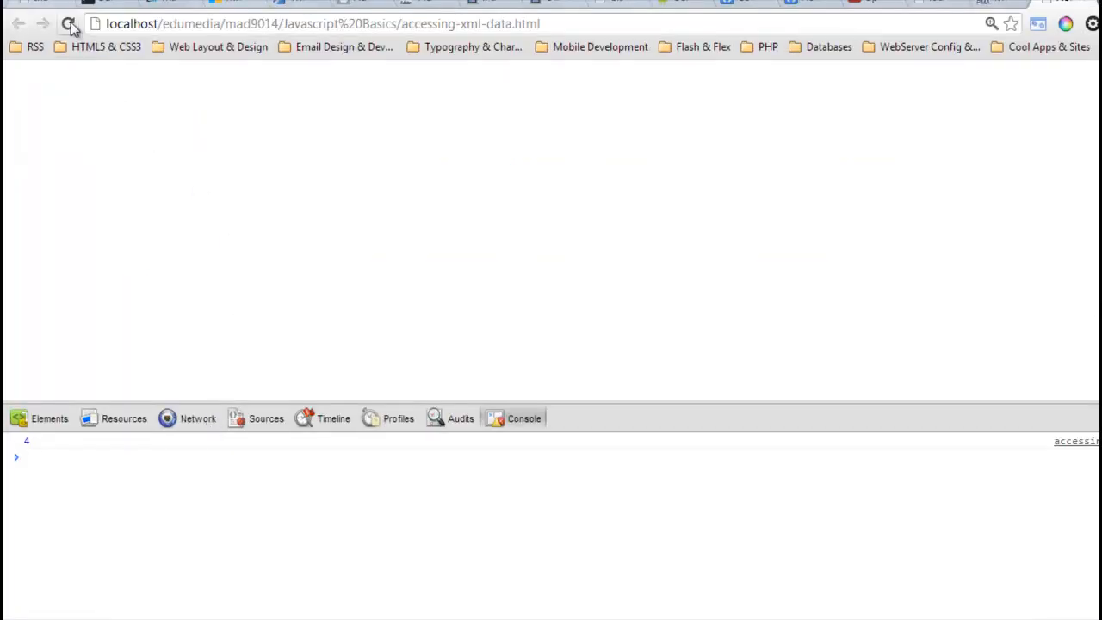
# Reload Chrome so the console shows [object Document] beneath 4.
pyautogui.click(68, 23)
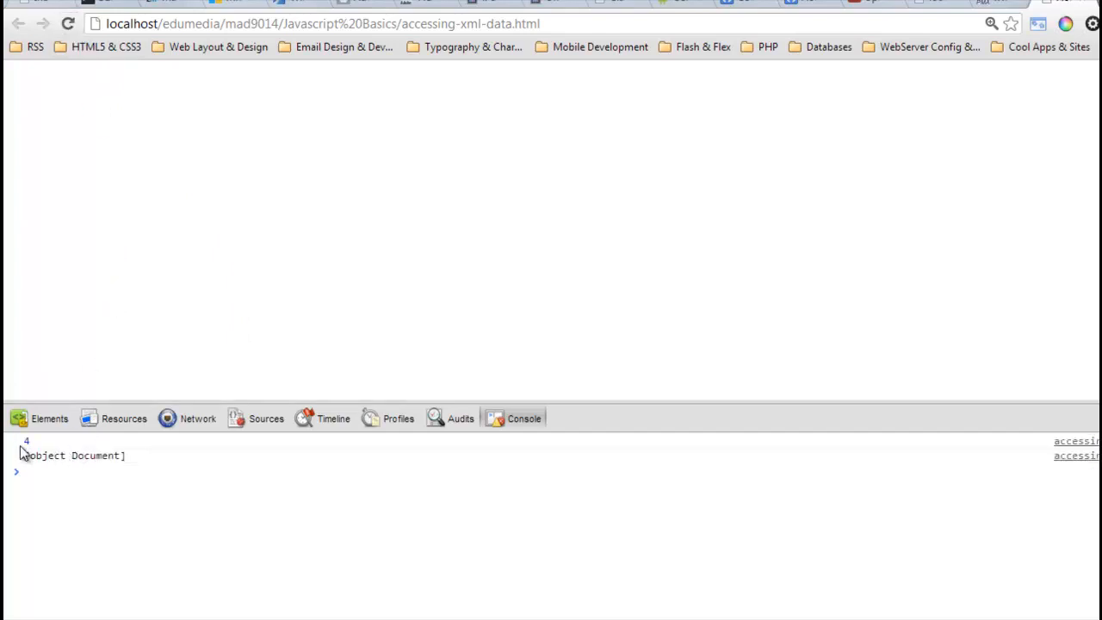
pyautogui.moveTo(42, 469)
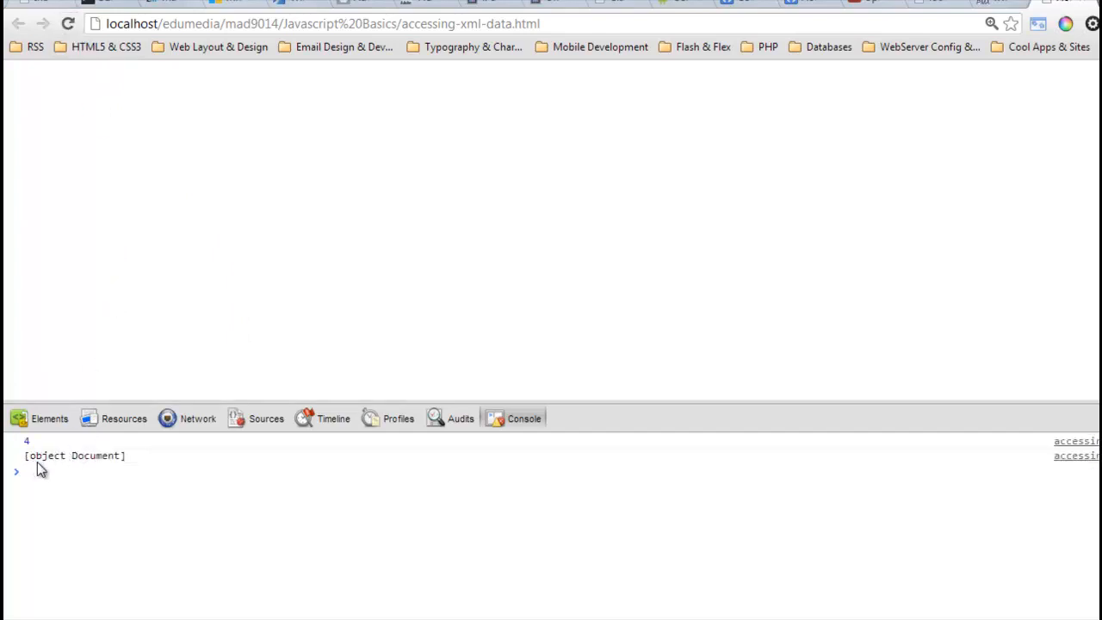
pyautogui.moveTo(105, 468)
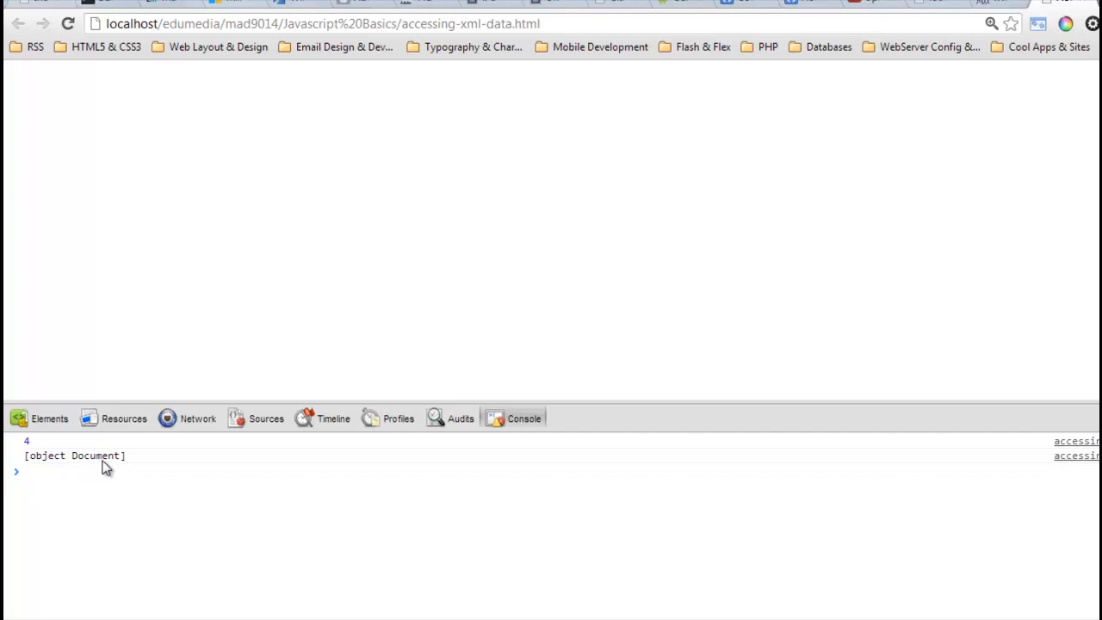
pyautogui.moveTo(94, 456)
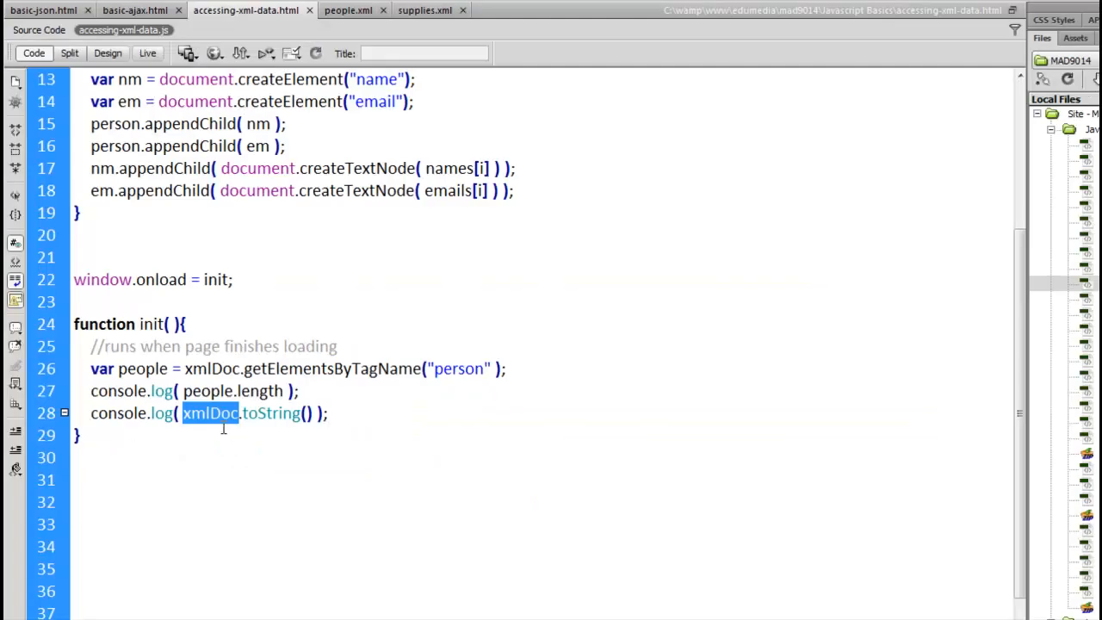
# Insert 'firstChild.' before toString so line 28 logs xmlDoc.firstChild.toString().
pyautogui.doubleClick(270, 414)
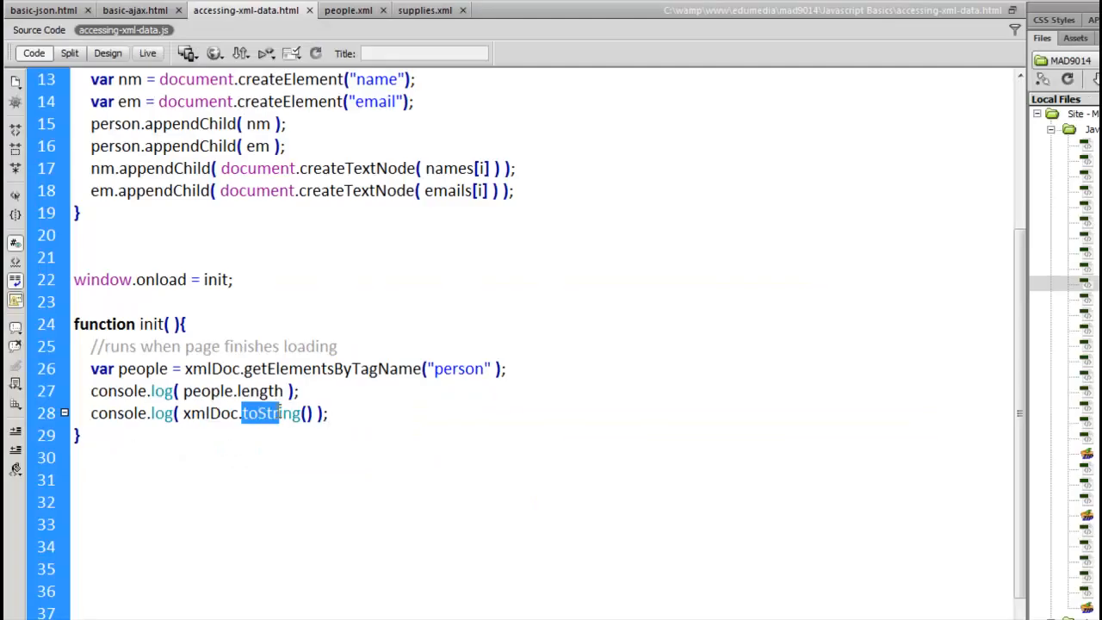
pyautogui.click(247, 414)
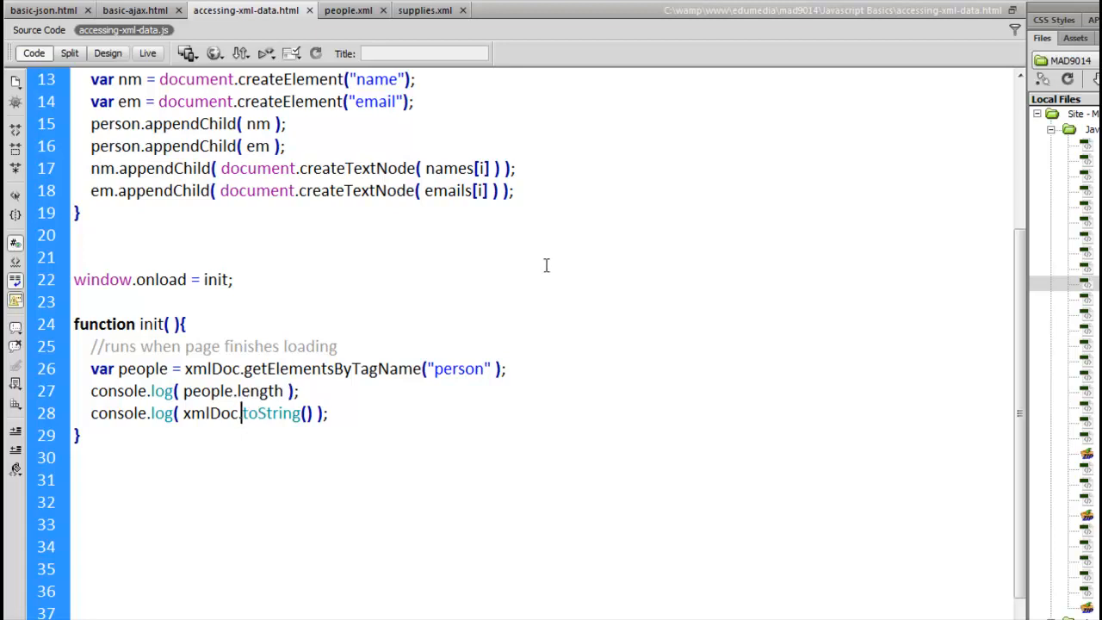
pyautogui.write('first')
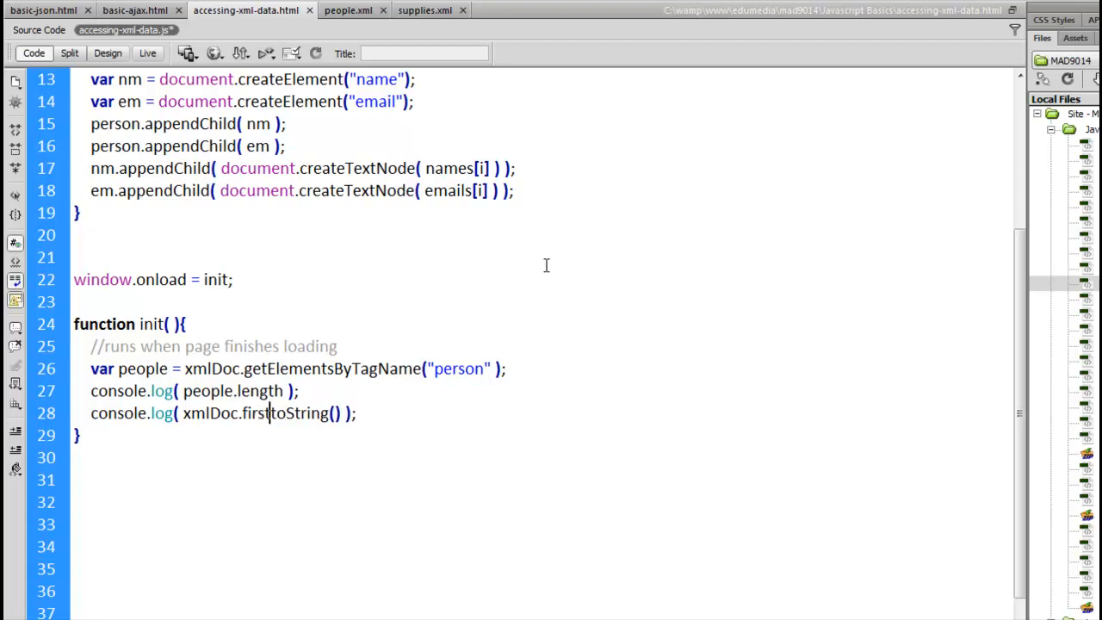
pyautogui.write('Child')
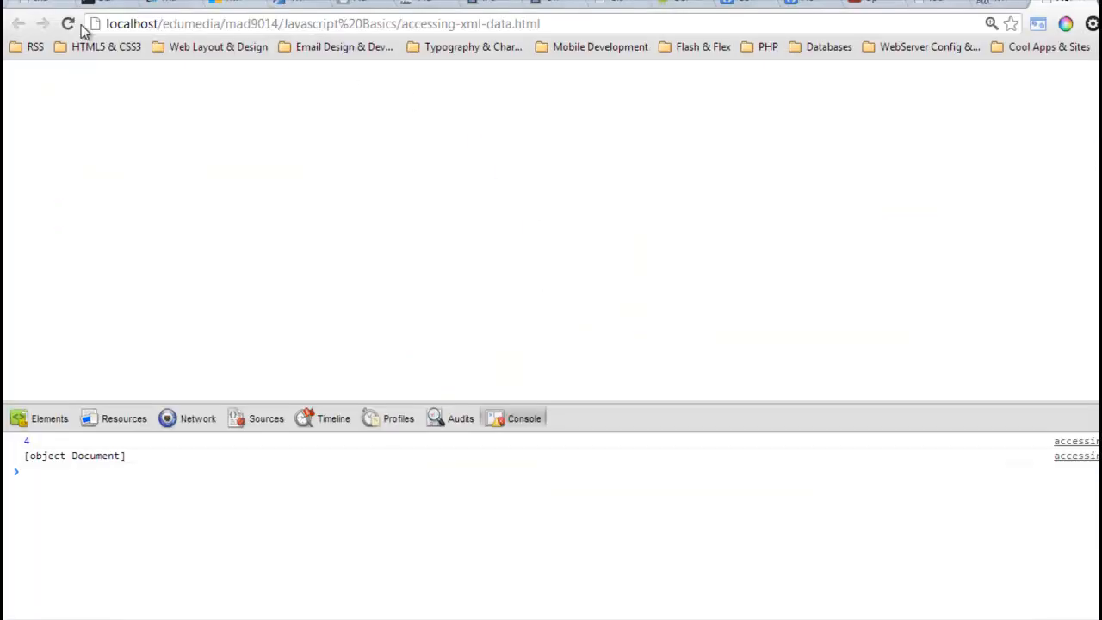
# Reload Chrome so the console shows [object Element] beneath 4.
pyautogui.click(67, 23)
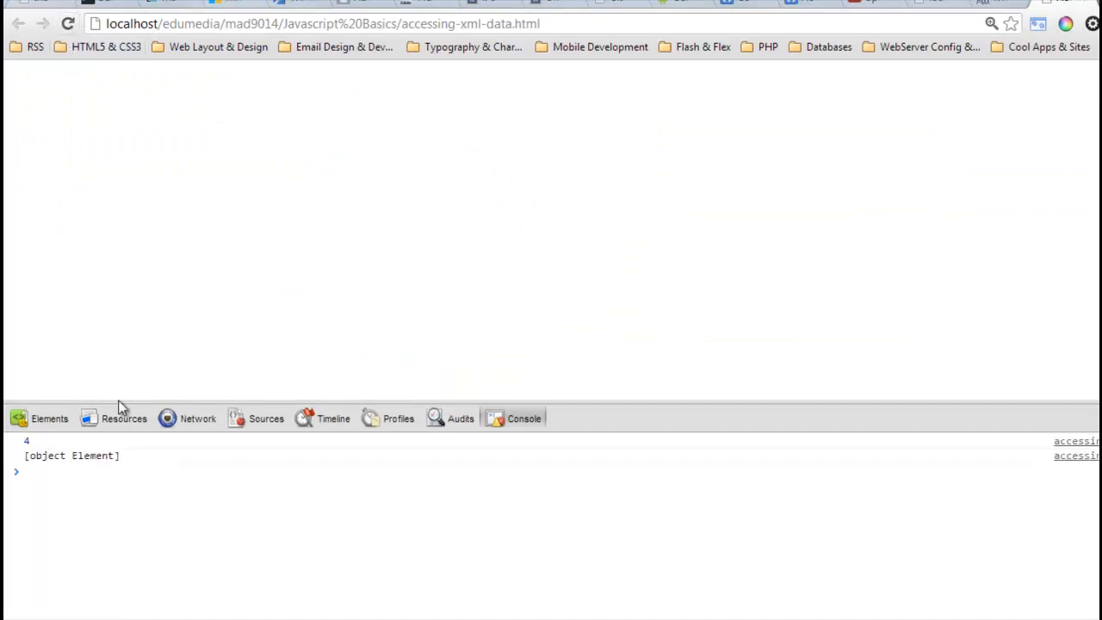
pyautogui.moveTo(119, 464)
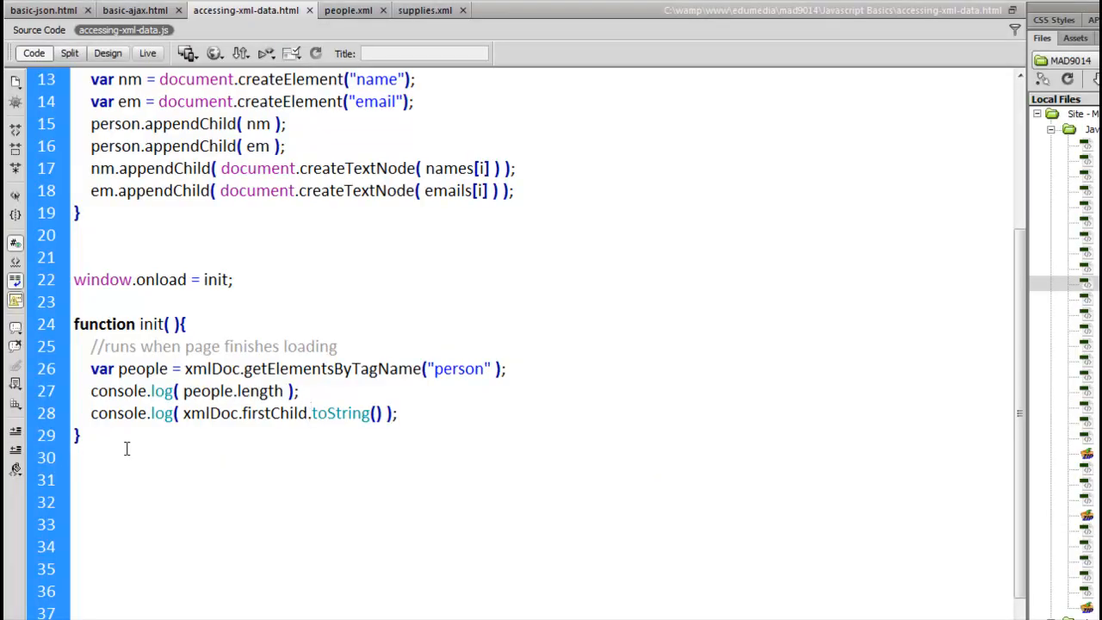
# Return to the script and start a new log line referencing people[0].
pyautogui.click(310, 414)
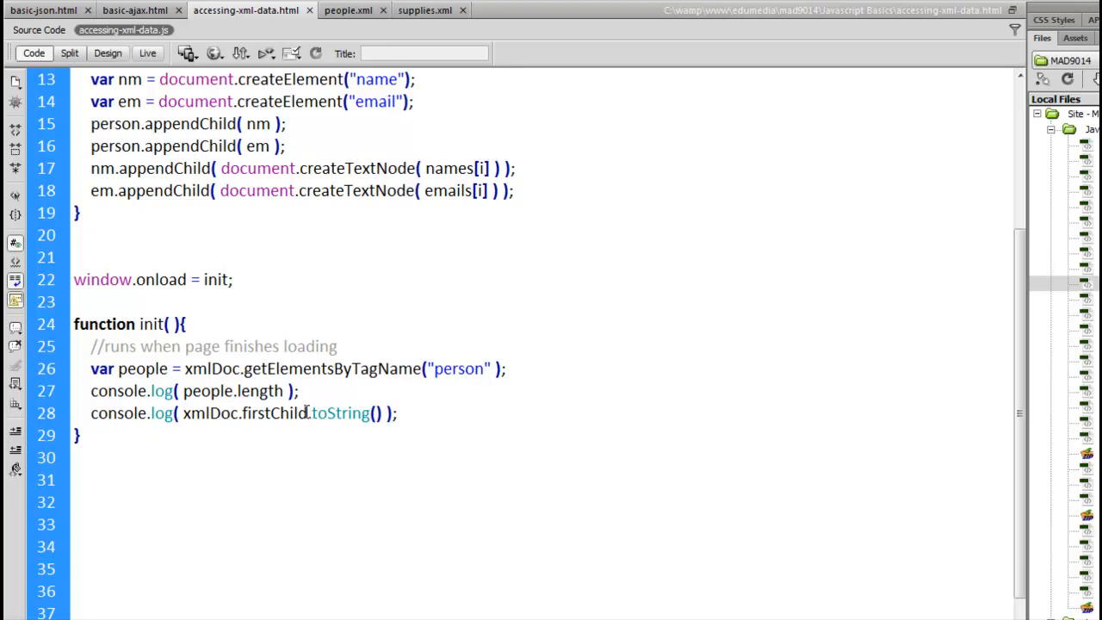
pyautogui.click(309, 413)
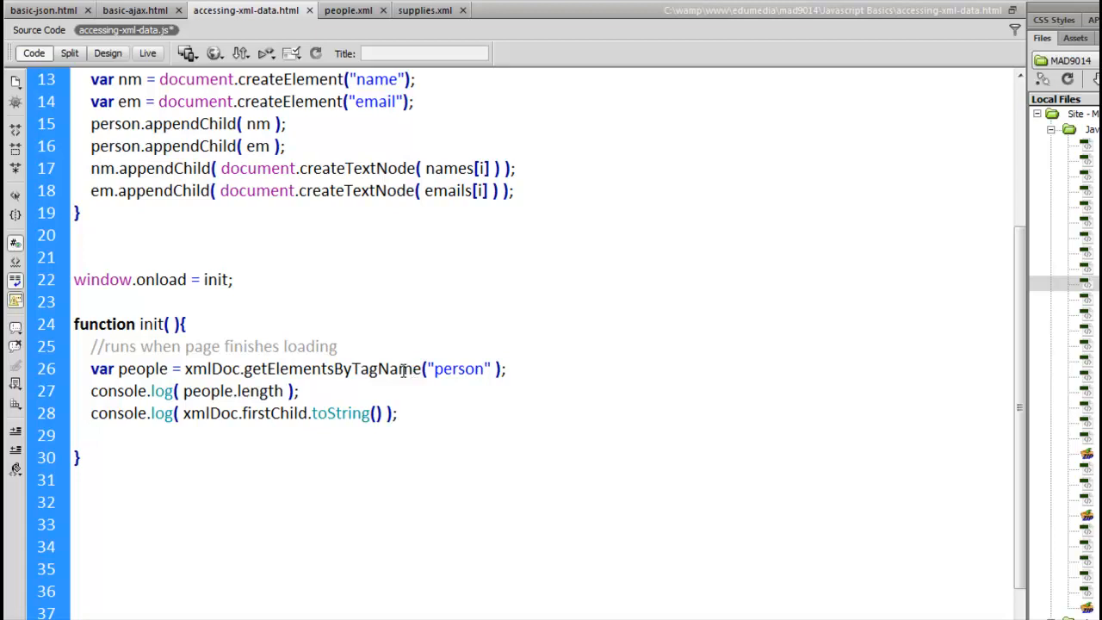
pyautogui.doubleClick(332, 368)
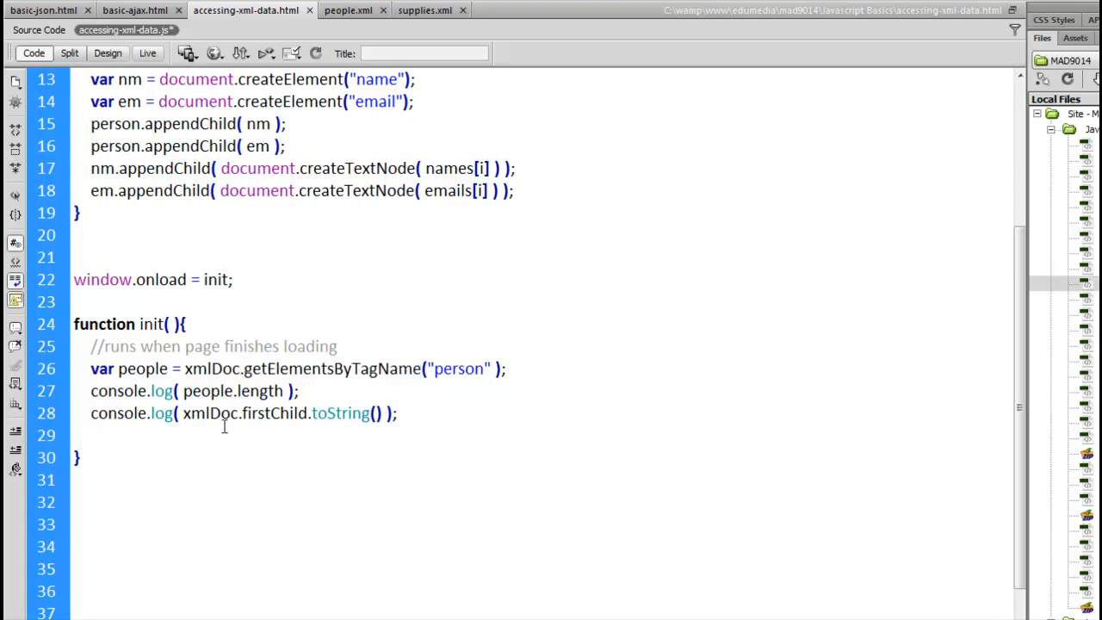
pyautogui.write('people')
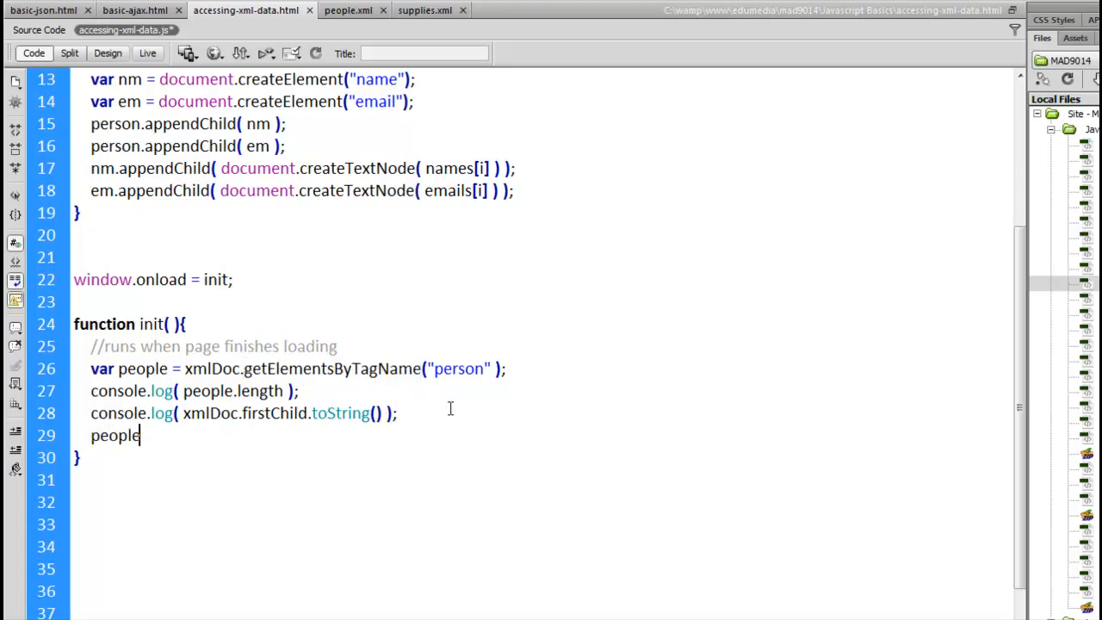
pyautogui.write('[0]')
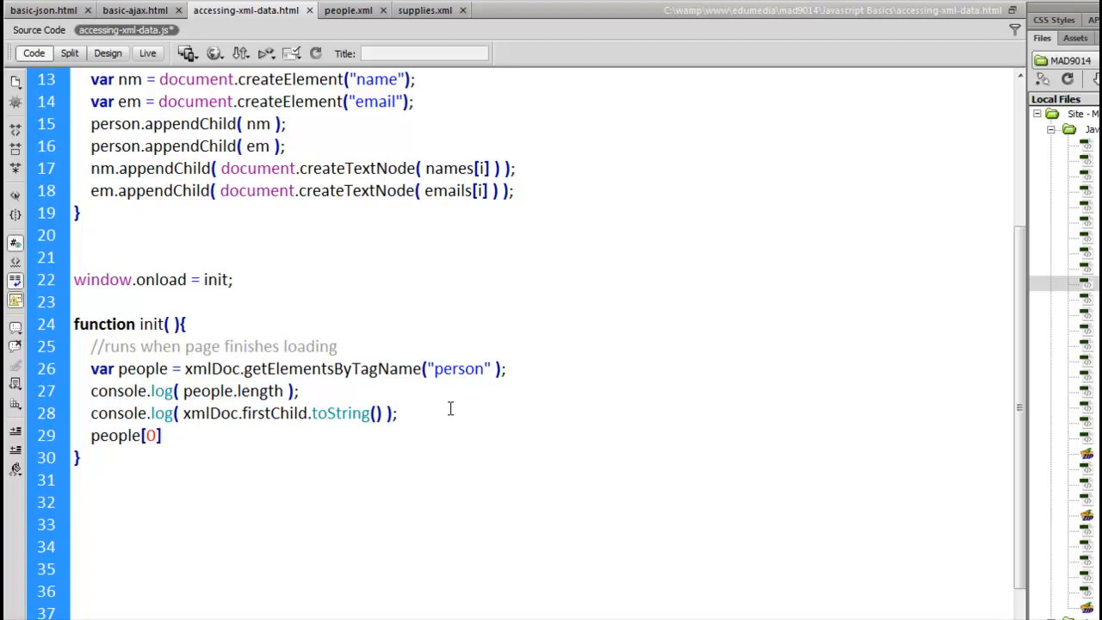
# Extend it to log people[0]'s "name" element [0].nodeName.
pyautogui.click(160, 435)
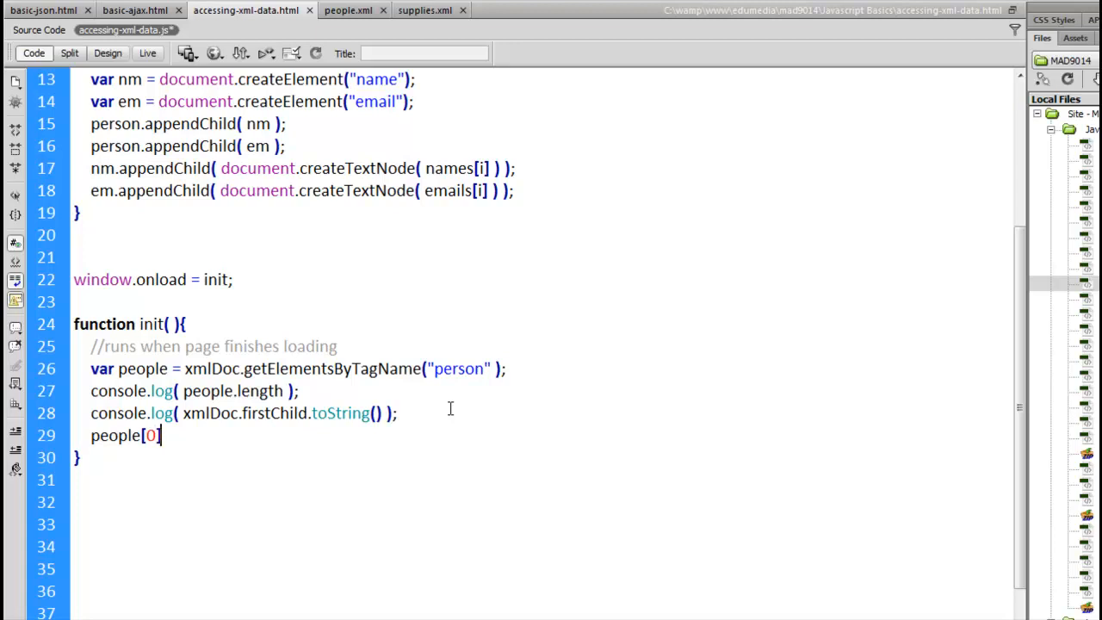
pyautogui.write('.')
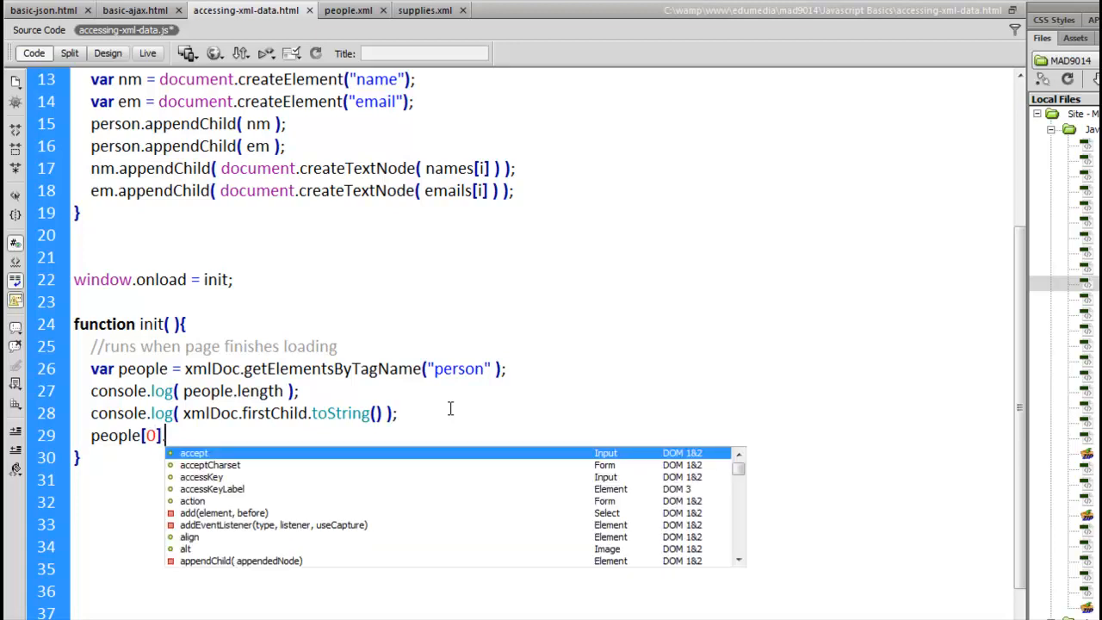
pyautogui.write('.getElementsByTagName(')
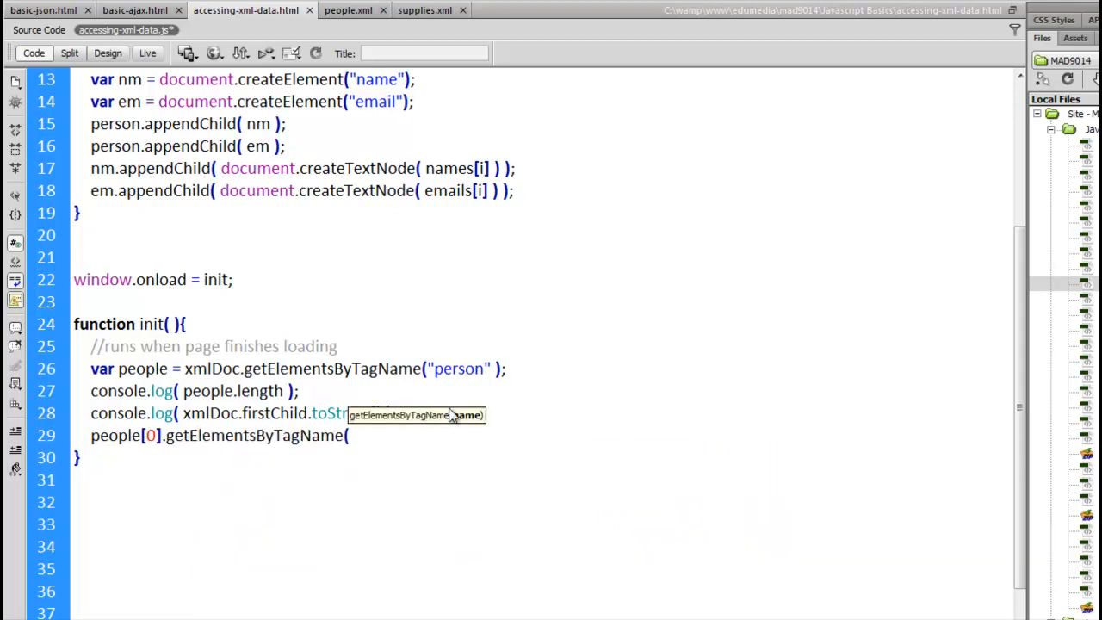
pyautogui.write('"name")')
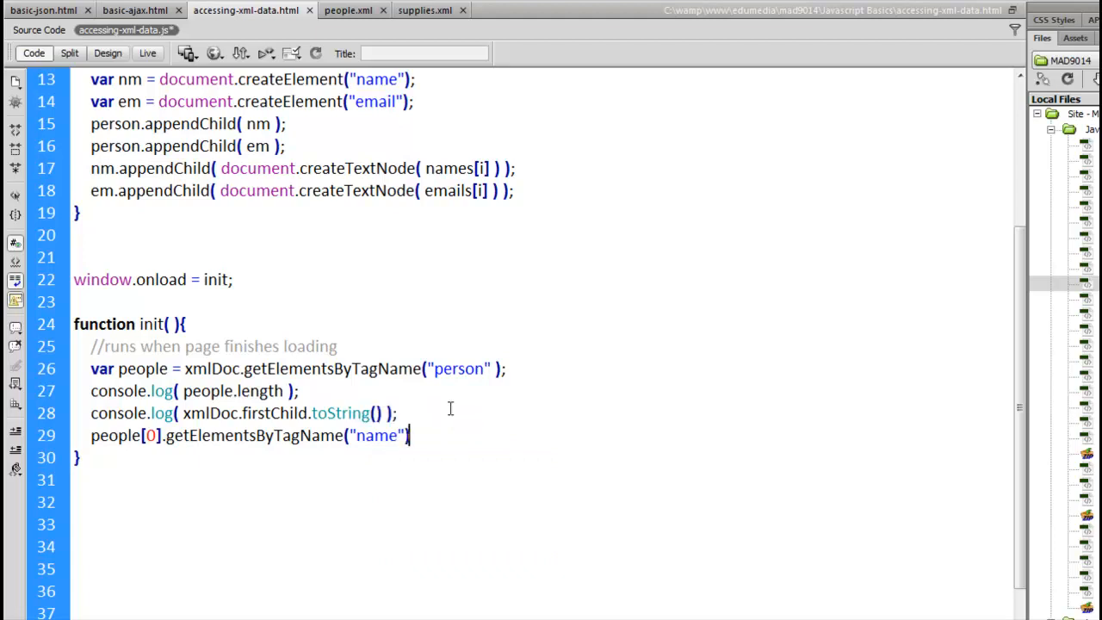
pyautogui.write(';')
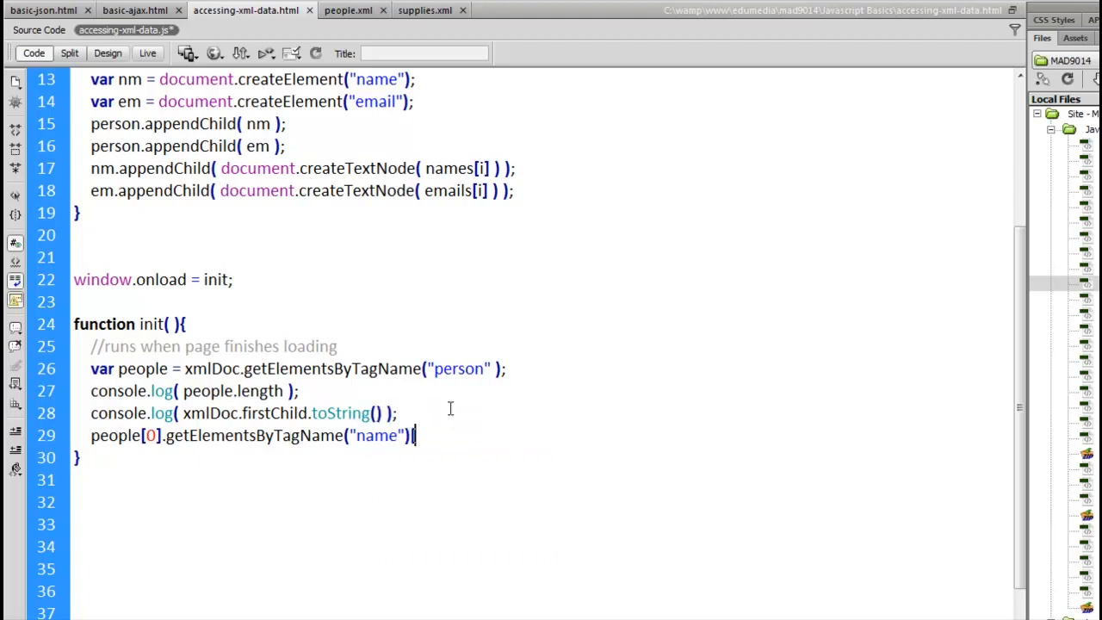
pyautogui.write('[0]')
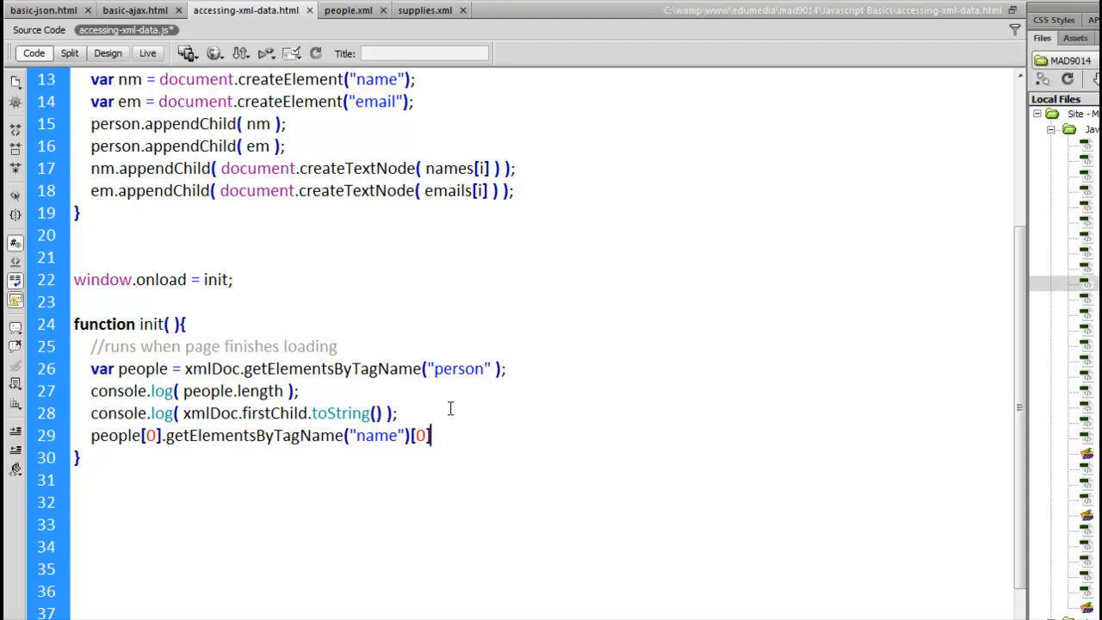
pyautogui.write('.')
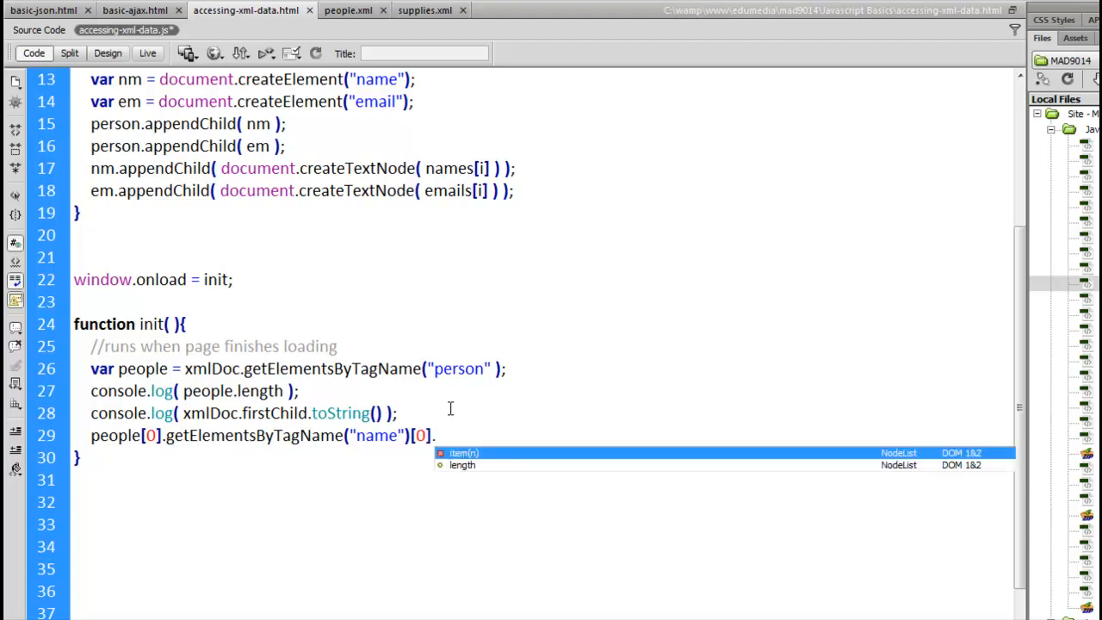
pyautogui.write('nodeName')
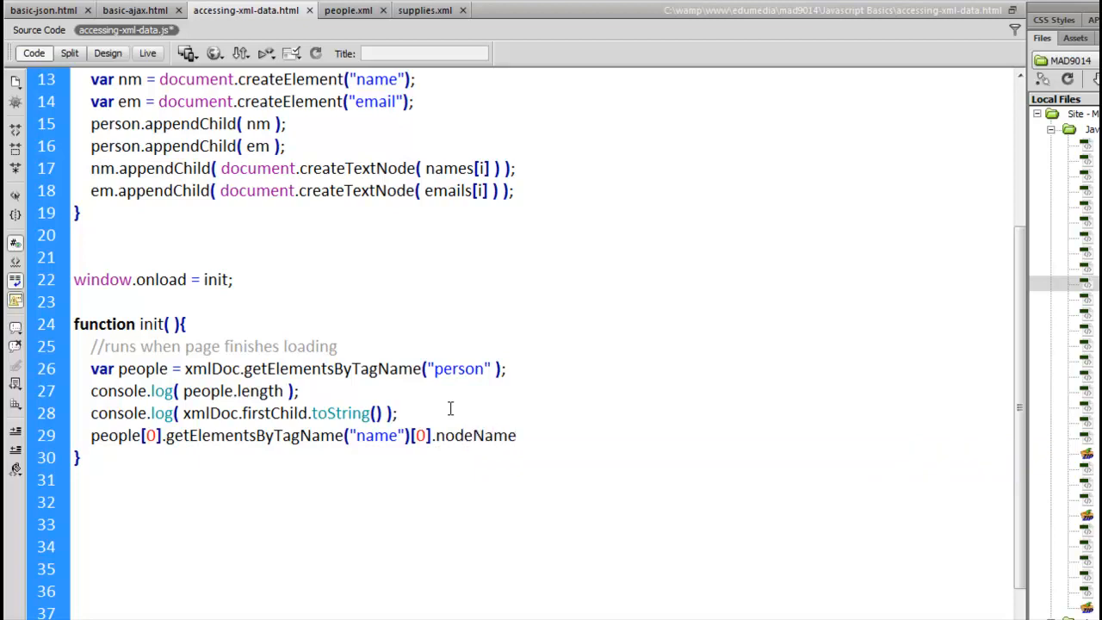
pyautogui.write(';')
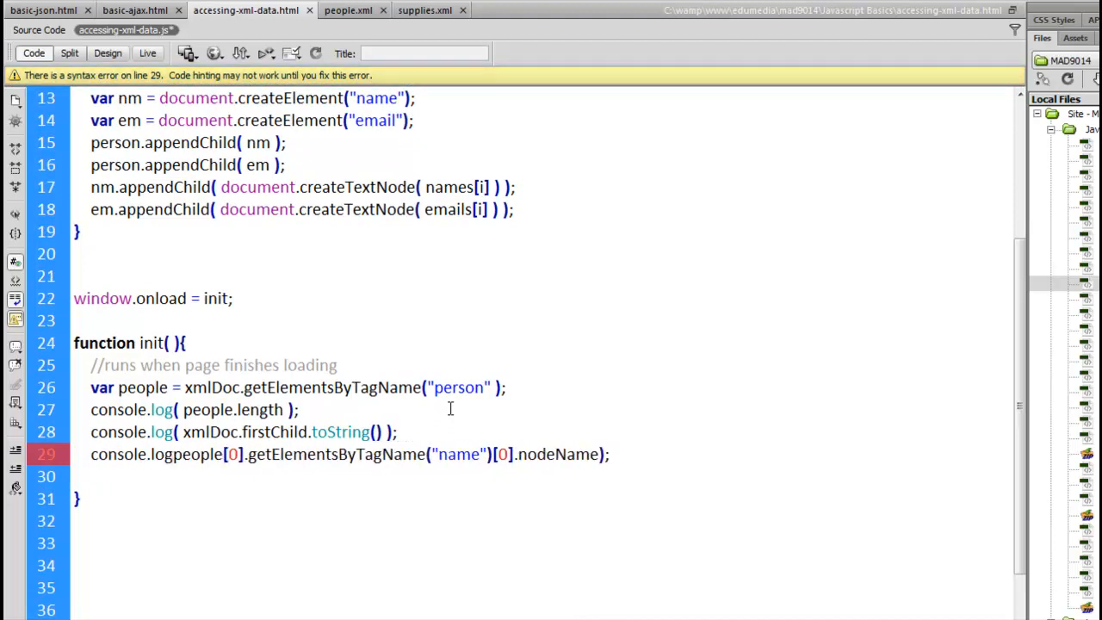
# Add a second log of the first person's name node, then reload Chrome showing 'name' twice.
pyautogui.write('conso')
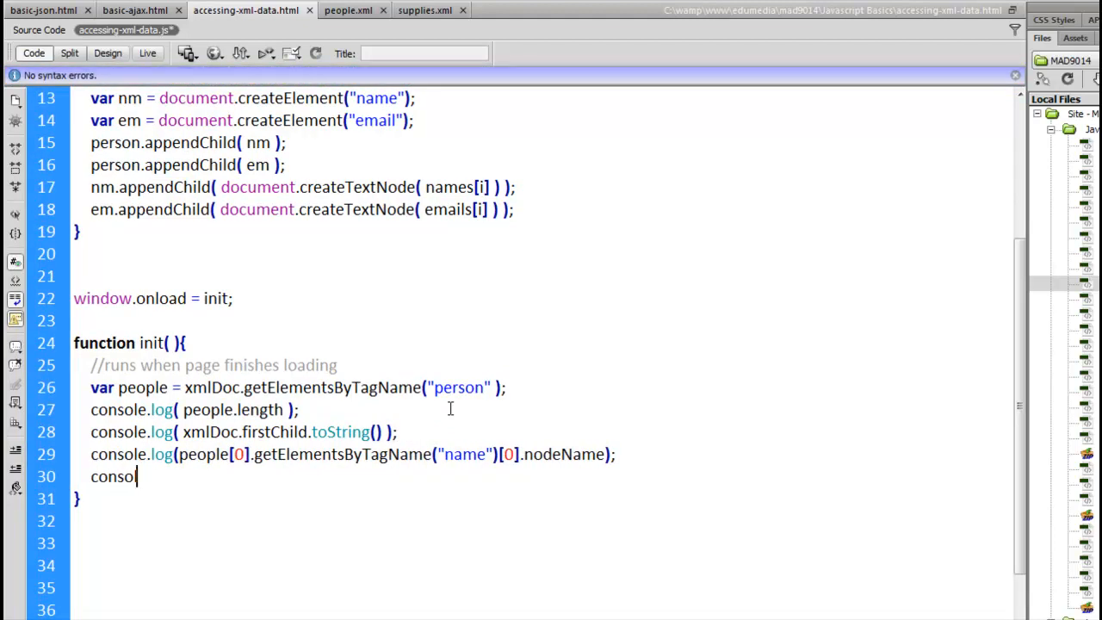
pyautogui.write('le.log(')
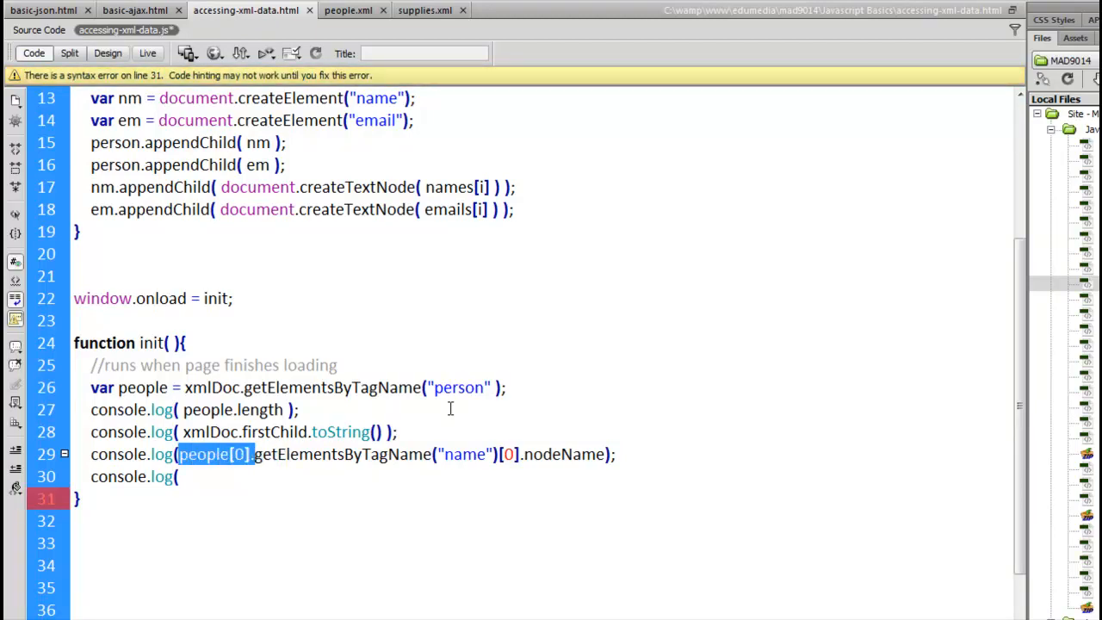
pyautogui.write('people[0].')
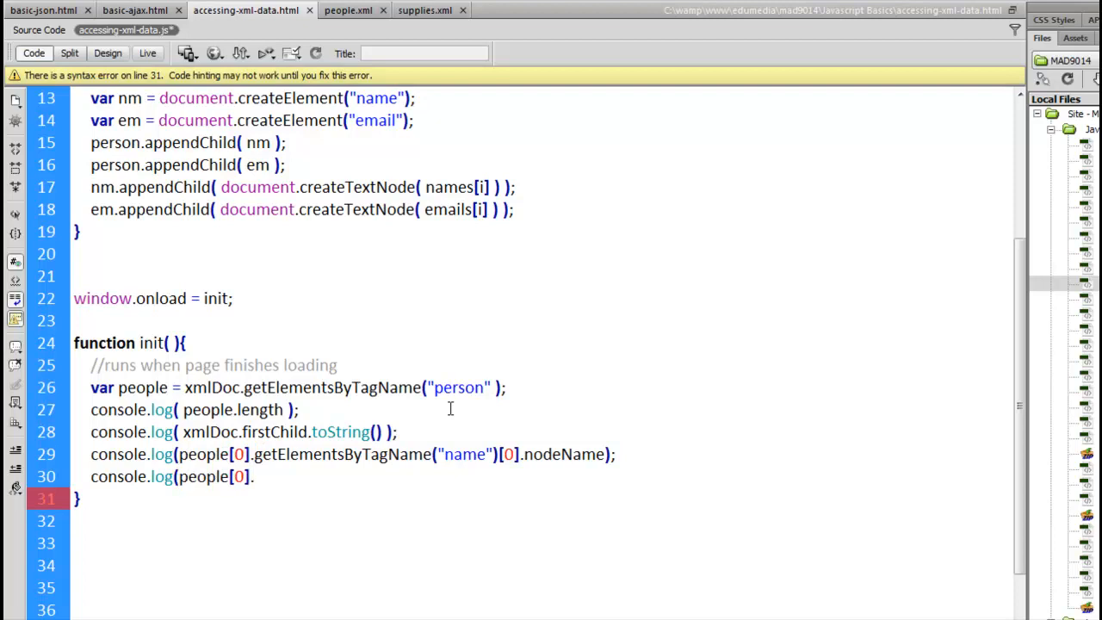
pyautogui.write('firstChild')
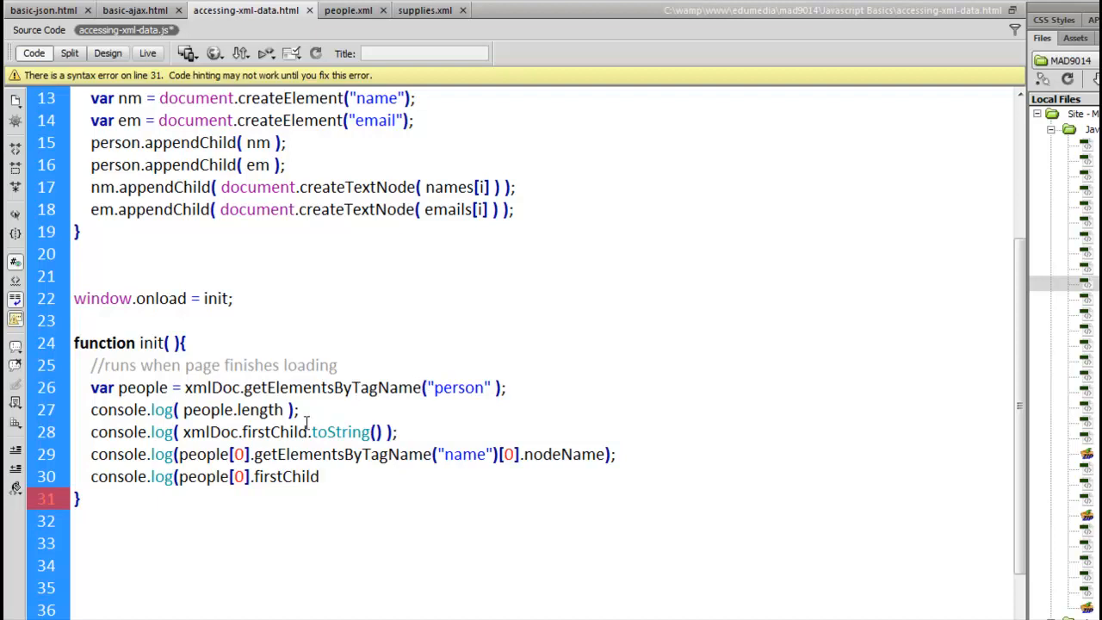
pyautogui.moveTo(255, 454); pyautogui.dragTo(474, 454)
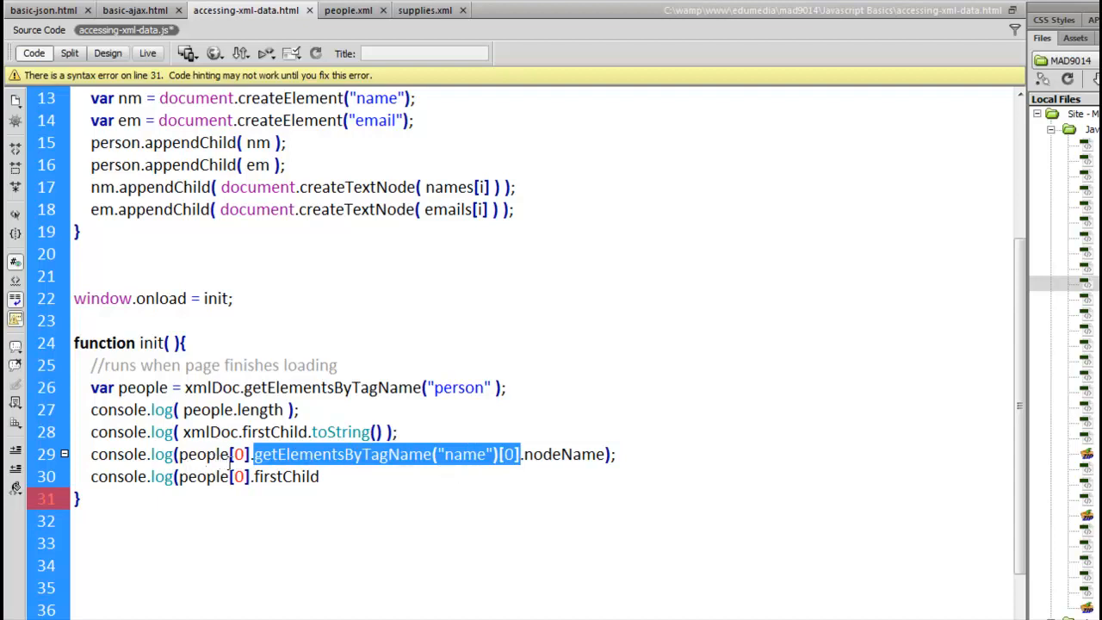
pyautogui.moveTo(465, 432)
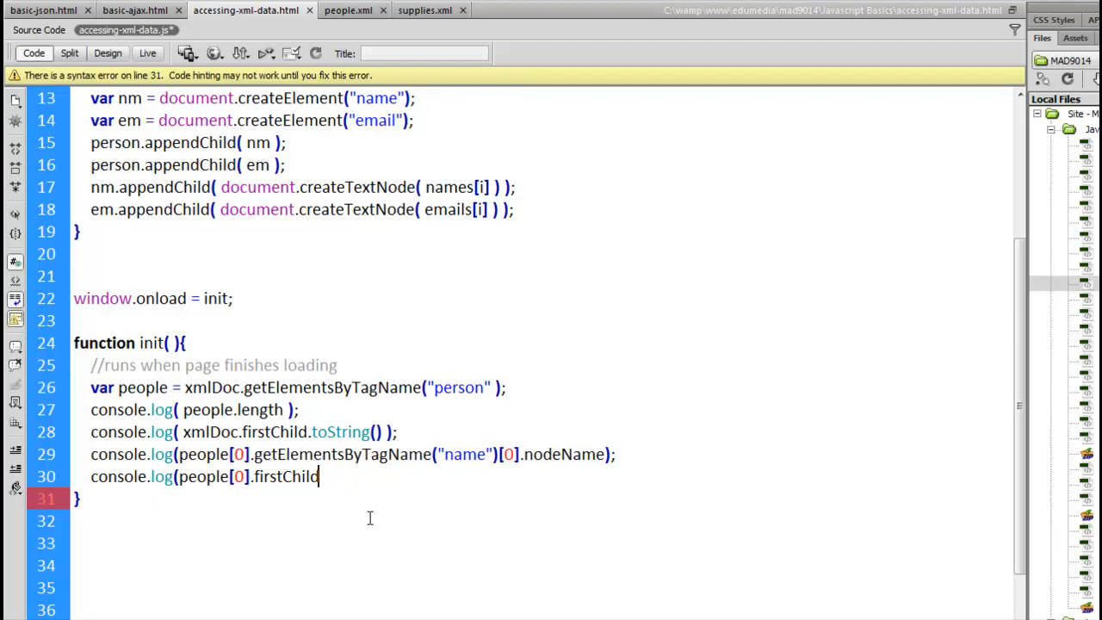
pyautogui.write('na')
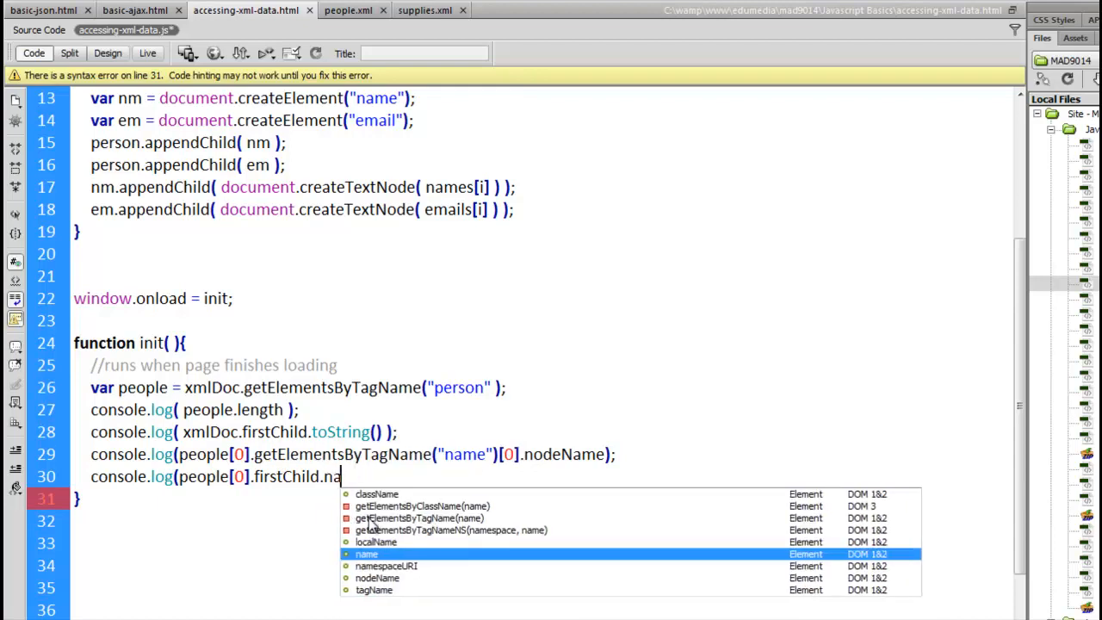
pyautogui.write('odeName')
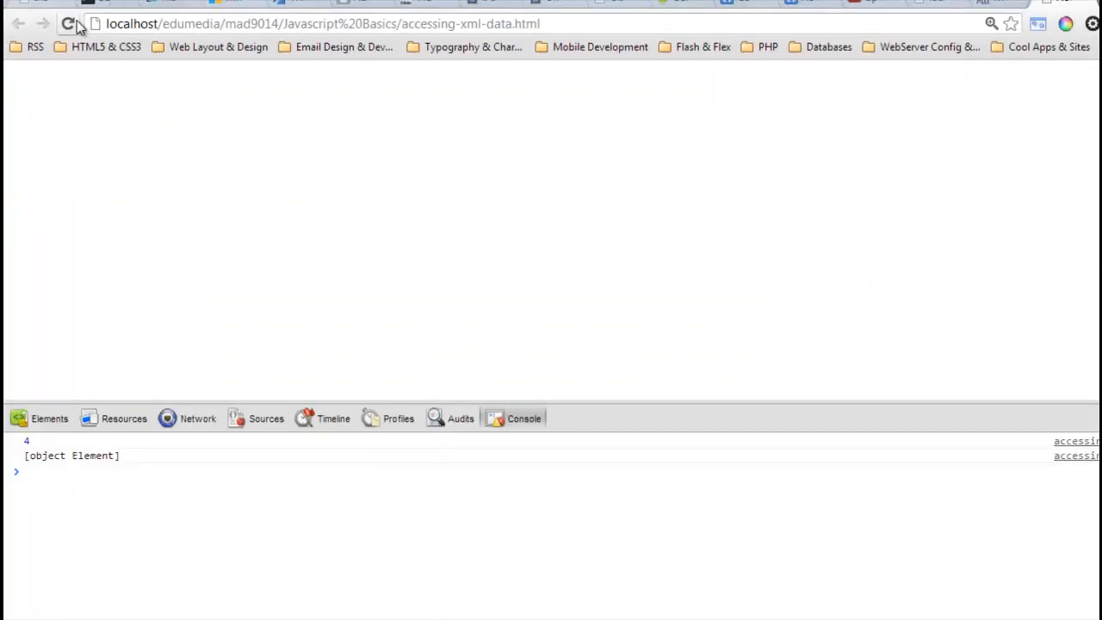
pyautogui.click(68, 23)
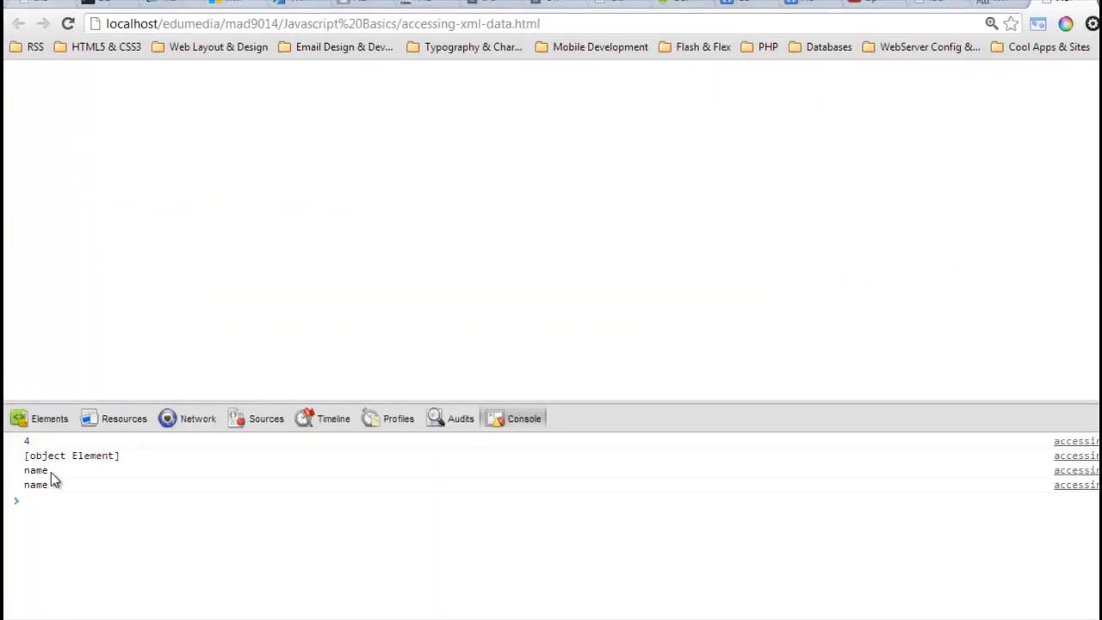
pyautogui.moveTo(56, 489)
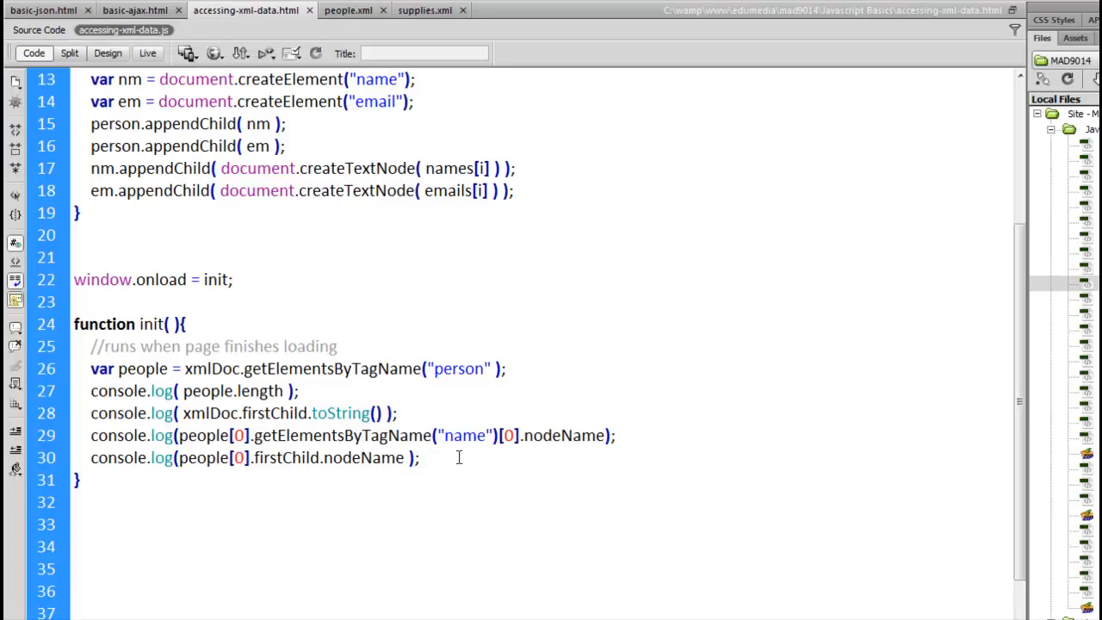
# Start a log of people[1].childNodes on line 31.
pyautogui.write('con')
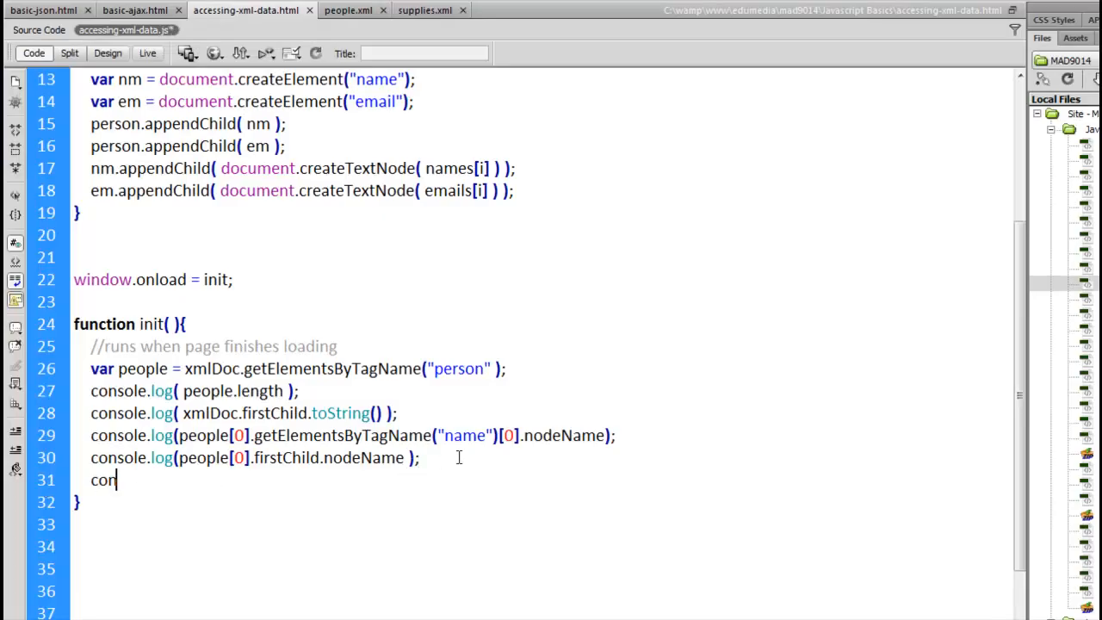
pyautogui.write('sole.loo')
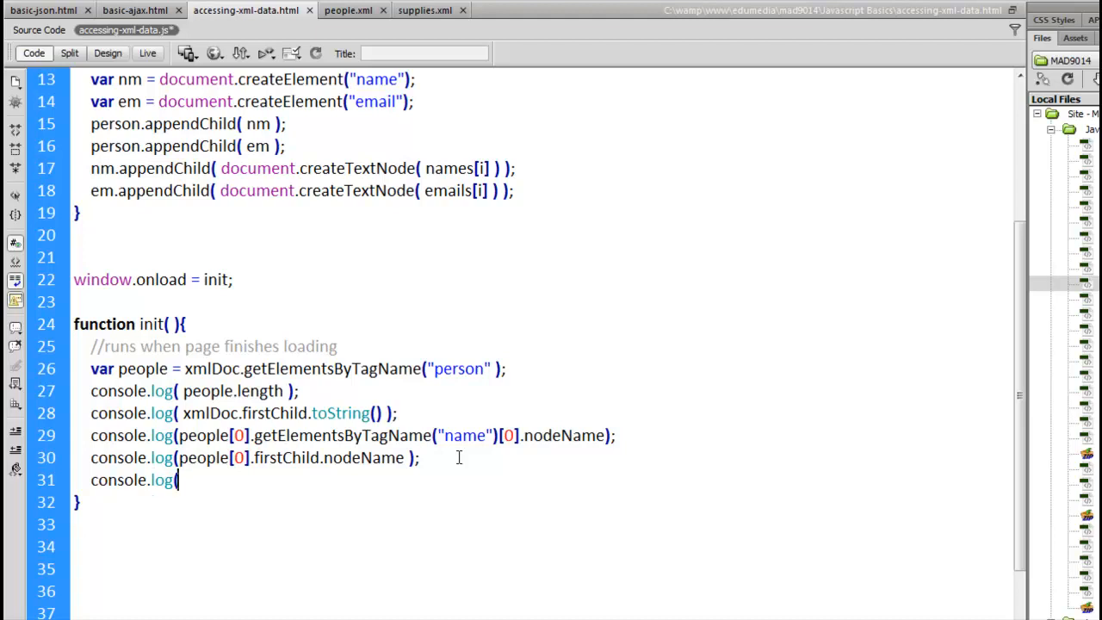
pyautogui.write('people')
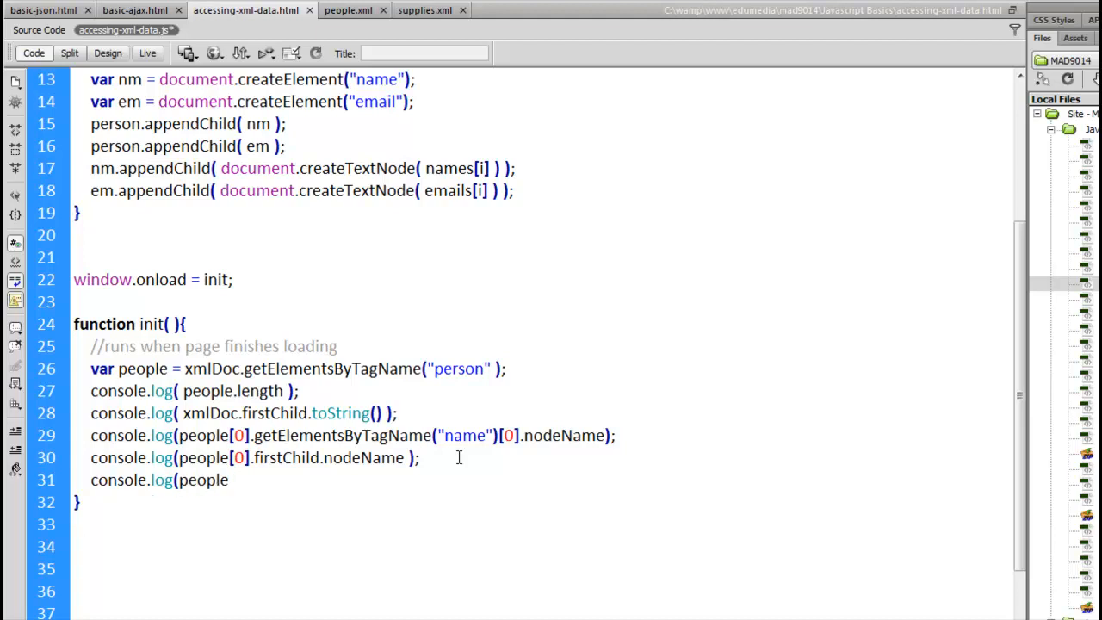
pyautogui.write('[1]')
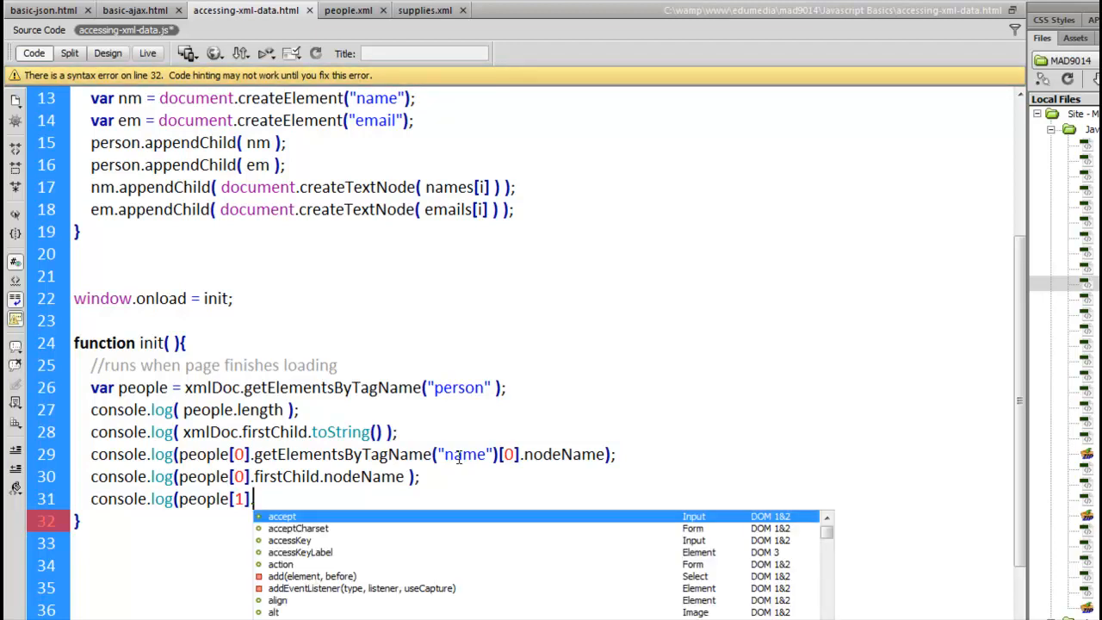
pyautogui.write('.nc')
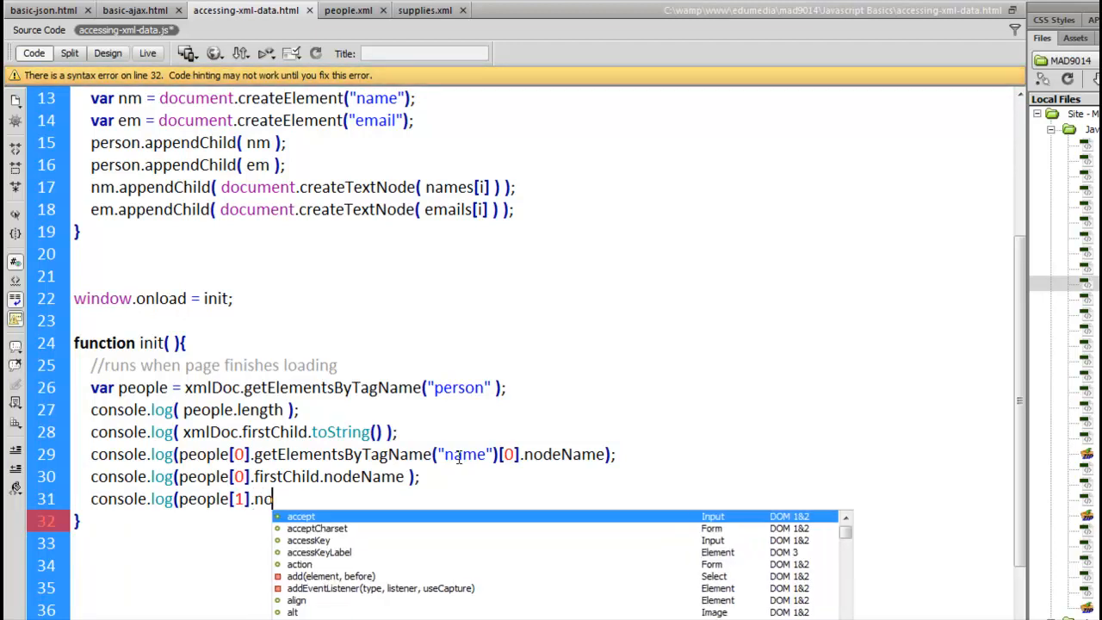
pyautogui.write('chi')
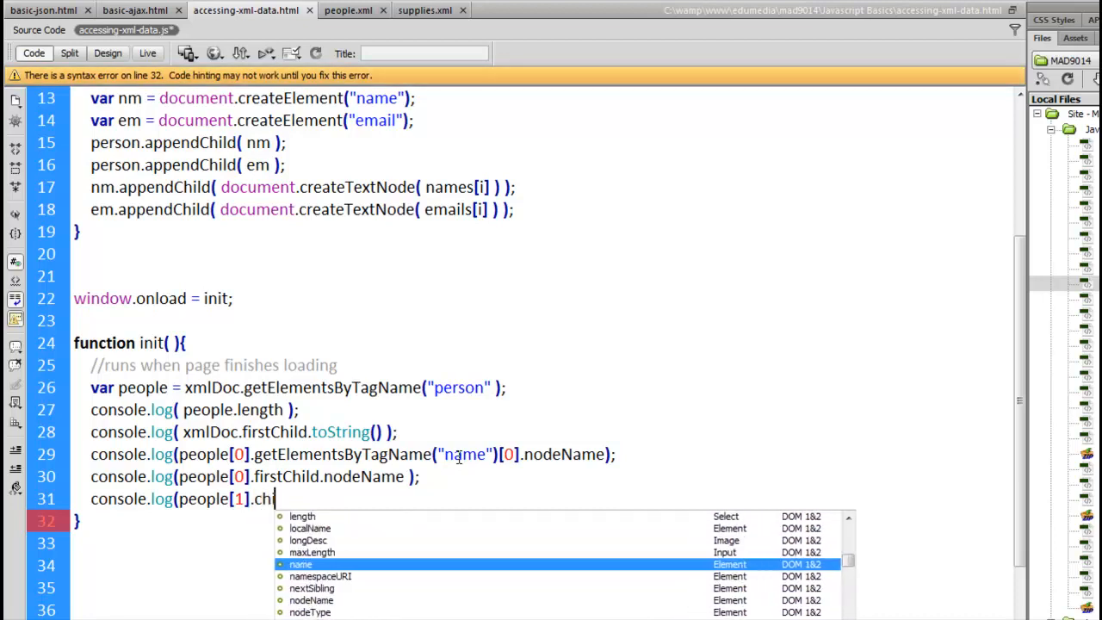
pyautogui.write('ldNode')
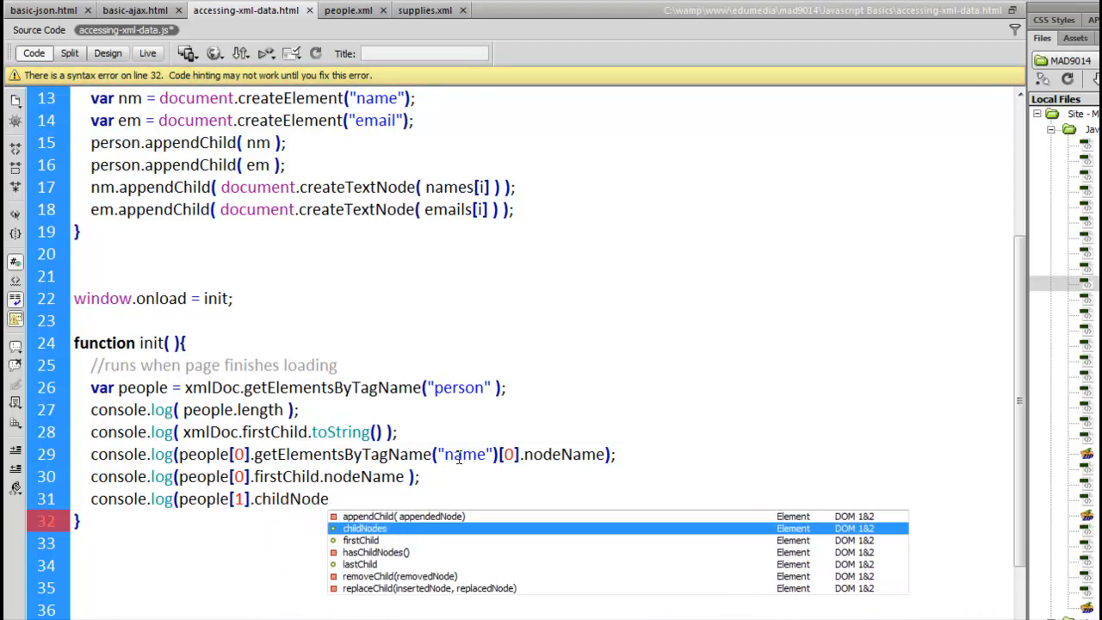
pyautogui.write('s')
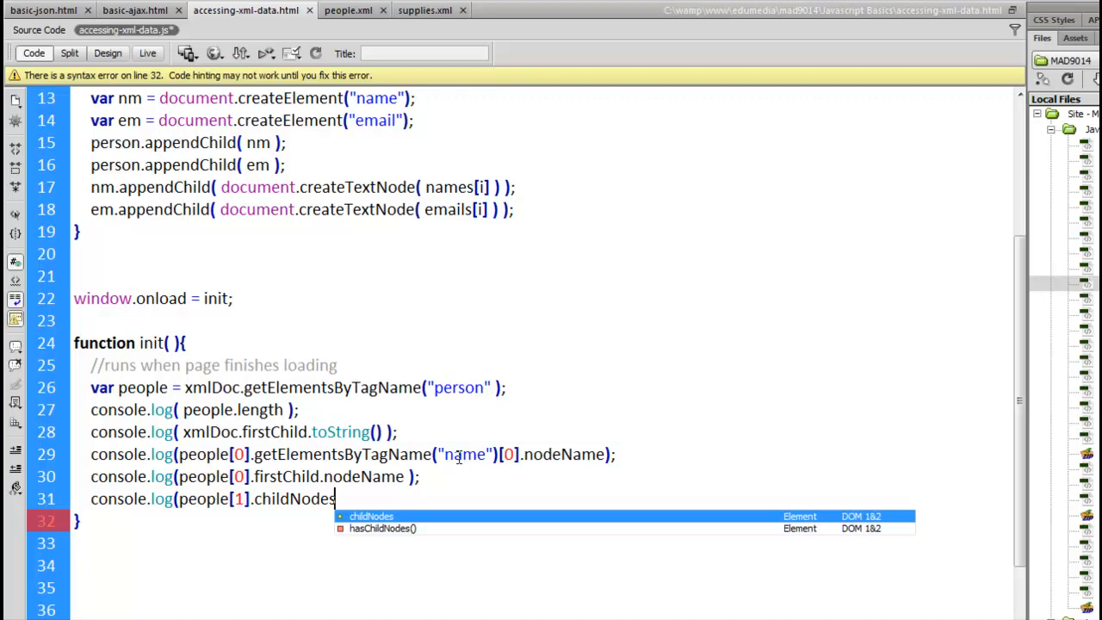
# Finish the line as console.log(people[1].childNodes[1].nodeName ); and highlight index 1.
pyautogui.write('[')
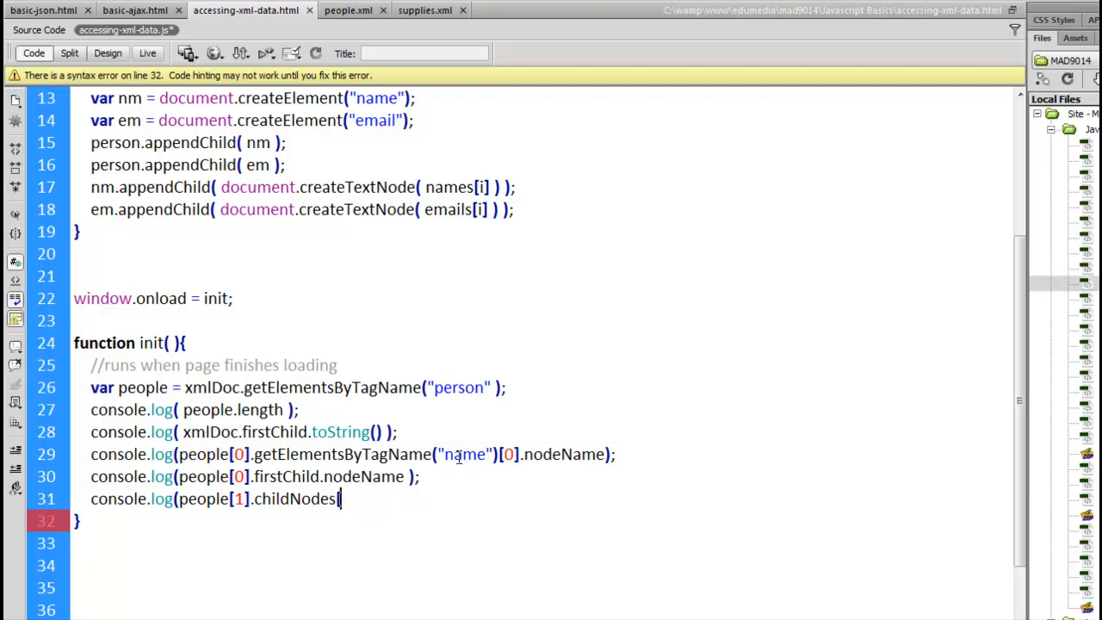
pyautogui.write('[')
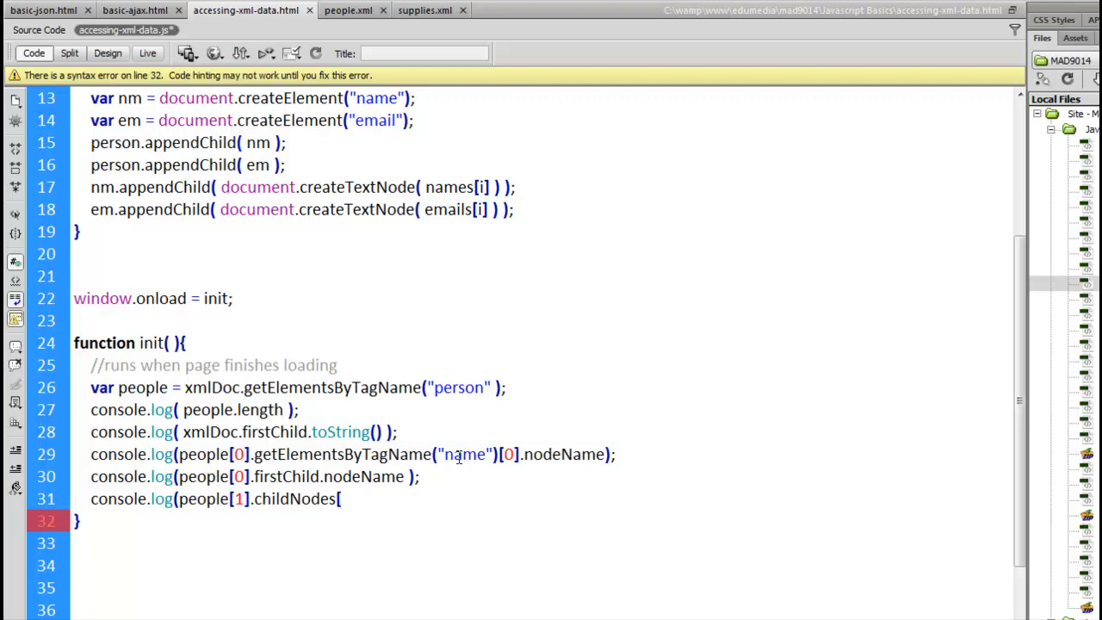
pyautogui.write('0]')
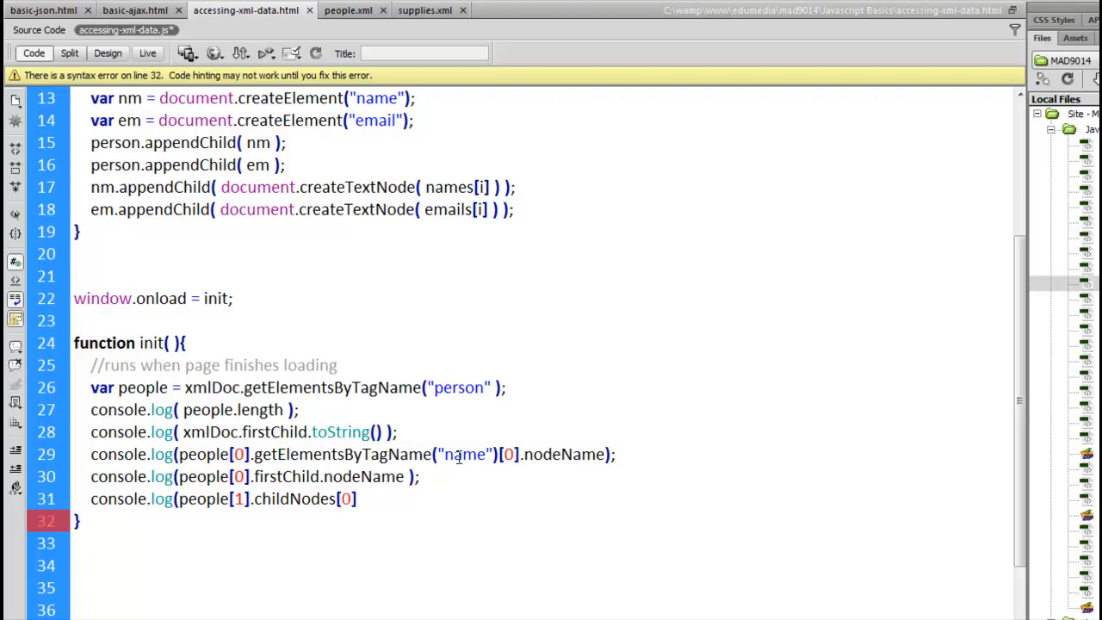
pyautogui.write('1')
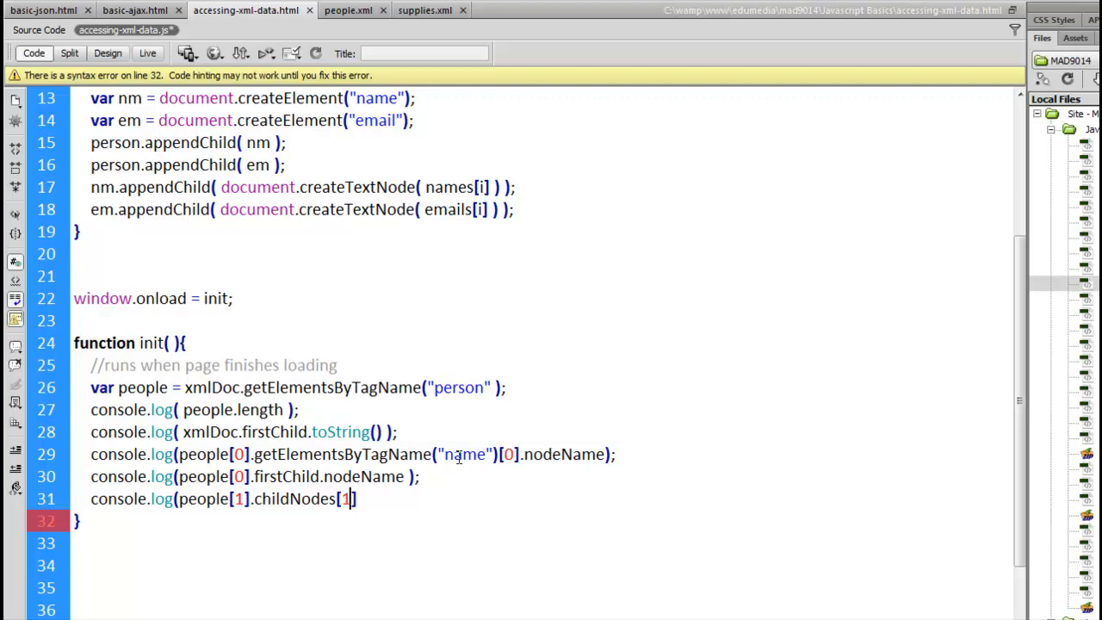
pyautogui.press('Backspace')
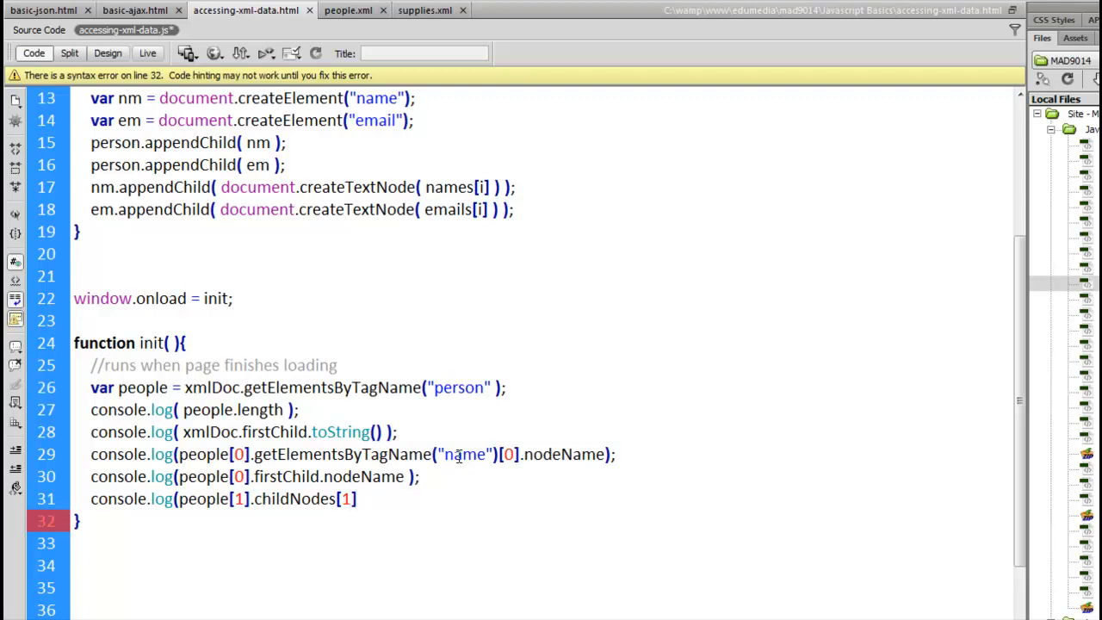
pyautogui.write('.nodeName')
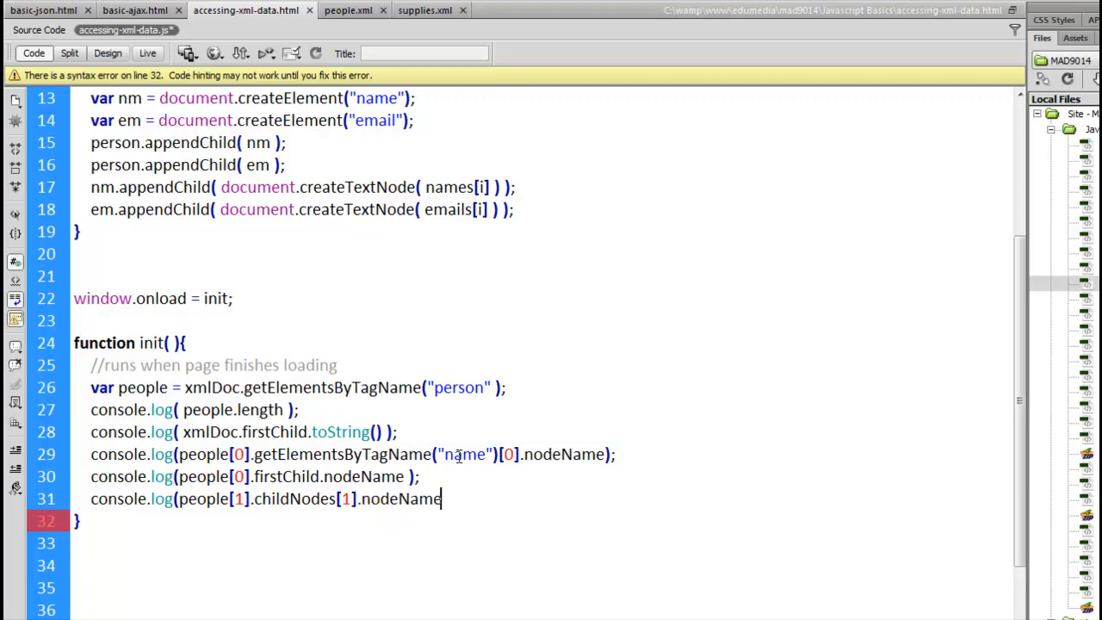
pyautogui.write(');')
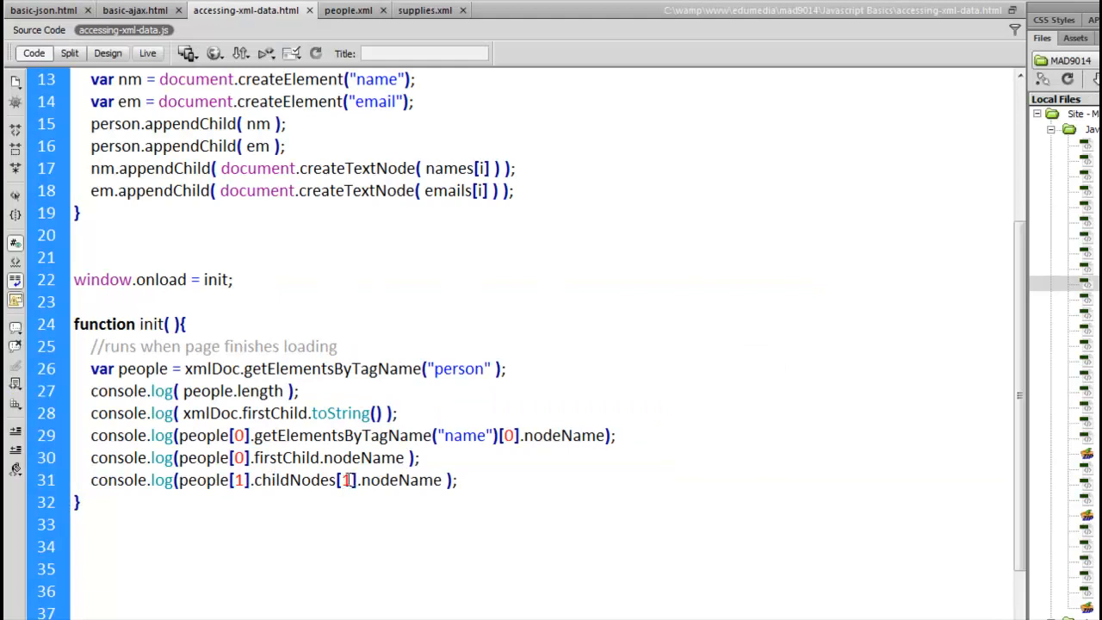
pyautogui.doubleClick(186, 480)
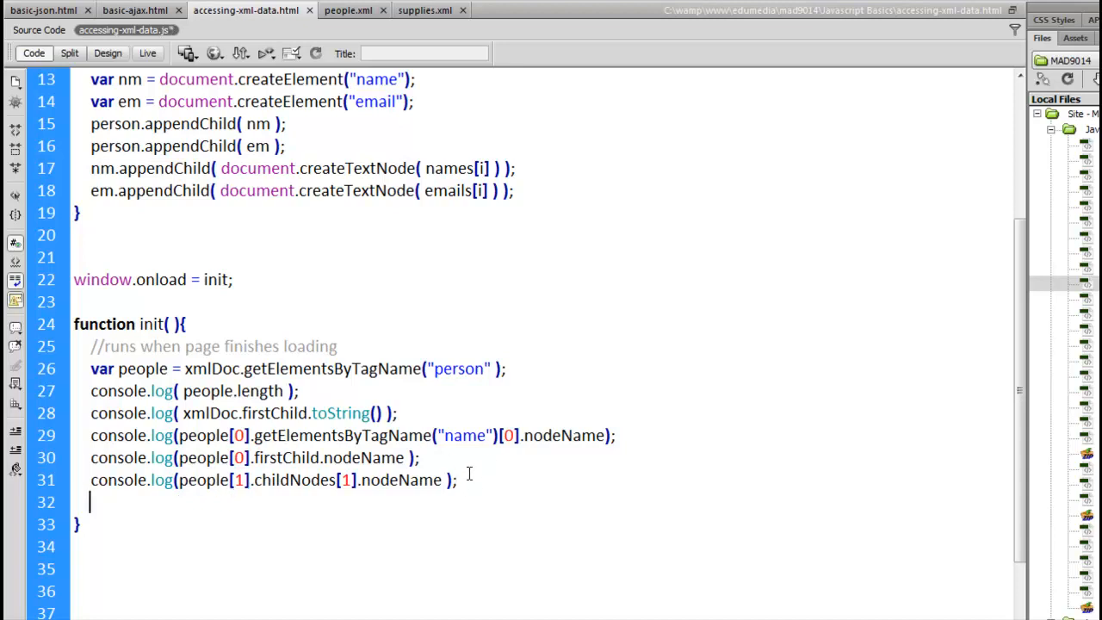
# Write the expression people[2].firstChild on line 32 of init().
pyautogui.write('console.')
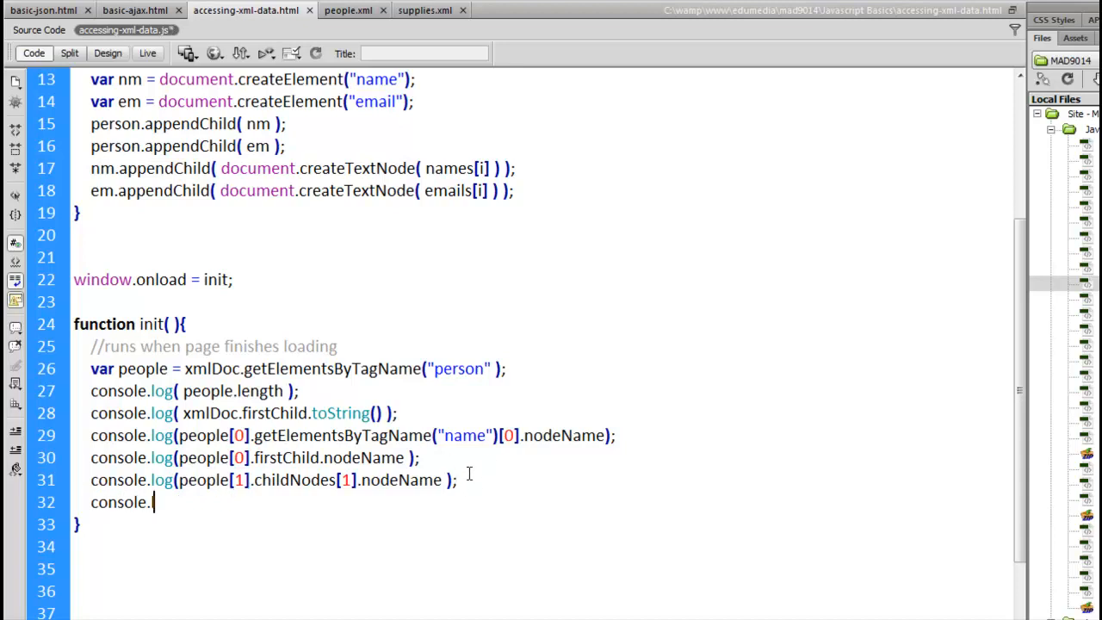
pyautogui.write('log(')
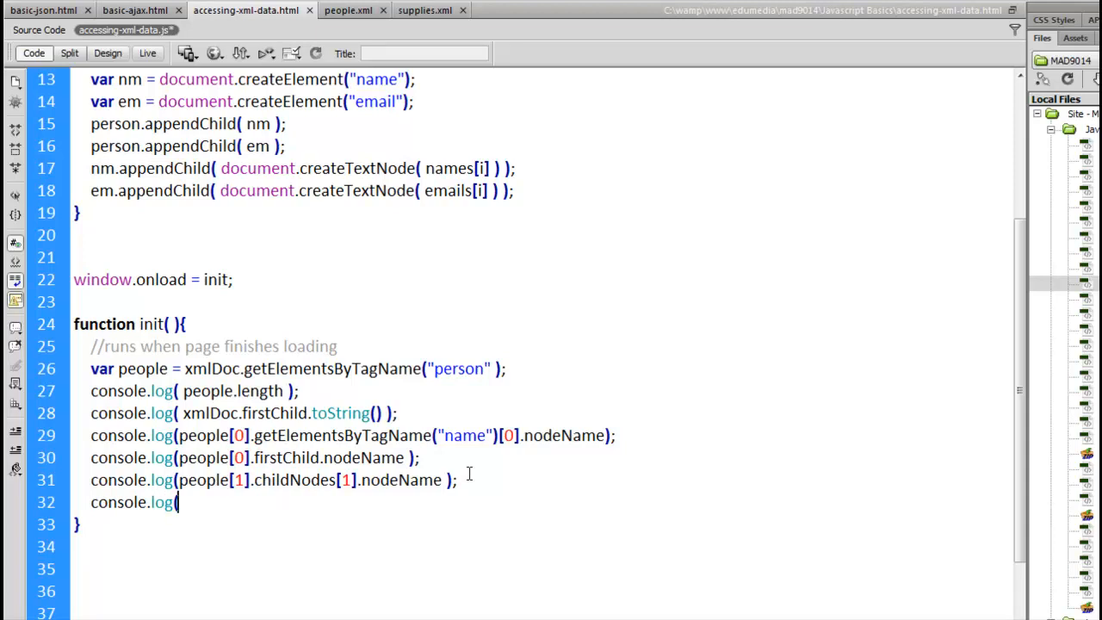
pyautogui.write('people')
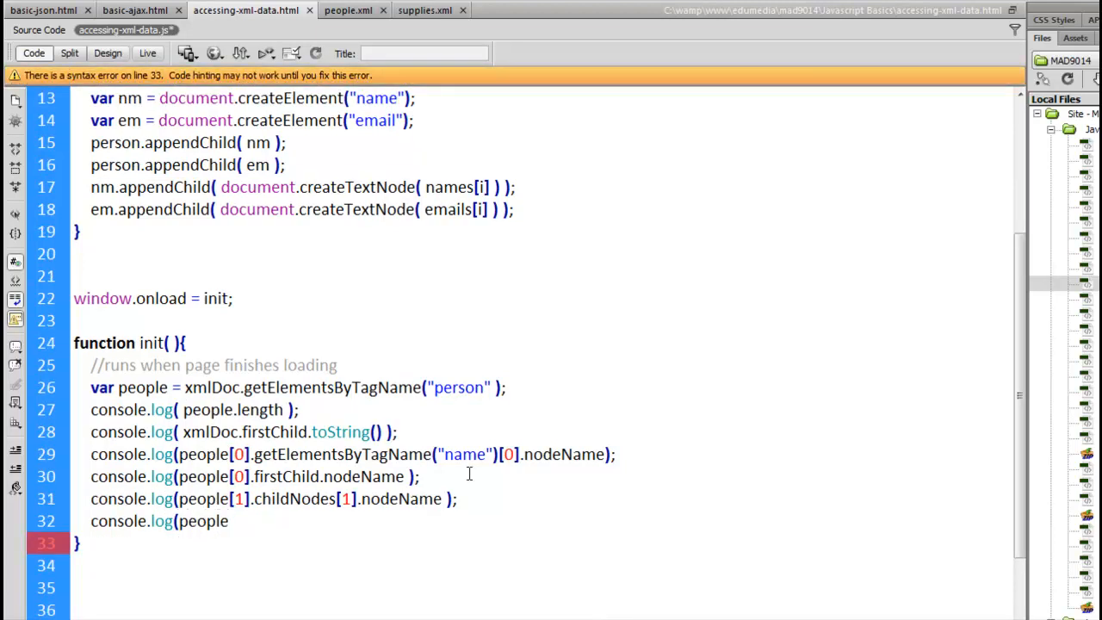
pyautogui.write('[2]')
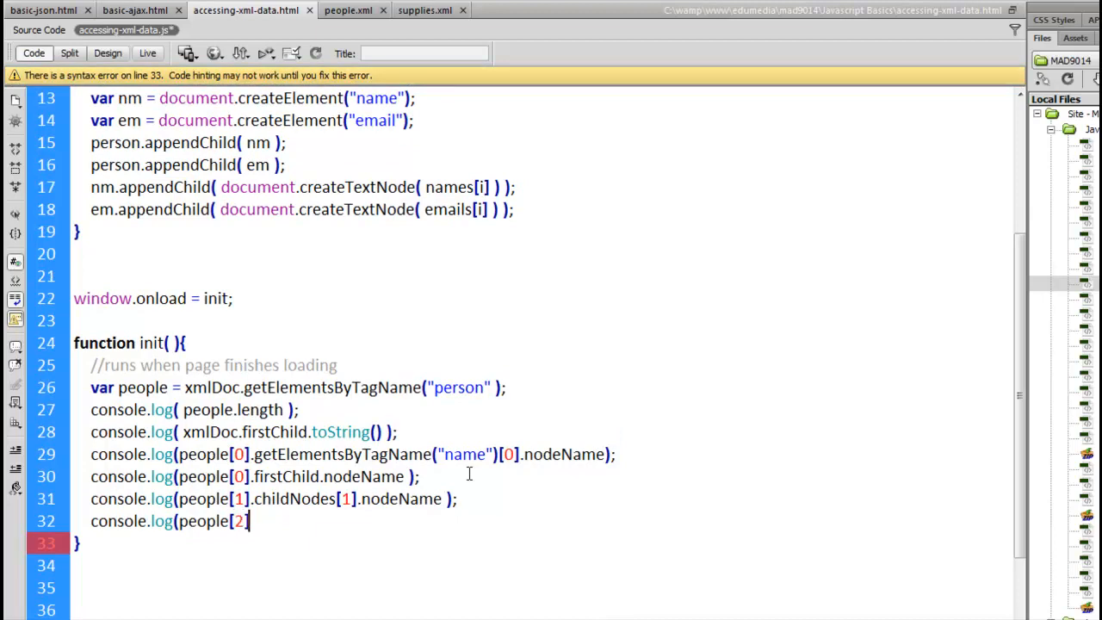
pyautogui.write('.')
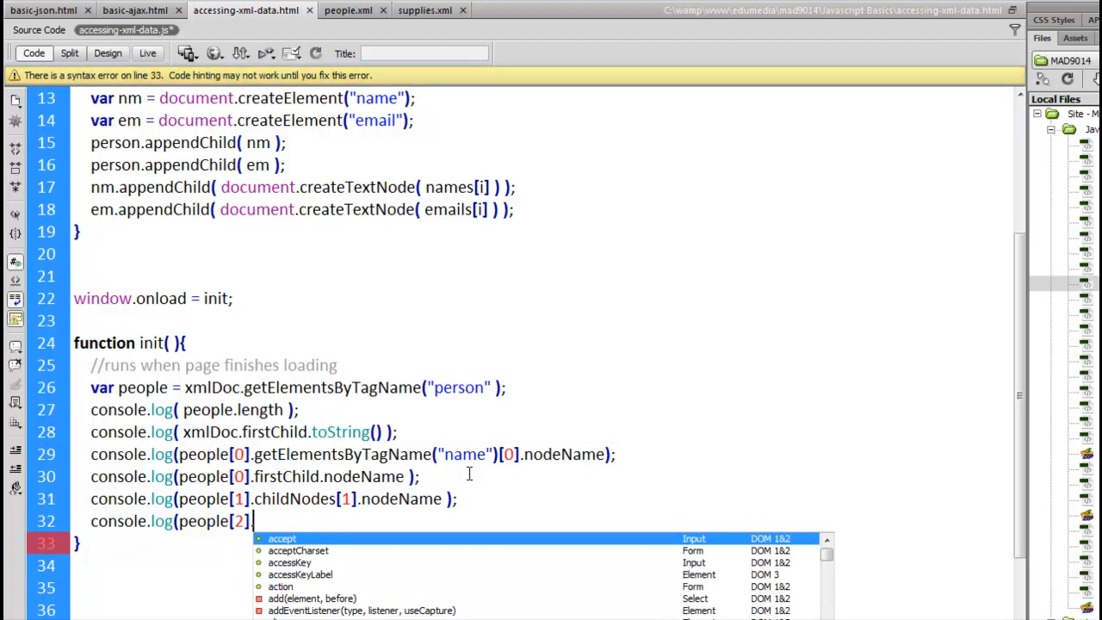
pyautogui.write('.')
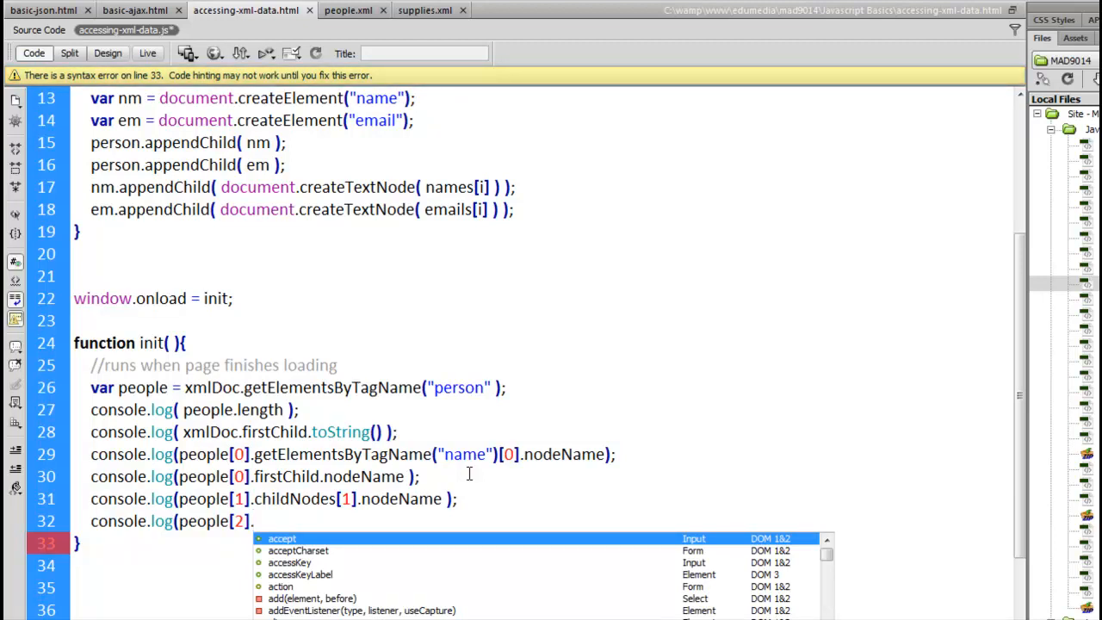
pyautogui.write('firstChild')
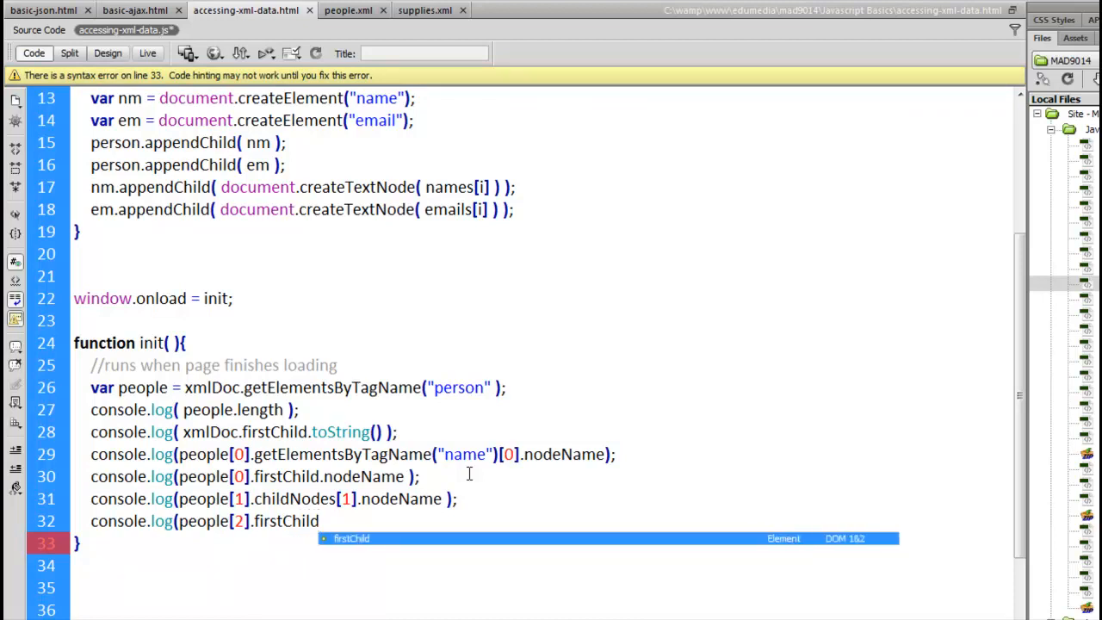
pyautogui.write(')')
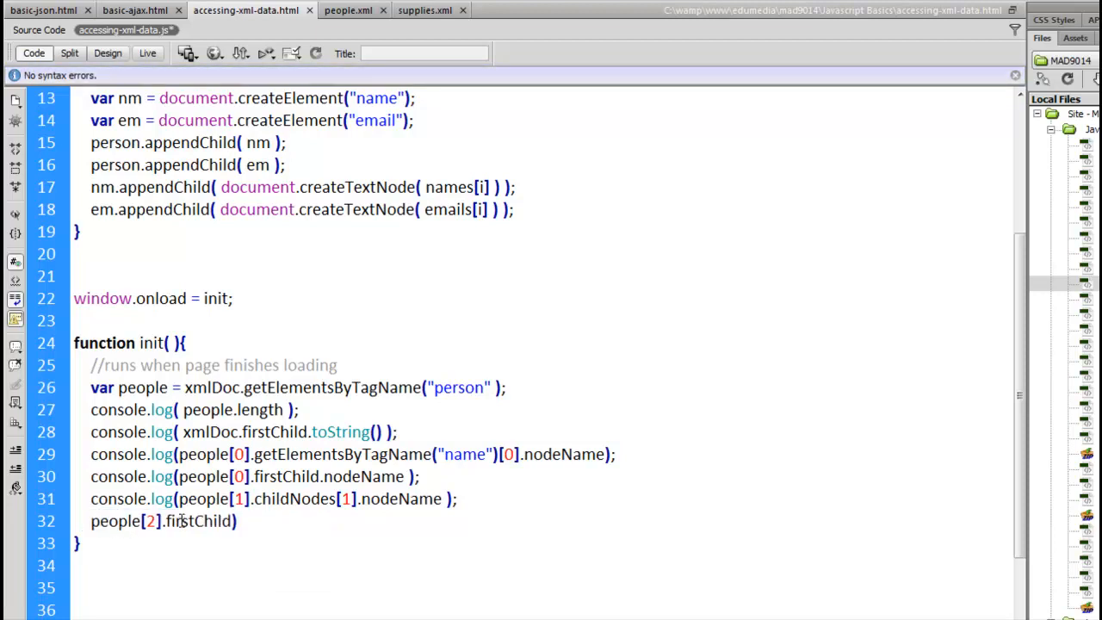
# Store that first child in a variable named thirdPersonName.
pyautogui.write('var')
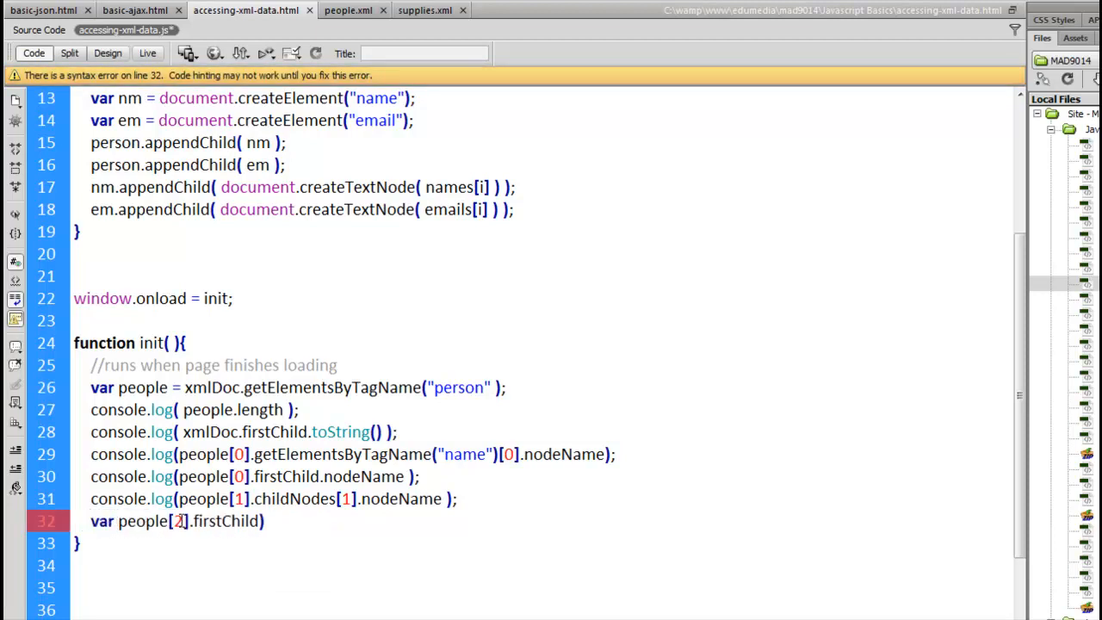
pyautogui.write('se')
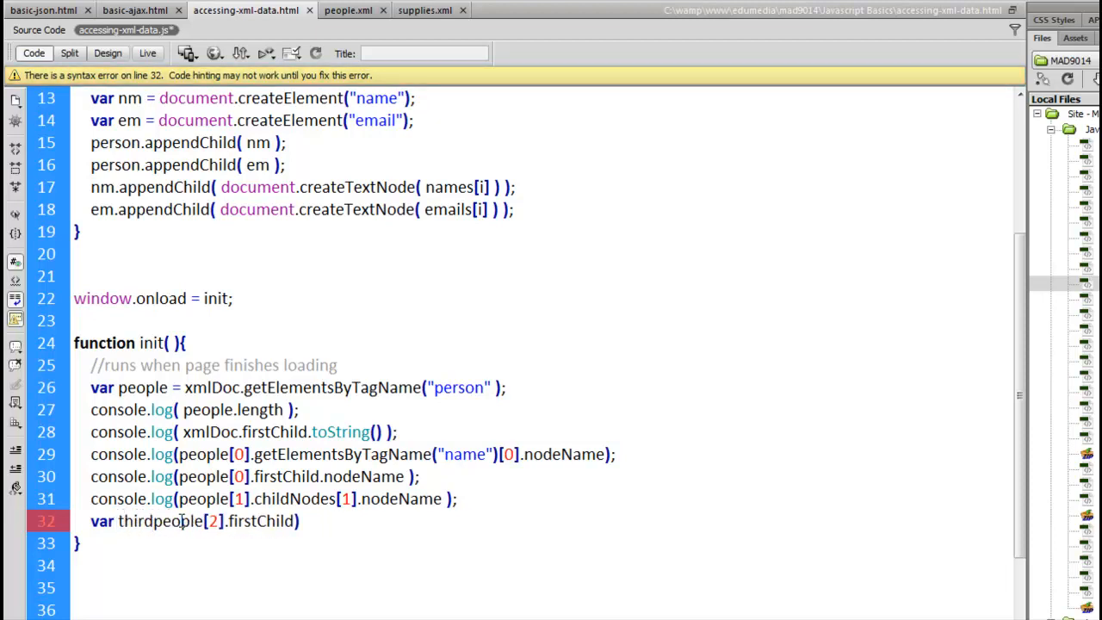
pyautogui.write('Person')
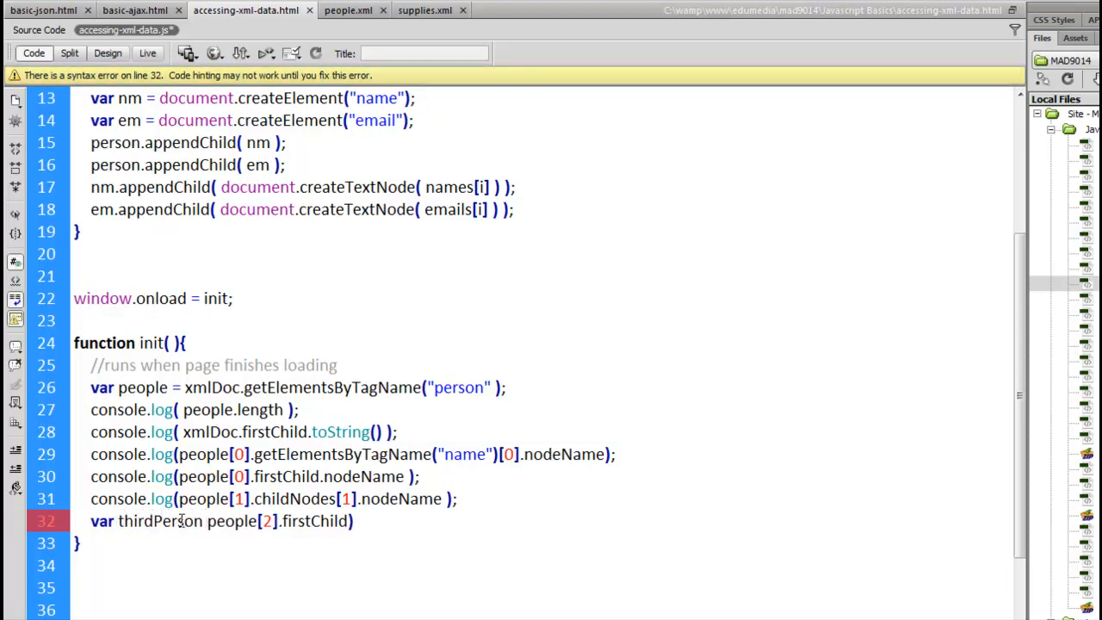
pyautogui.write('=')
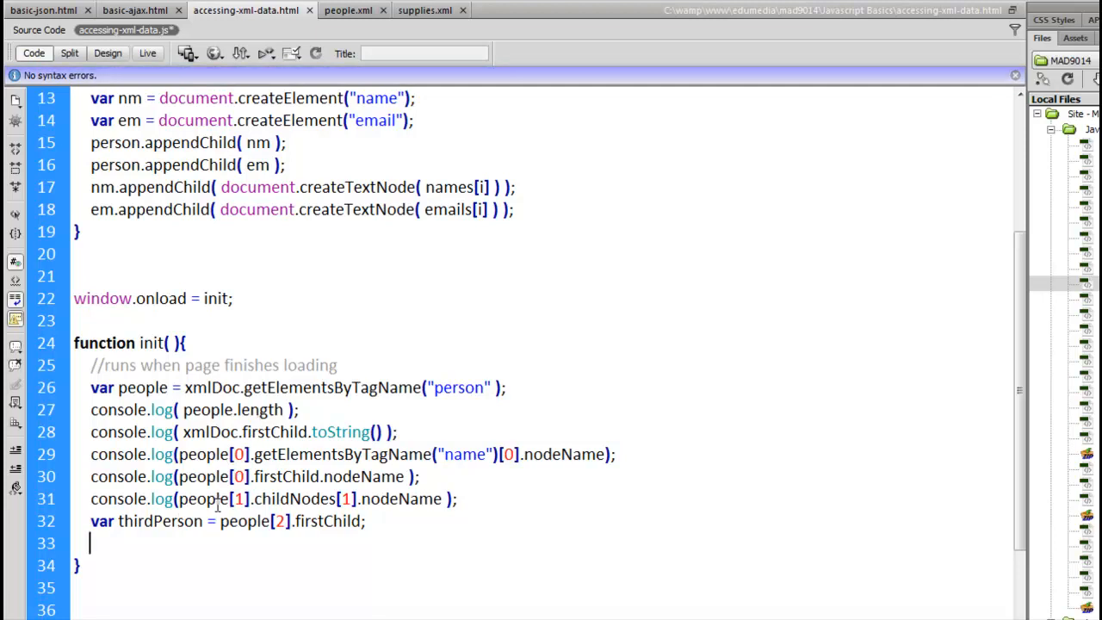
pyautogui.doubleClick(246, 521)
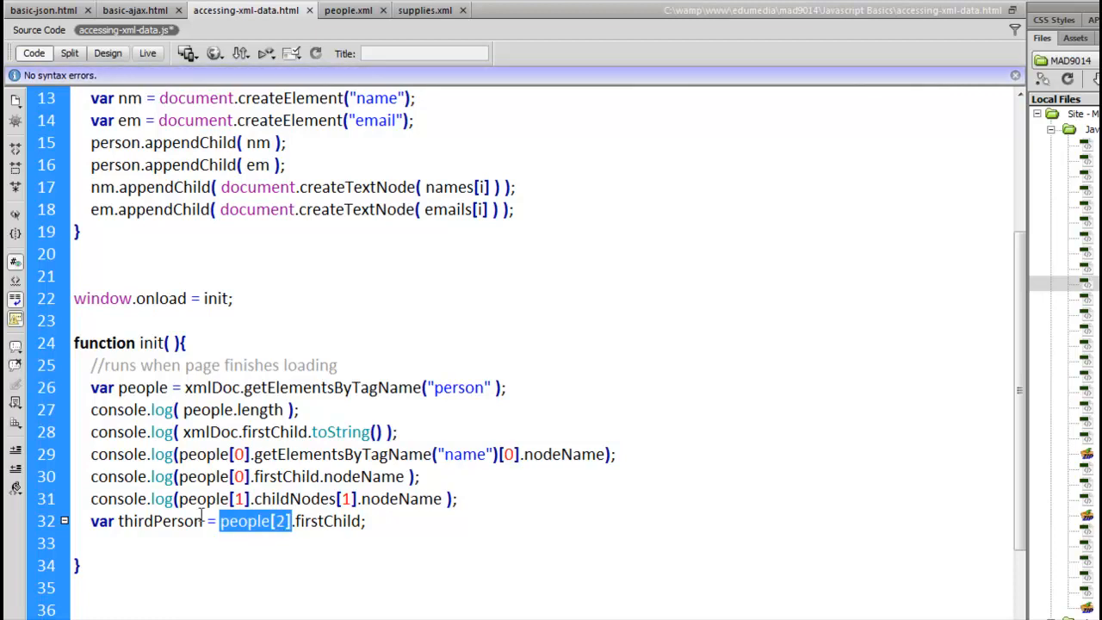
pyautogui.write('Name')
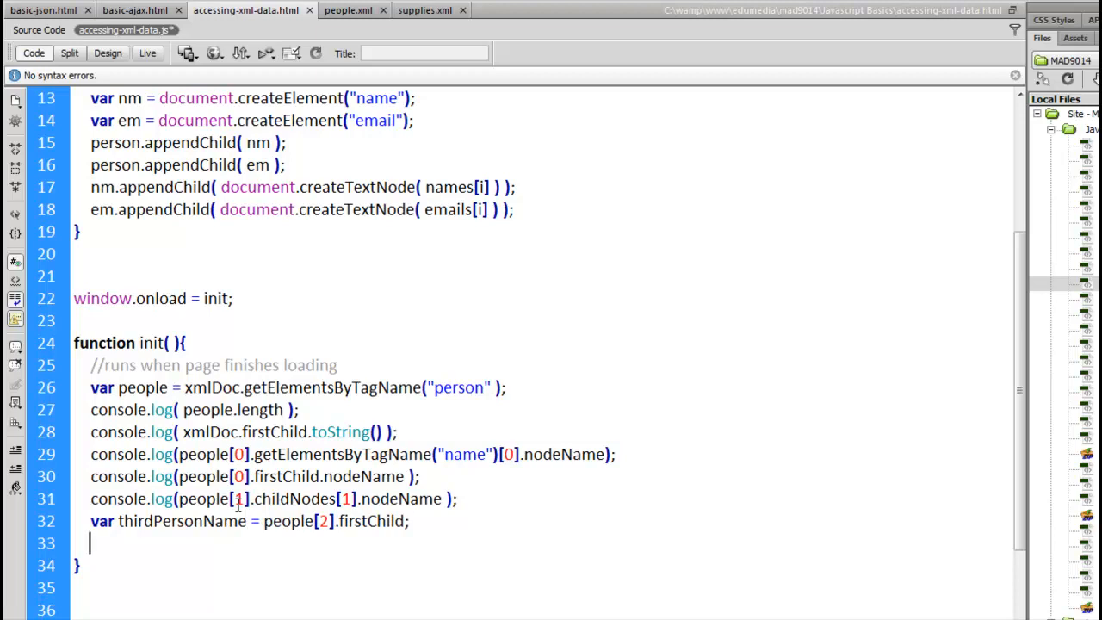
# Add console.log(thirdPersonName.nodeName) on line 33.
pyautogui.write('console.log(')
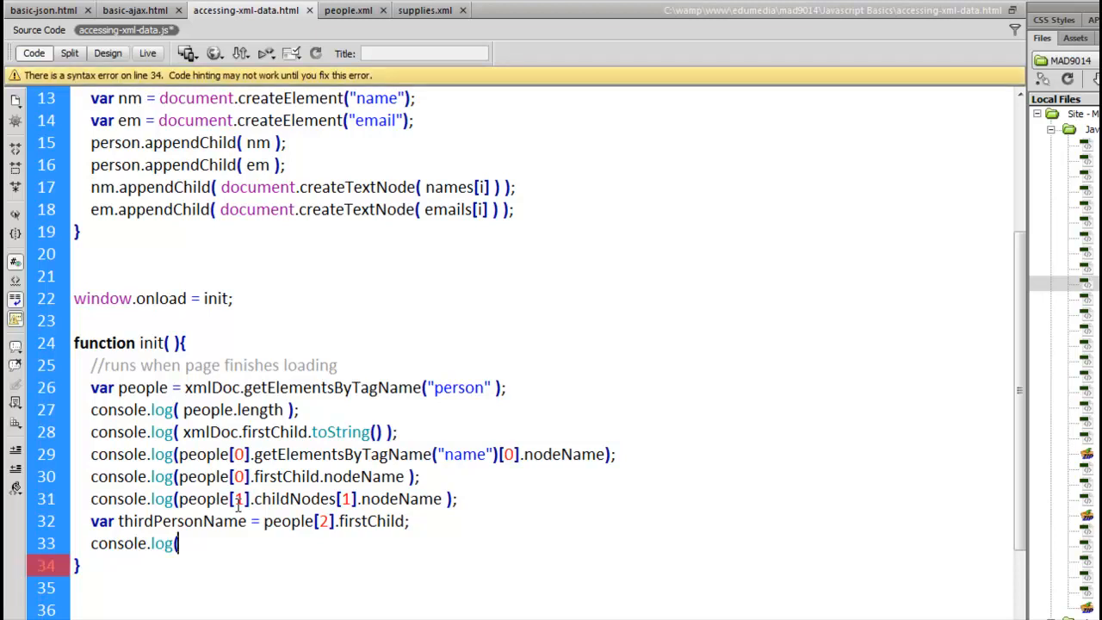
pyautogui.write('the')
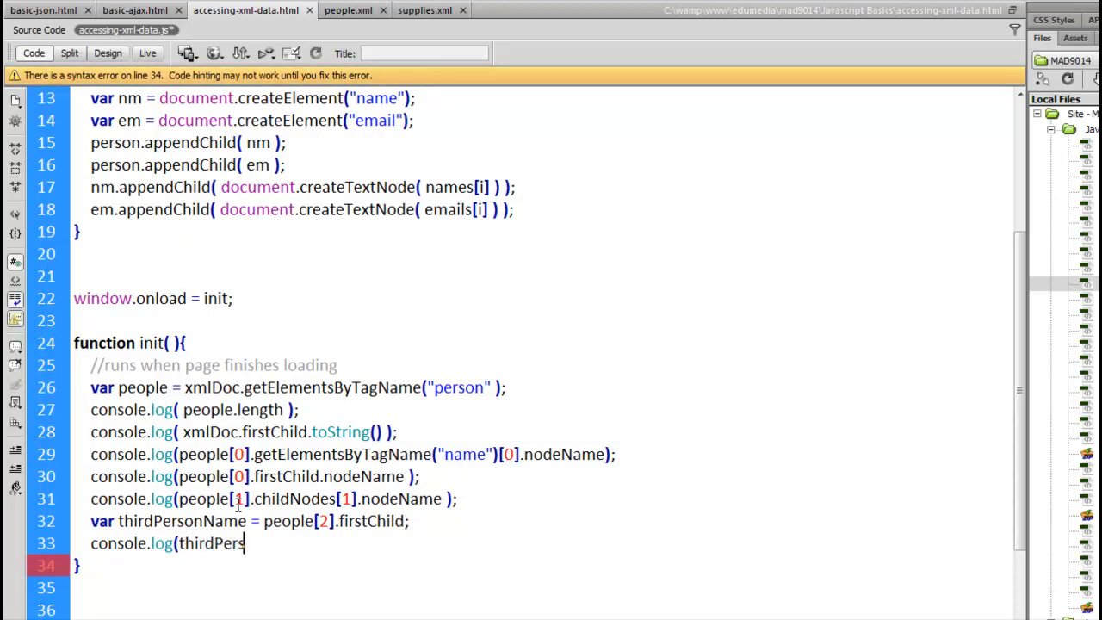
pyautogui.write('onName')
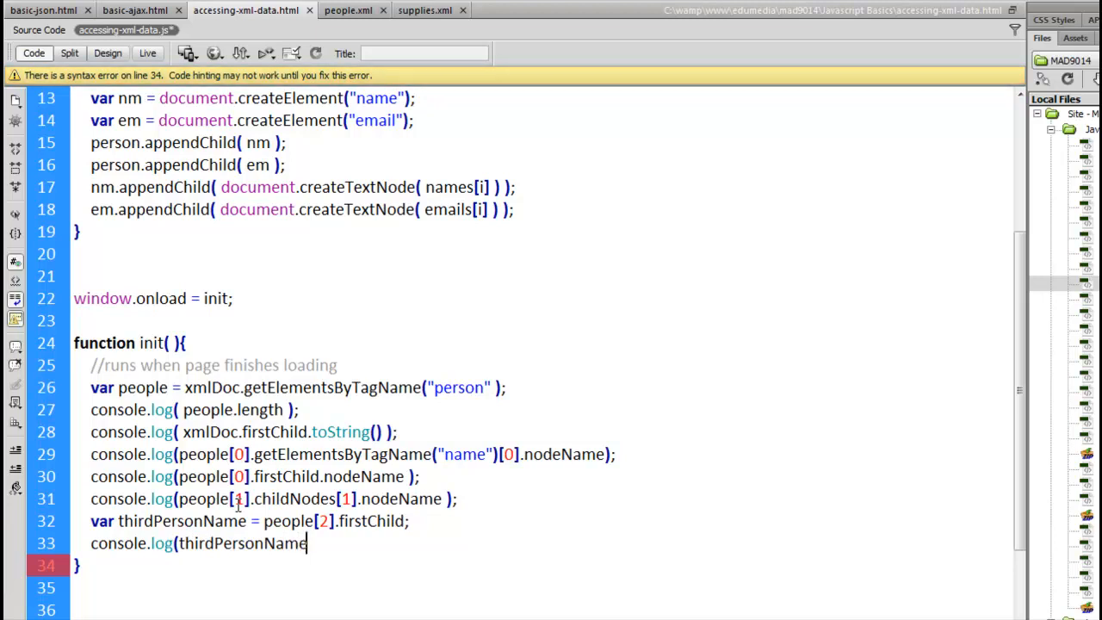
pyautogui.write('.nodeName')
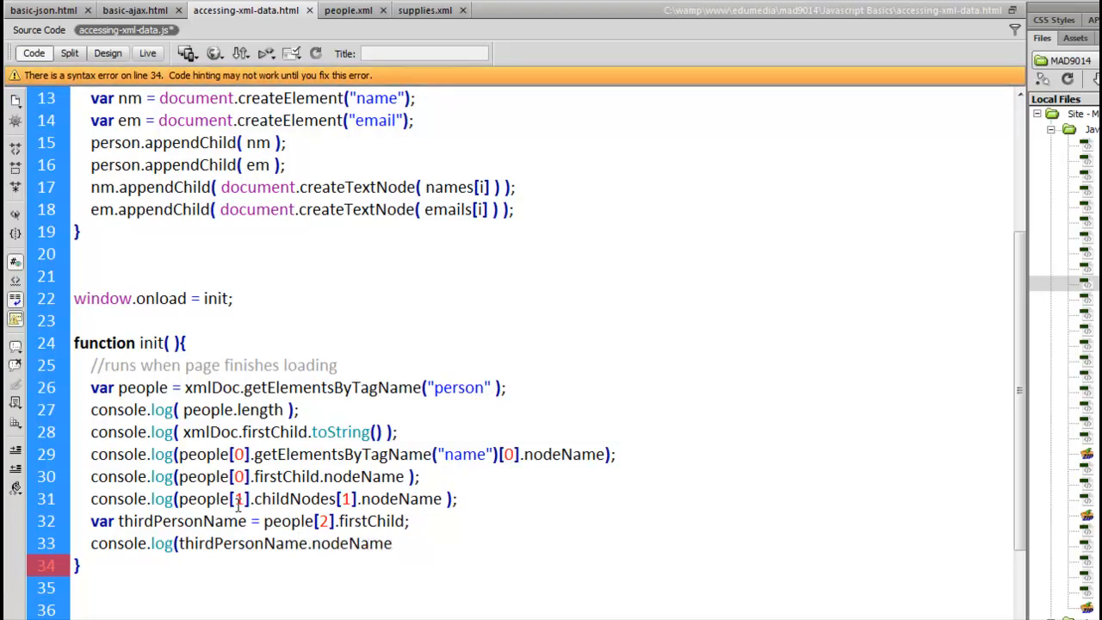
pyautogui.write(')')
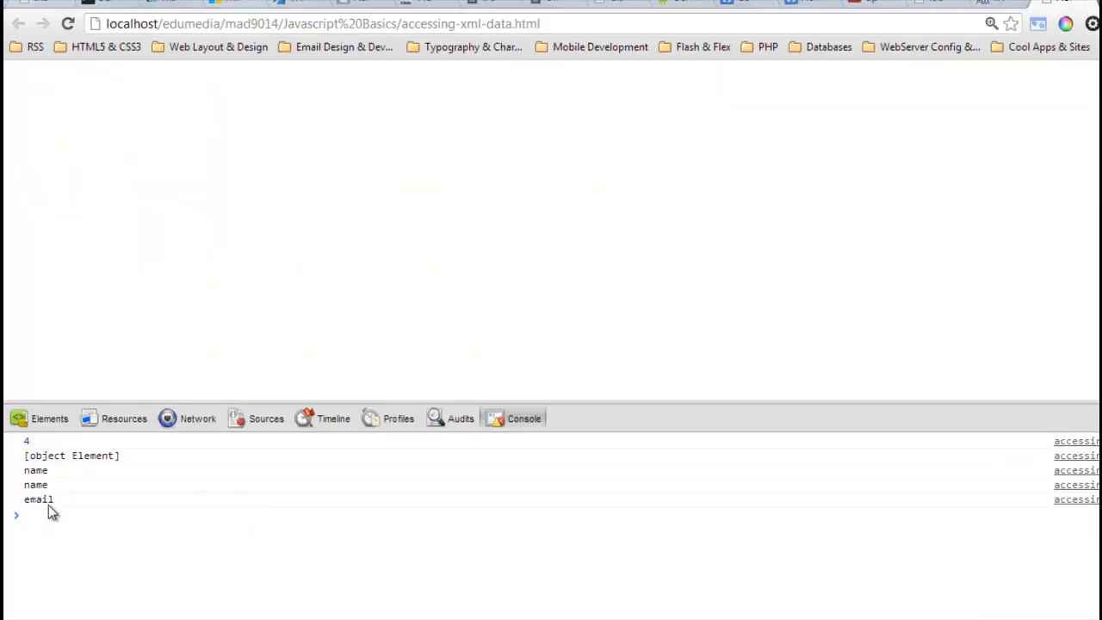
# Reload the page in Chrome so the console shows the new 'name' entry.
pyautogui.click(68, 23)
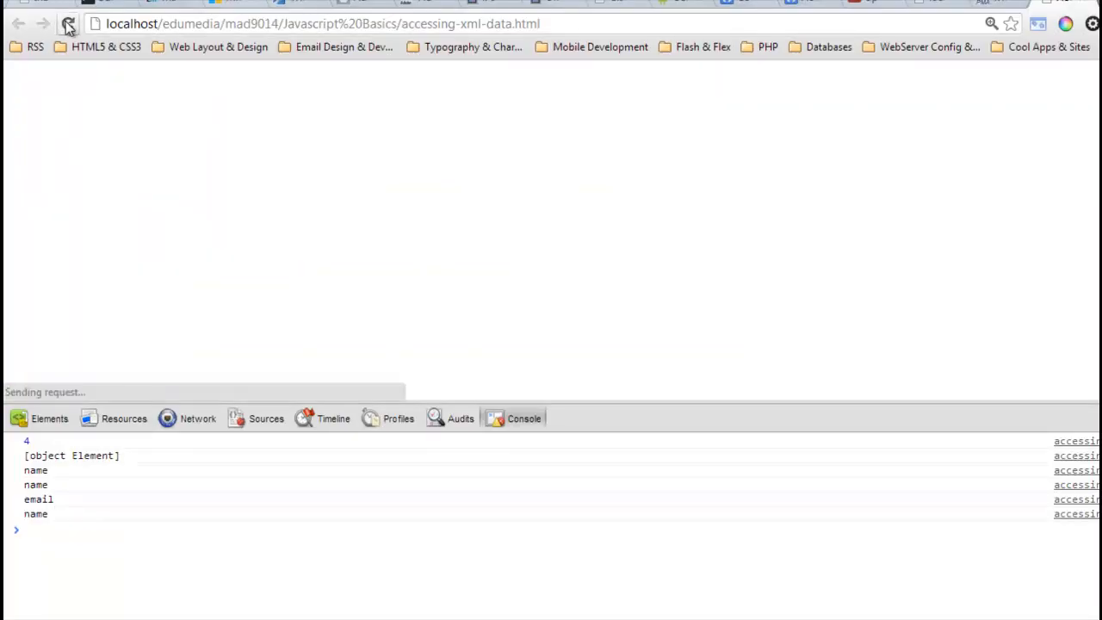
pyautogui.click(68, 23)
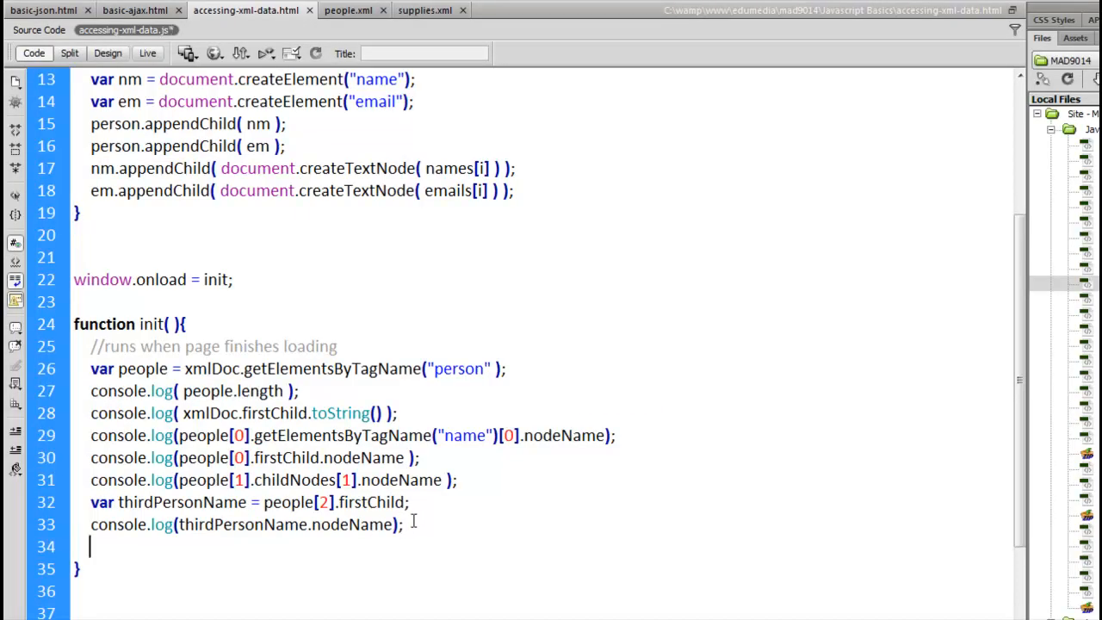
# Add console.log(thirdPersonName.nextSibling.nodeName); on line 34.
pyautogui.write('console.log')
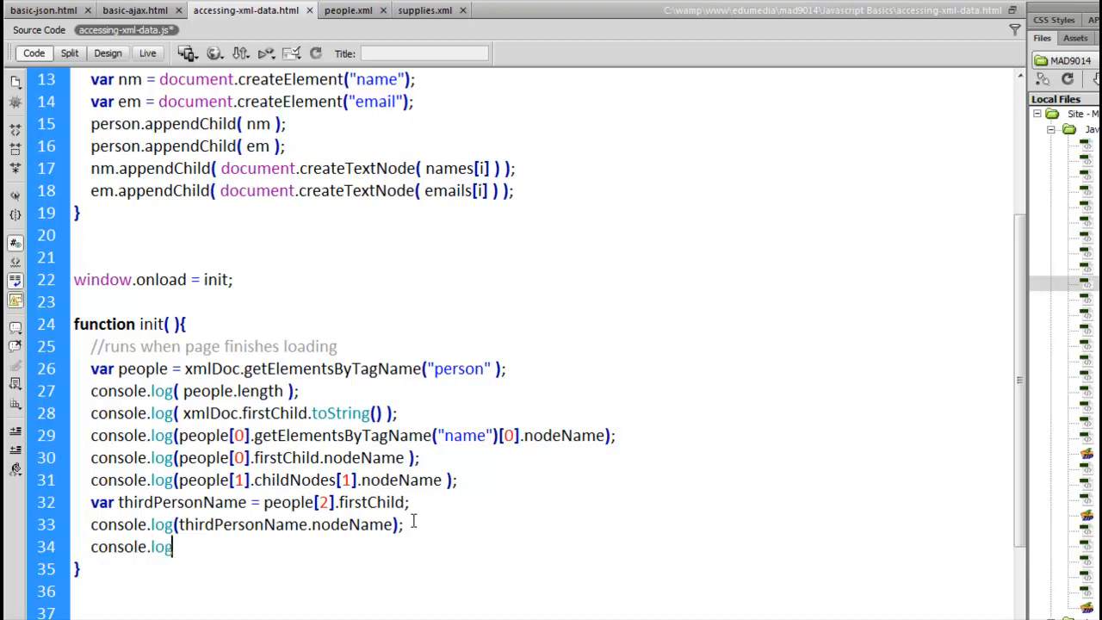
pyautogui.write('(third')
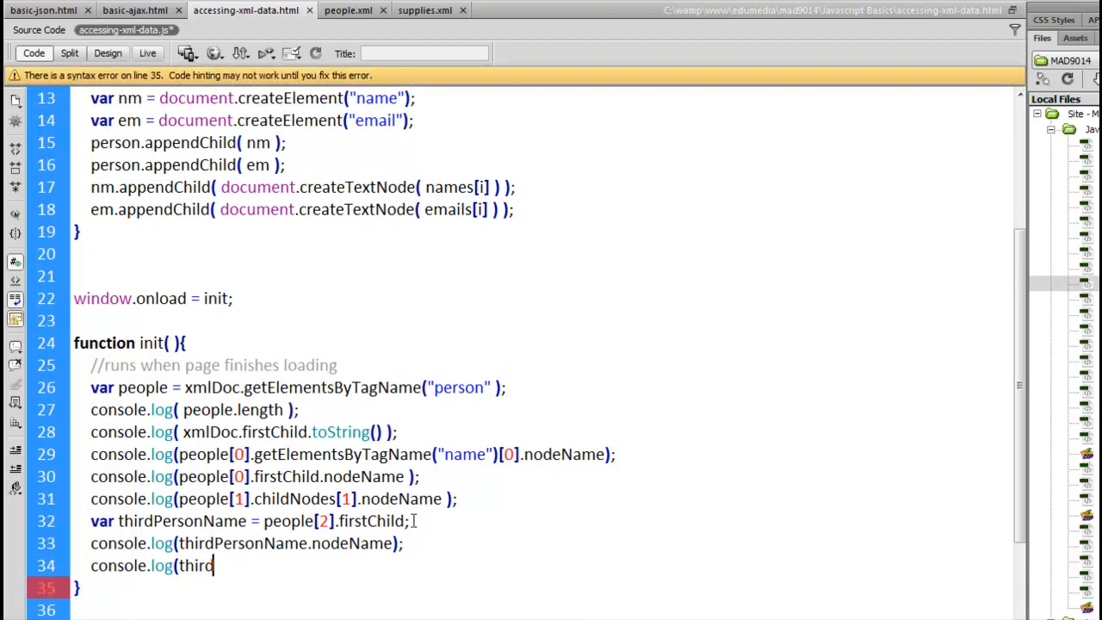
pyautogui.write('PersonName')
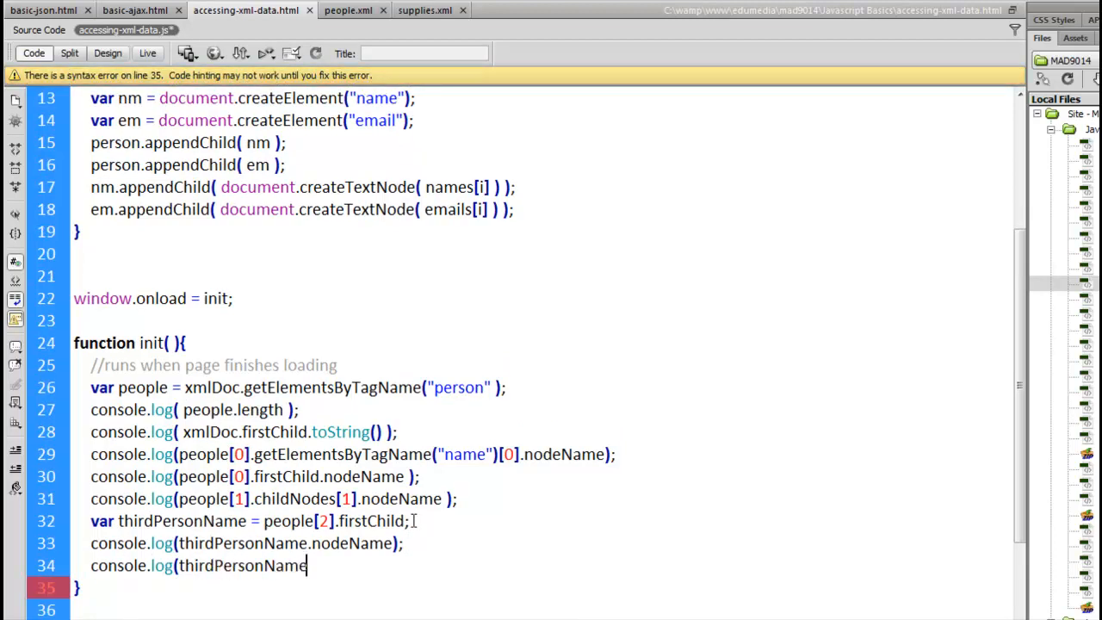
pyautogui.write('.')
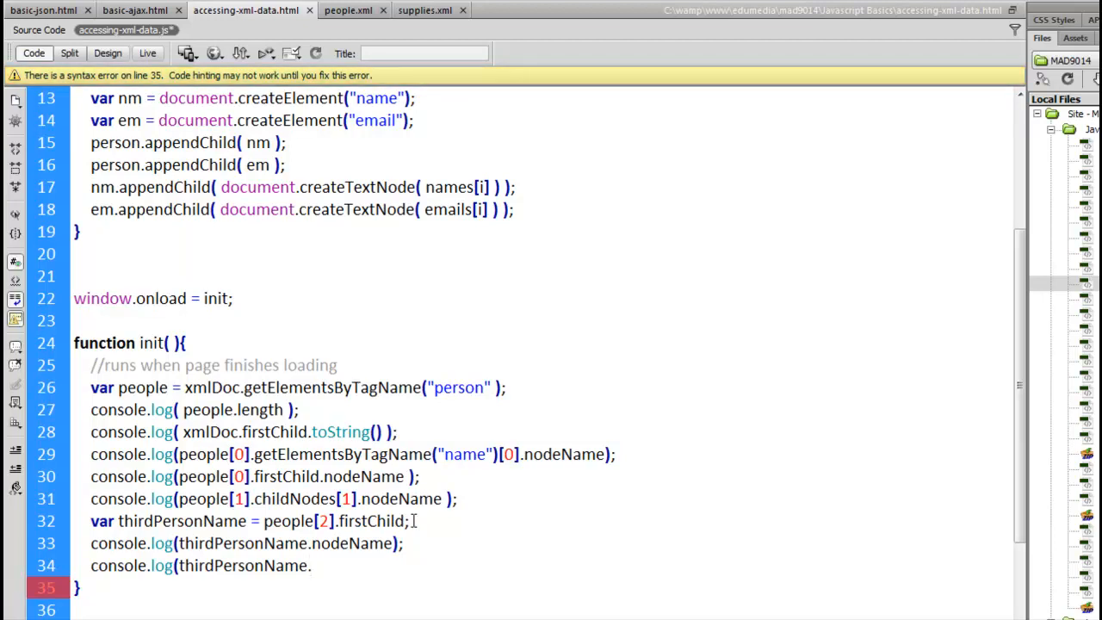
pyautogui.write('.nextSu')
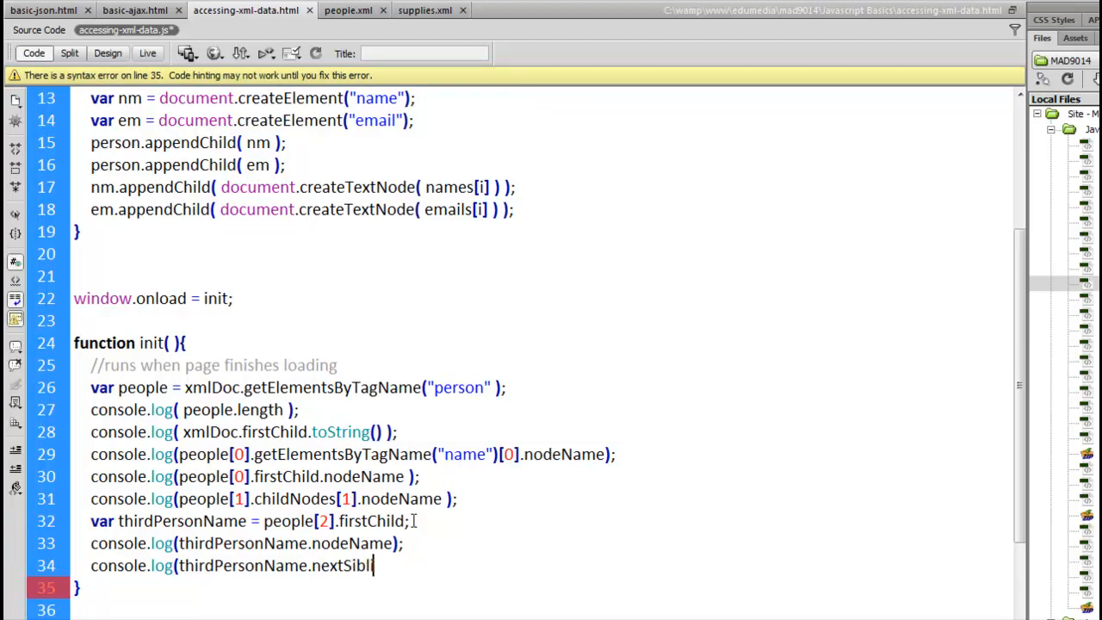
pyautogui.write('ng')
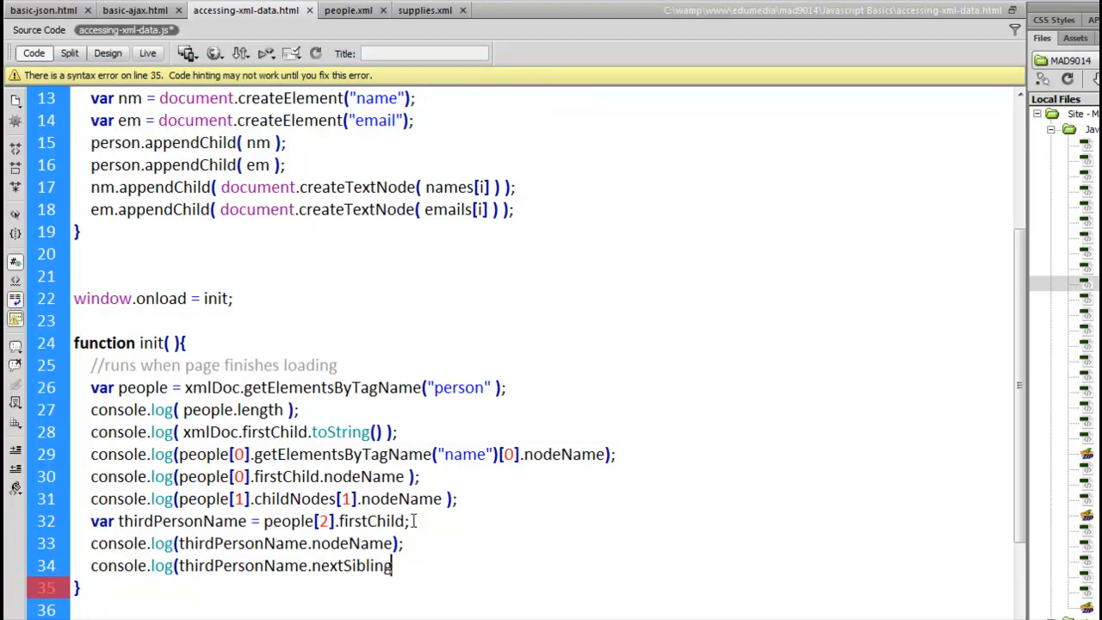
pyautogui.write('.node')
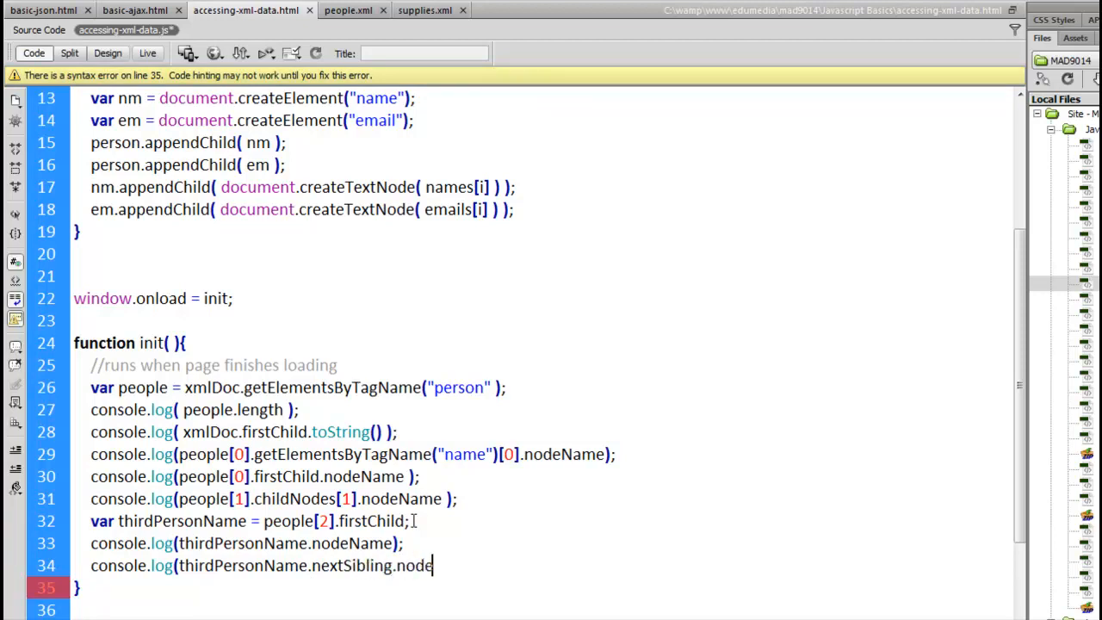
pyautogui.write('Name );')
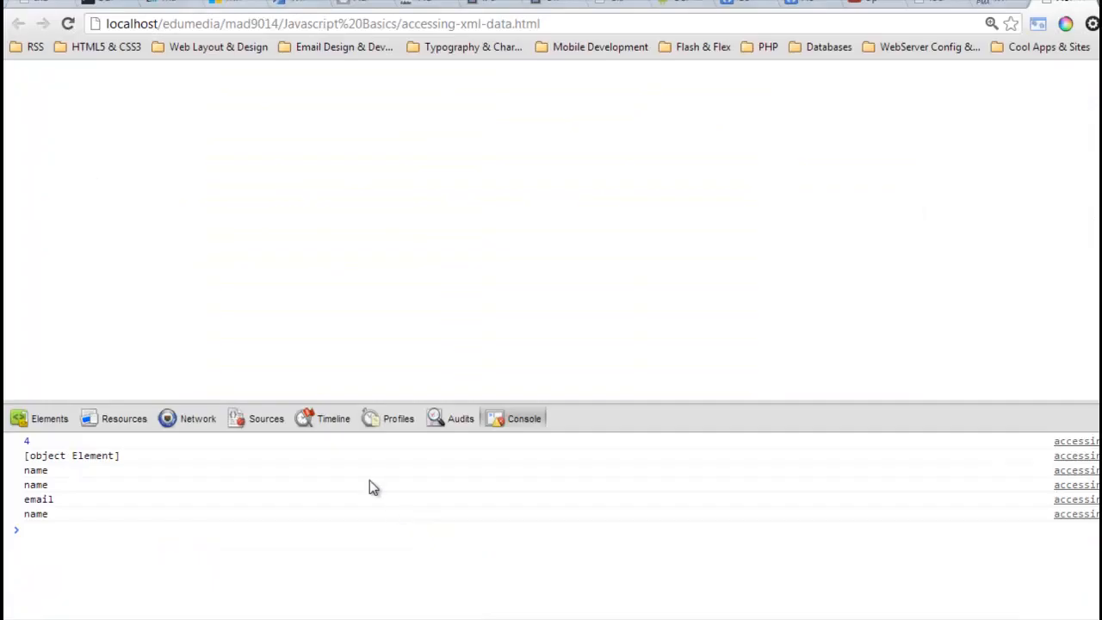
pyautogui.moveTo(59, 515)
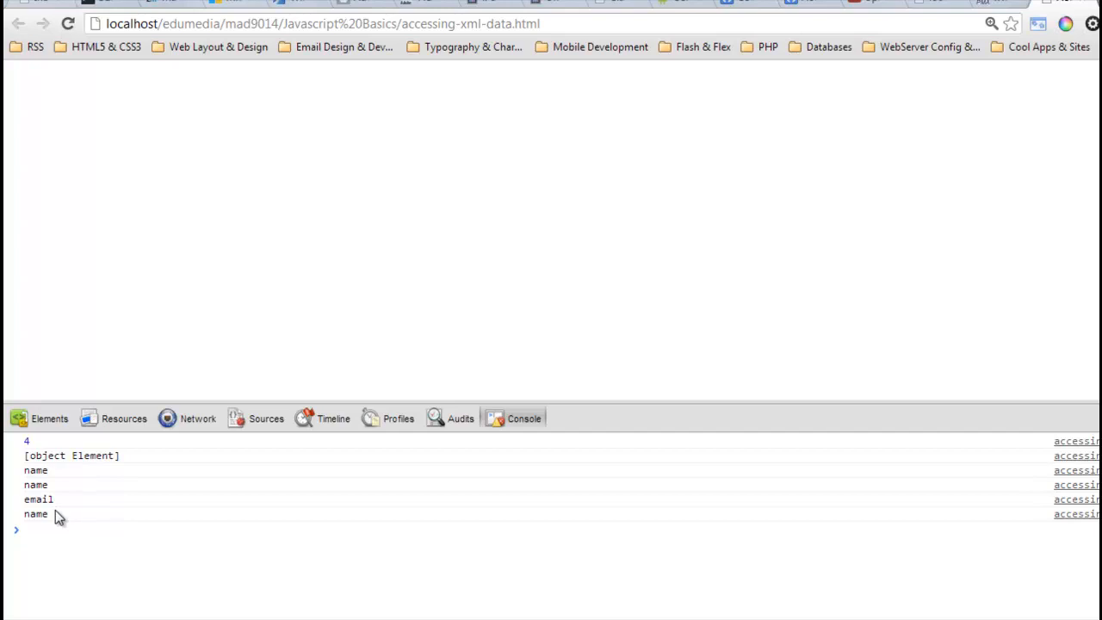
pyautogui.moveTo(157, 367)
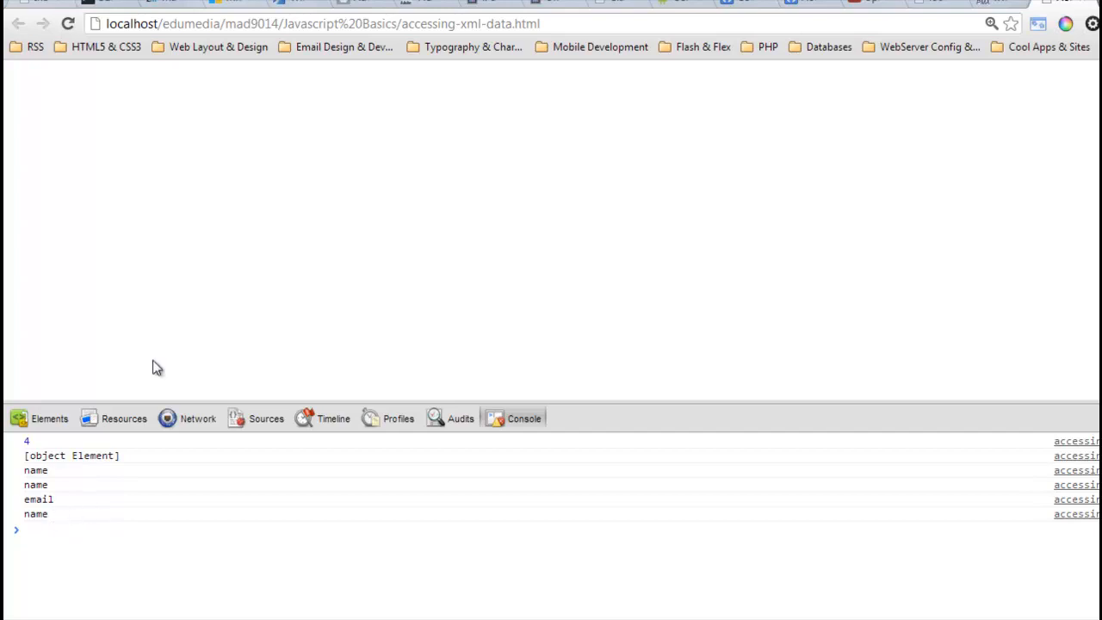